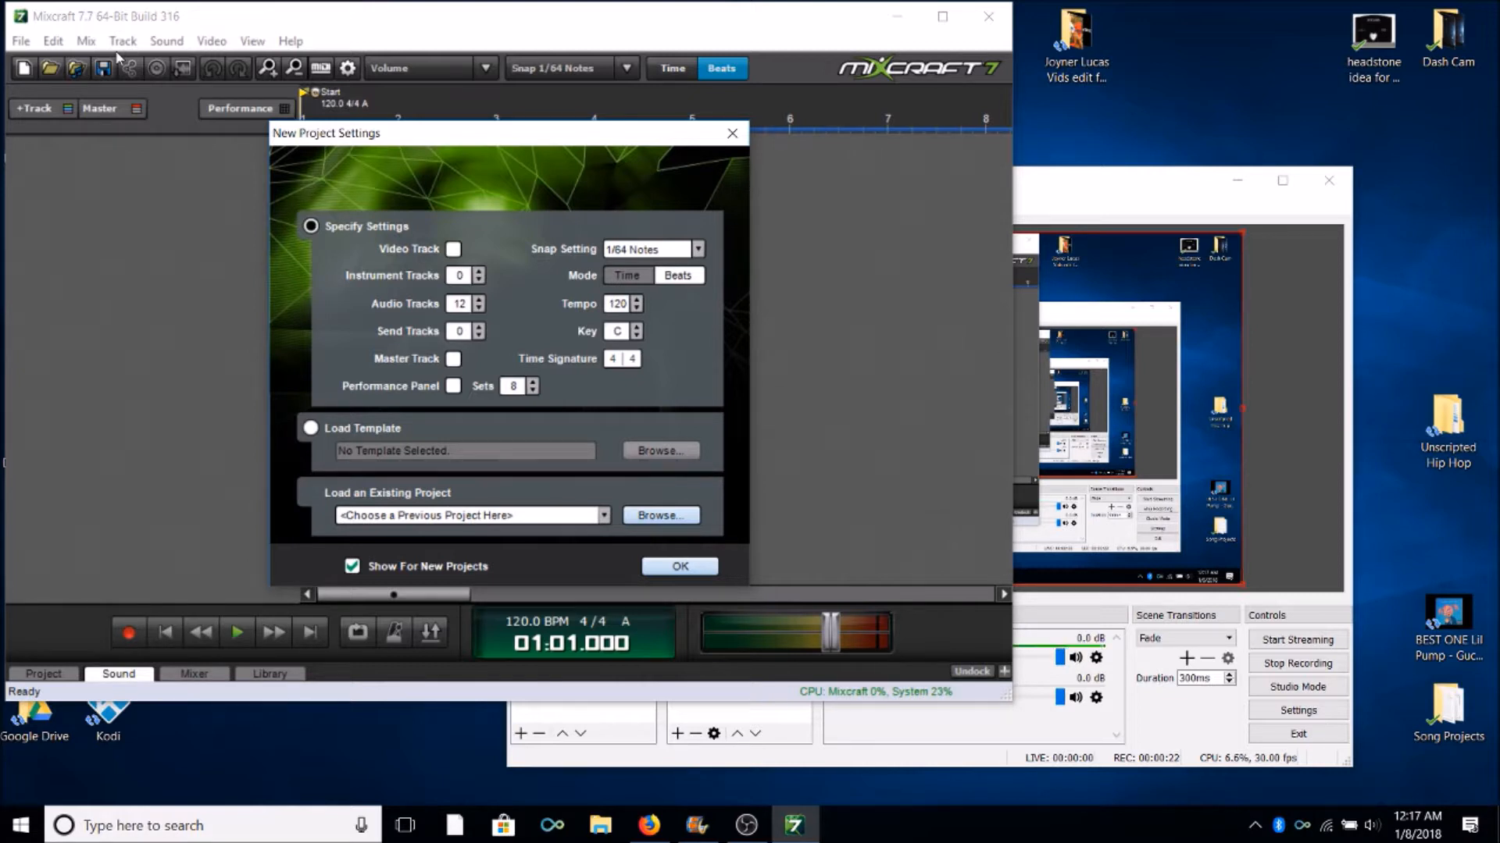
mouse_move(583, 235)
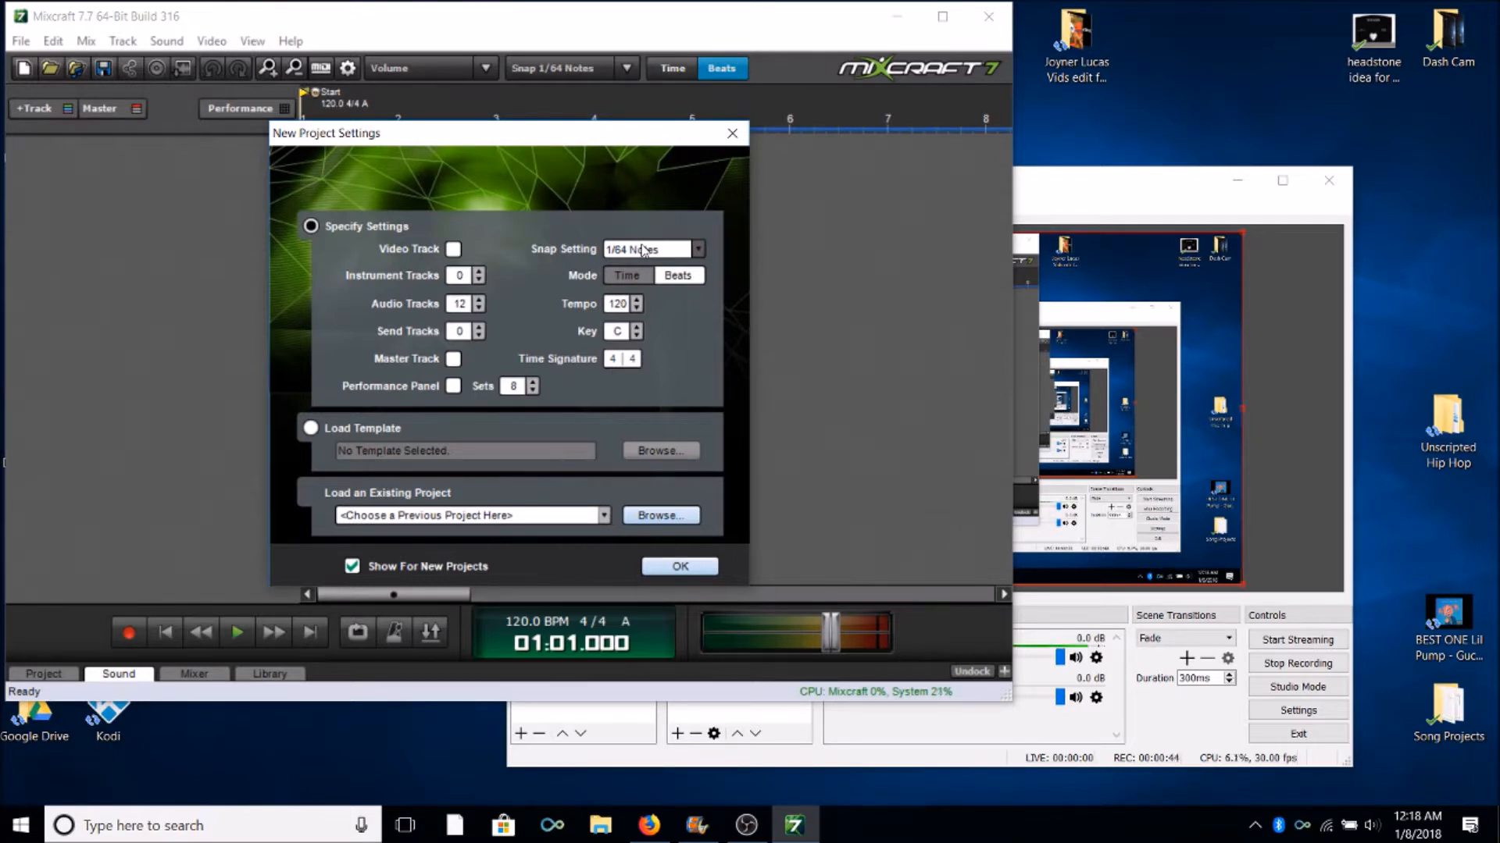
mouse_move(607, 287)
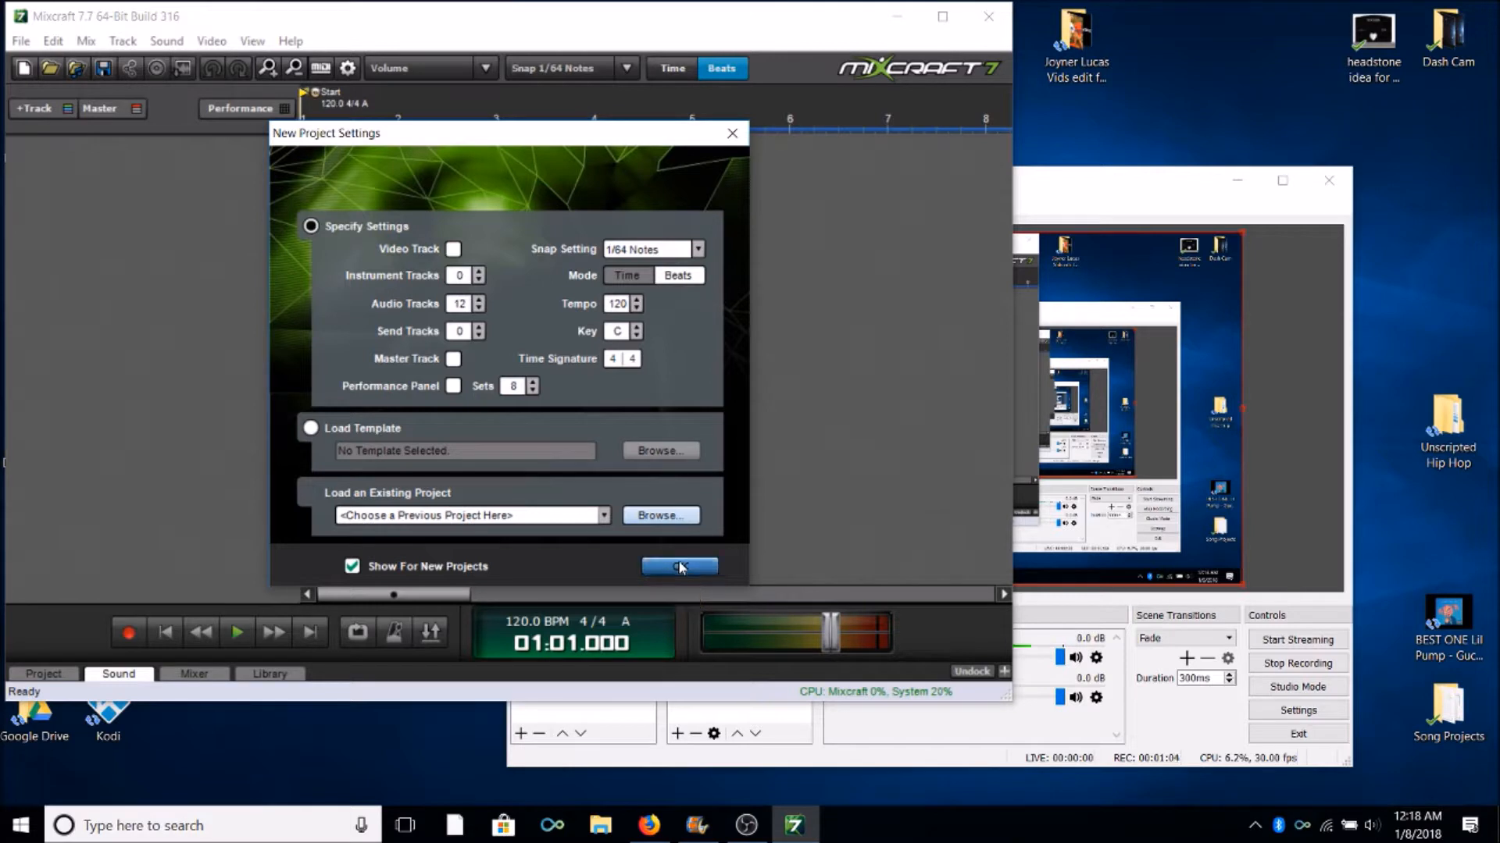
Create the 12-track project, arm Audio Track 2 and set the playback start to bar 5
click(679, 565)
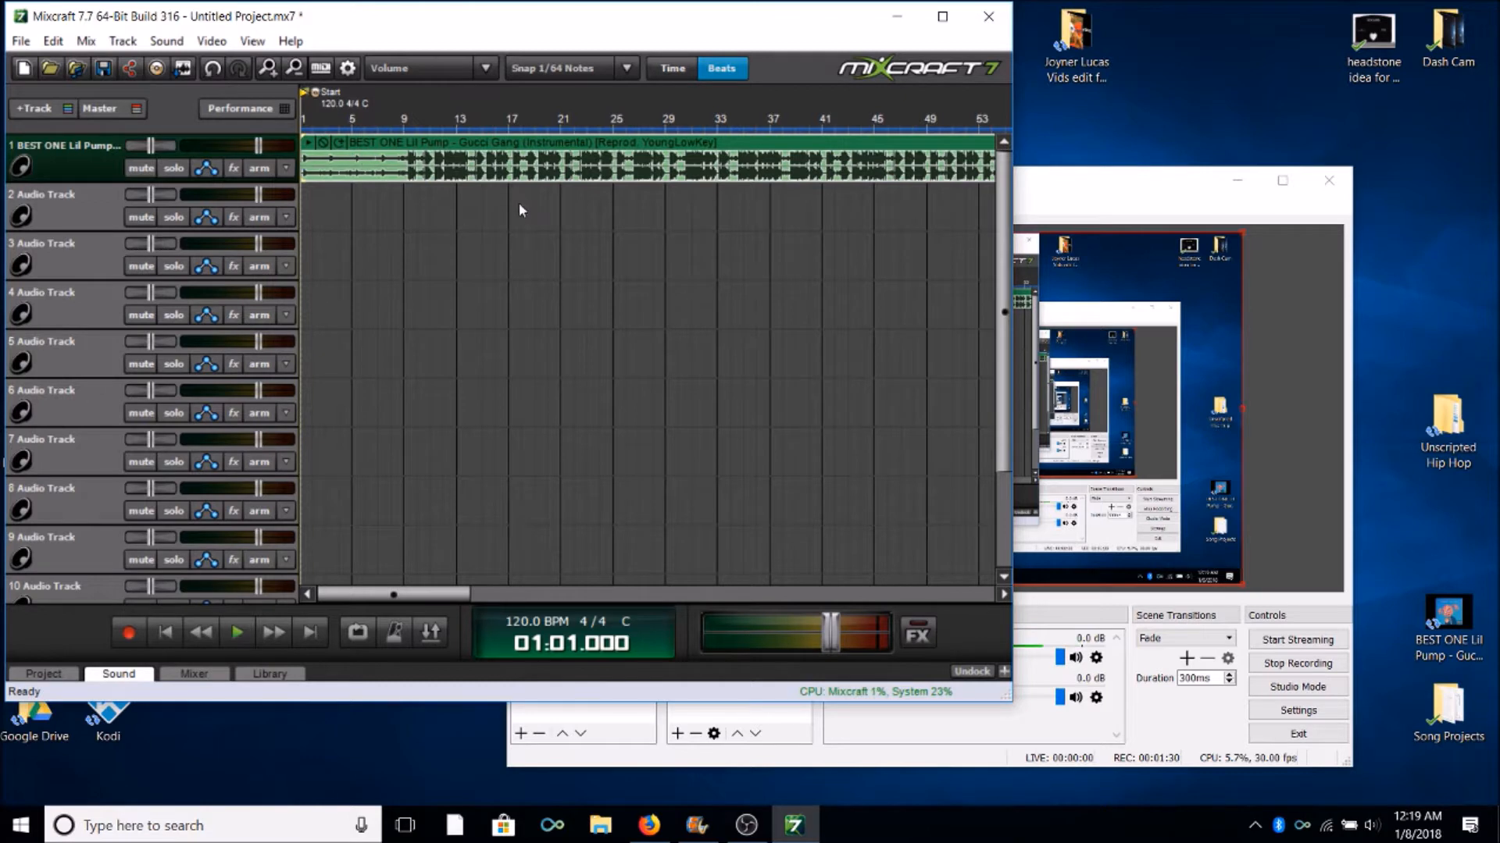
click(257, 217)
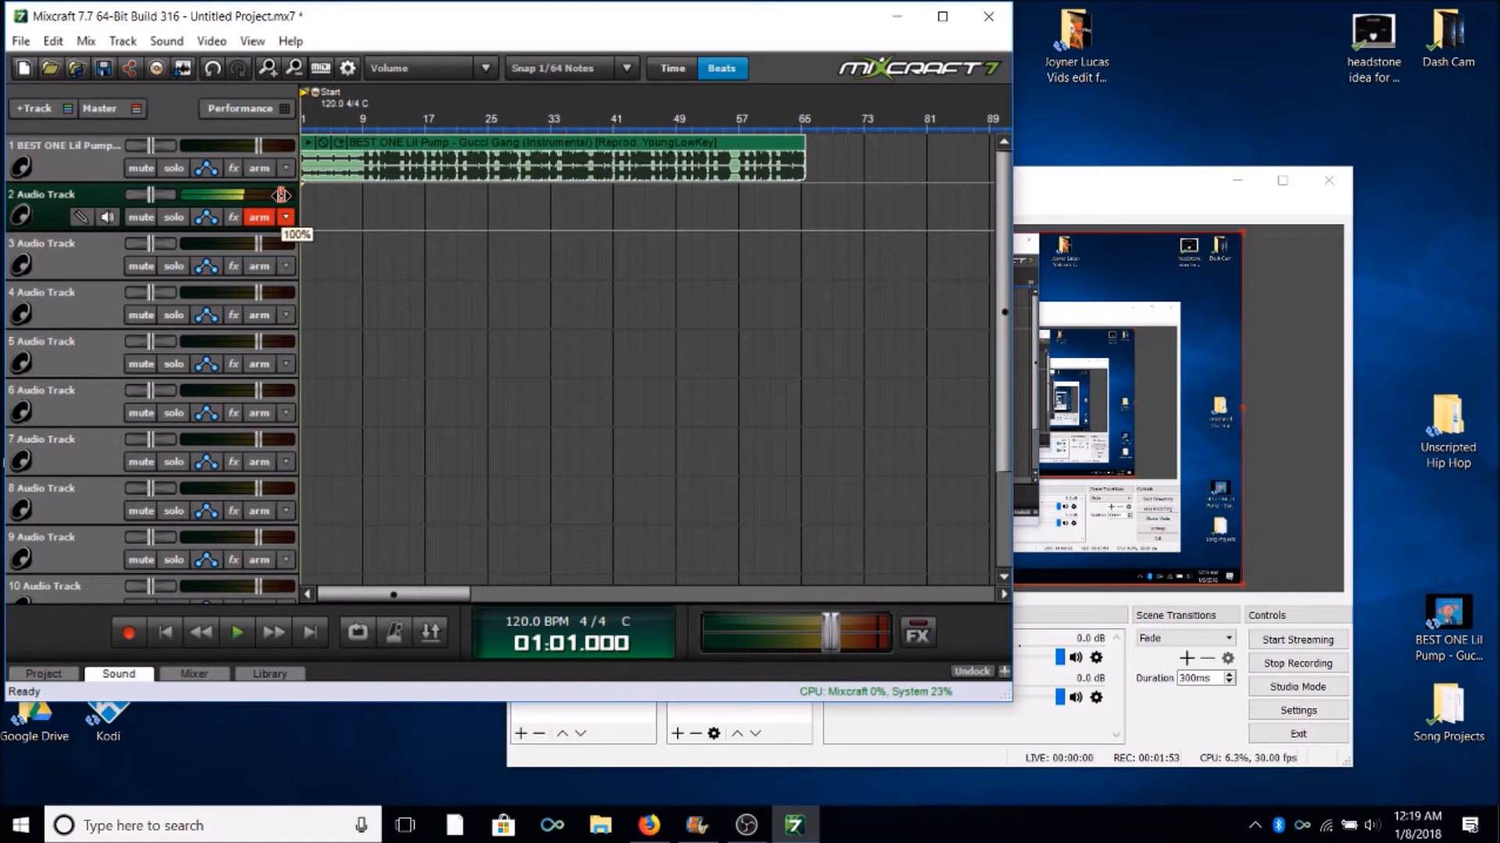
drag(278, 193, 257, 194)
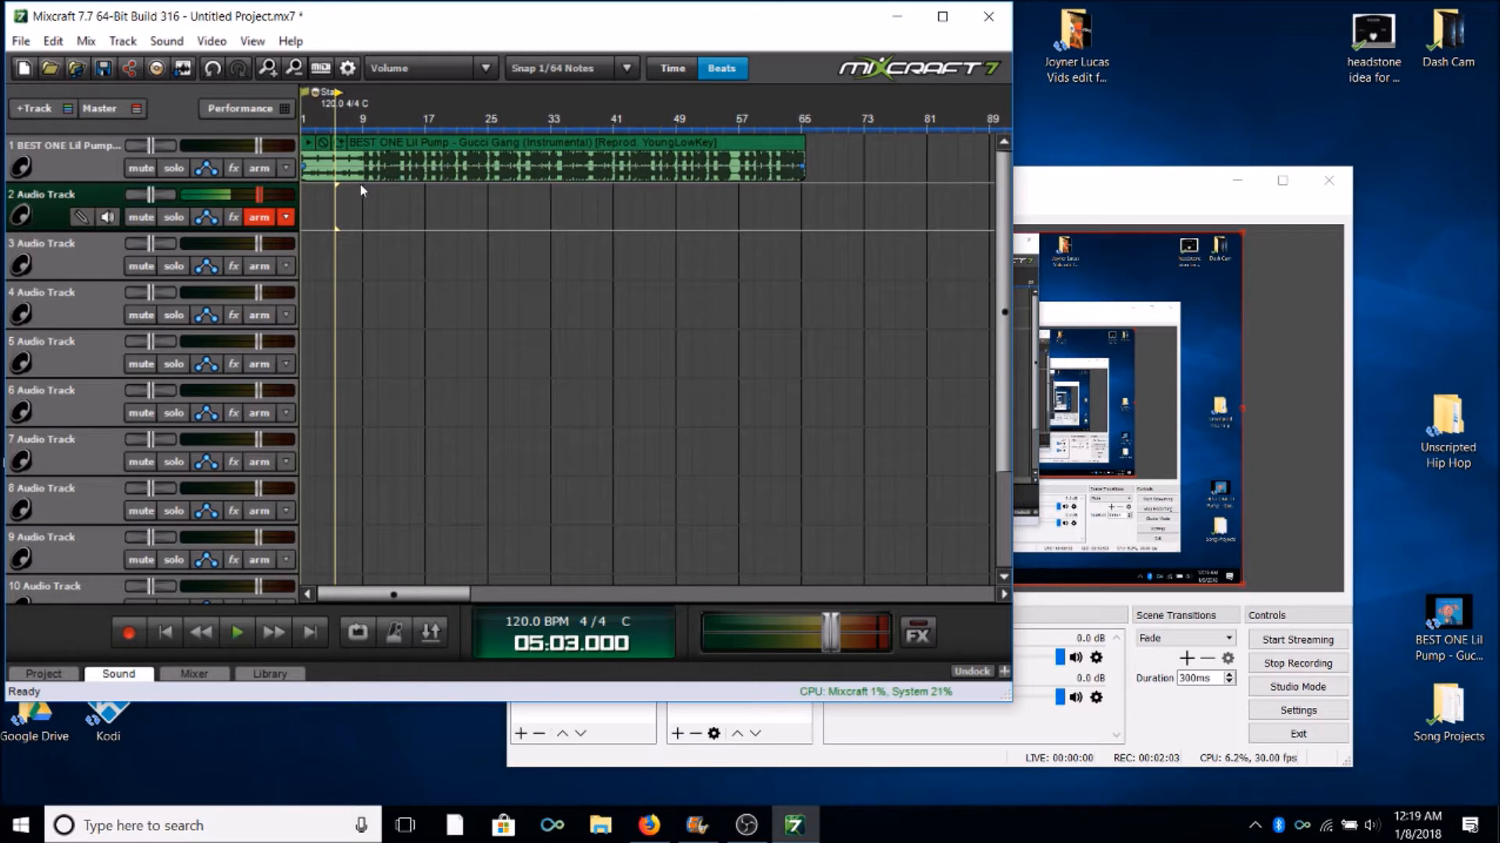
mouse_move(331, 237)
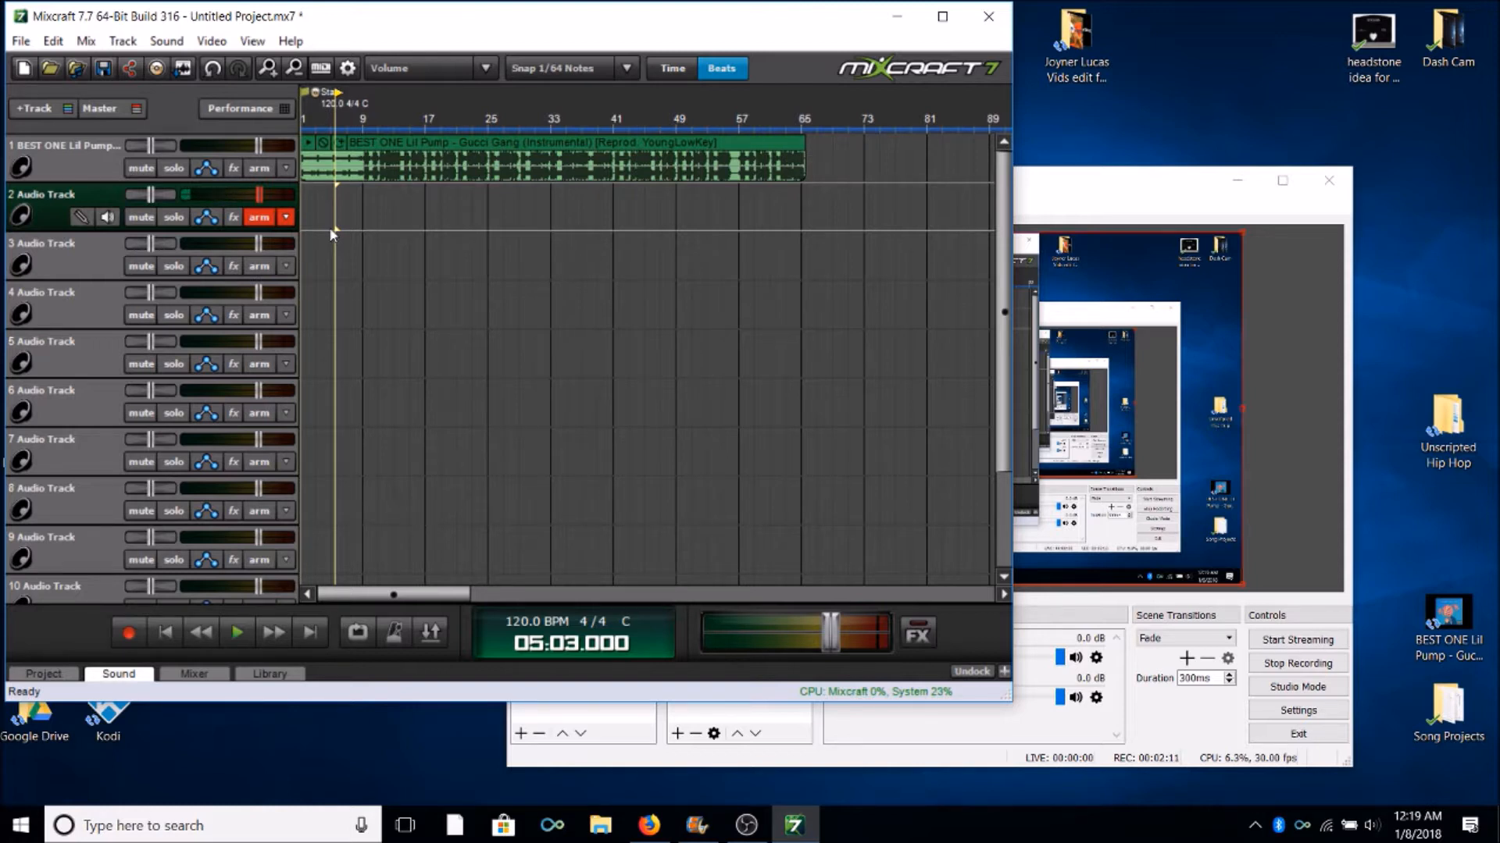
mouse_move(309, 338)
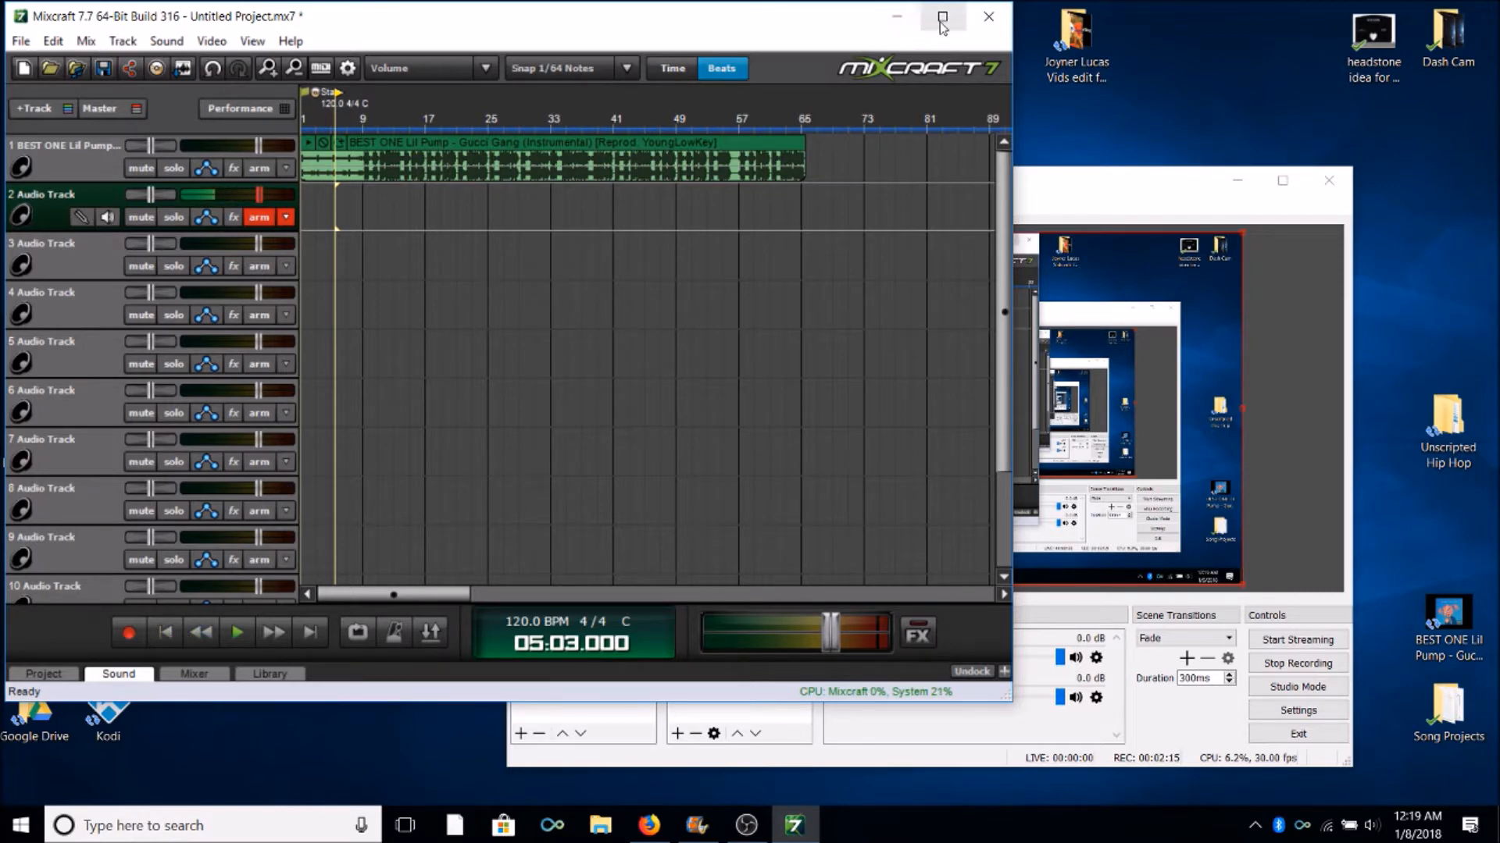
Maximize the Mixcraft window so the project fills the screen
click(940, 17)
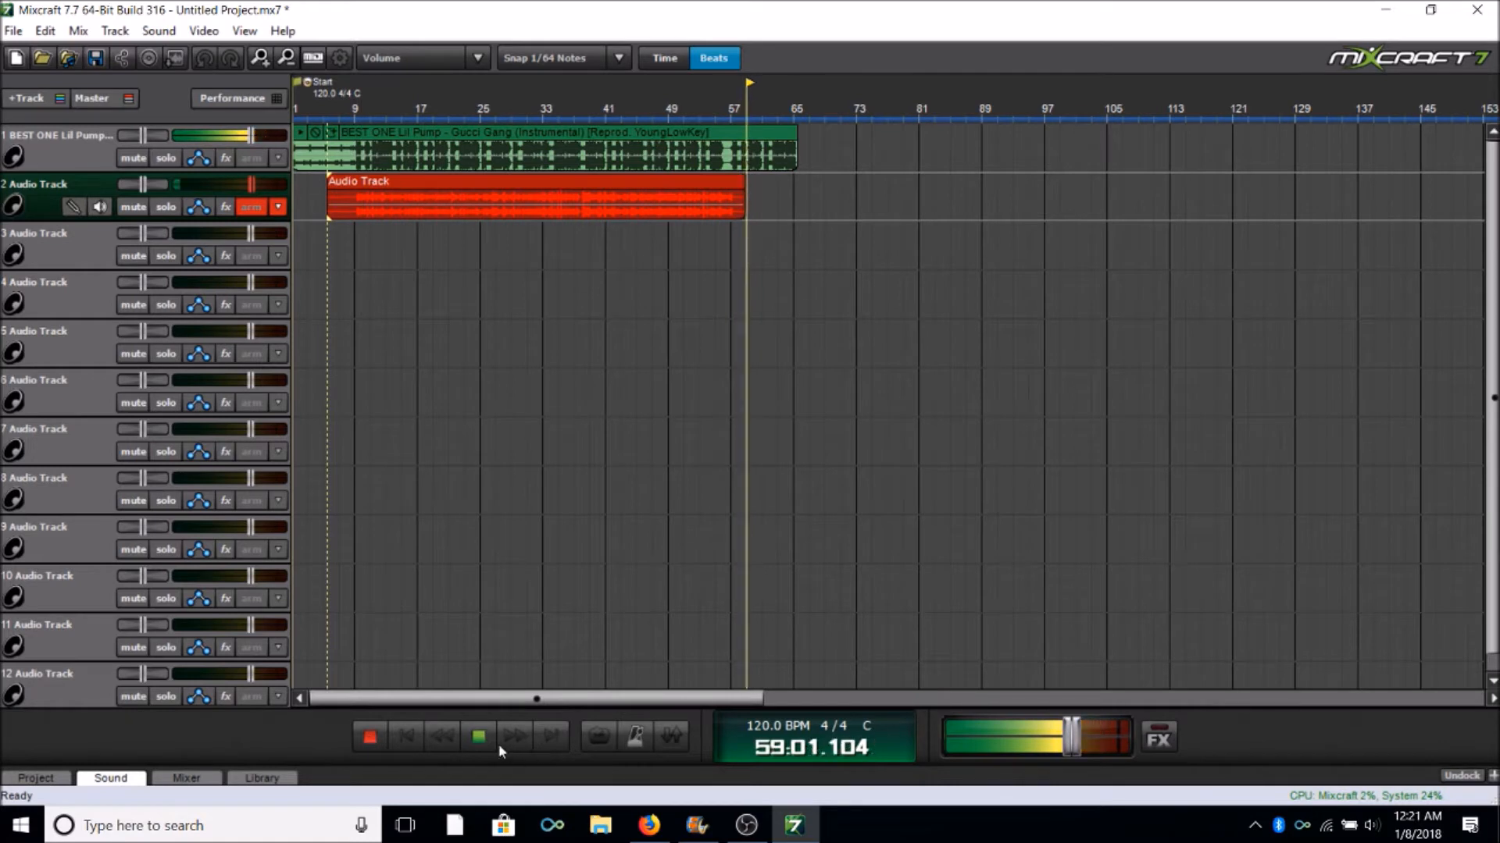
Stop the recording and copy the recorded vocal clip from track 2
click(478, 736)
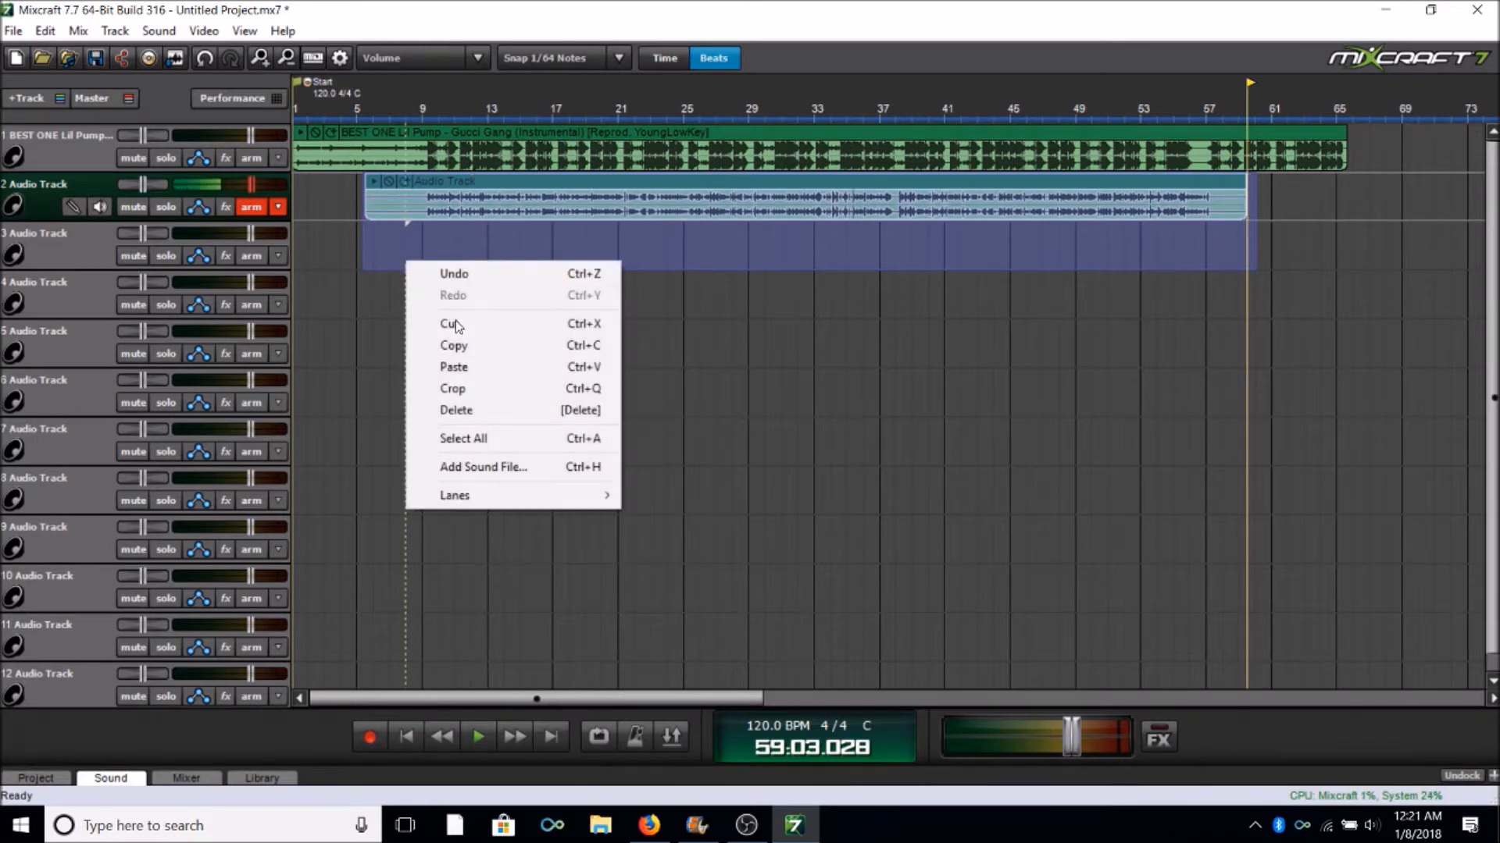
click(453, 365)
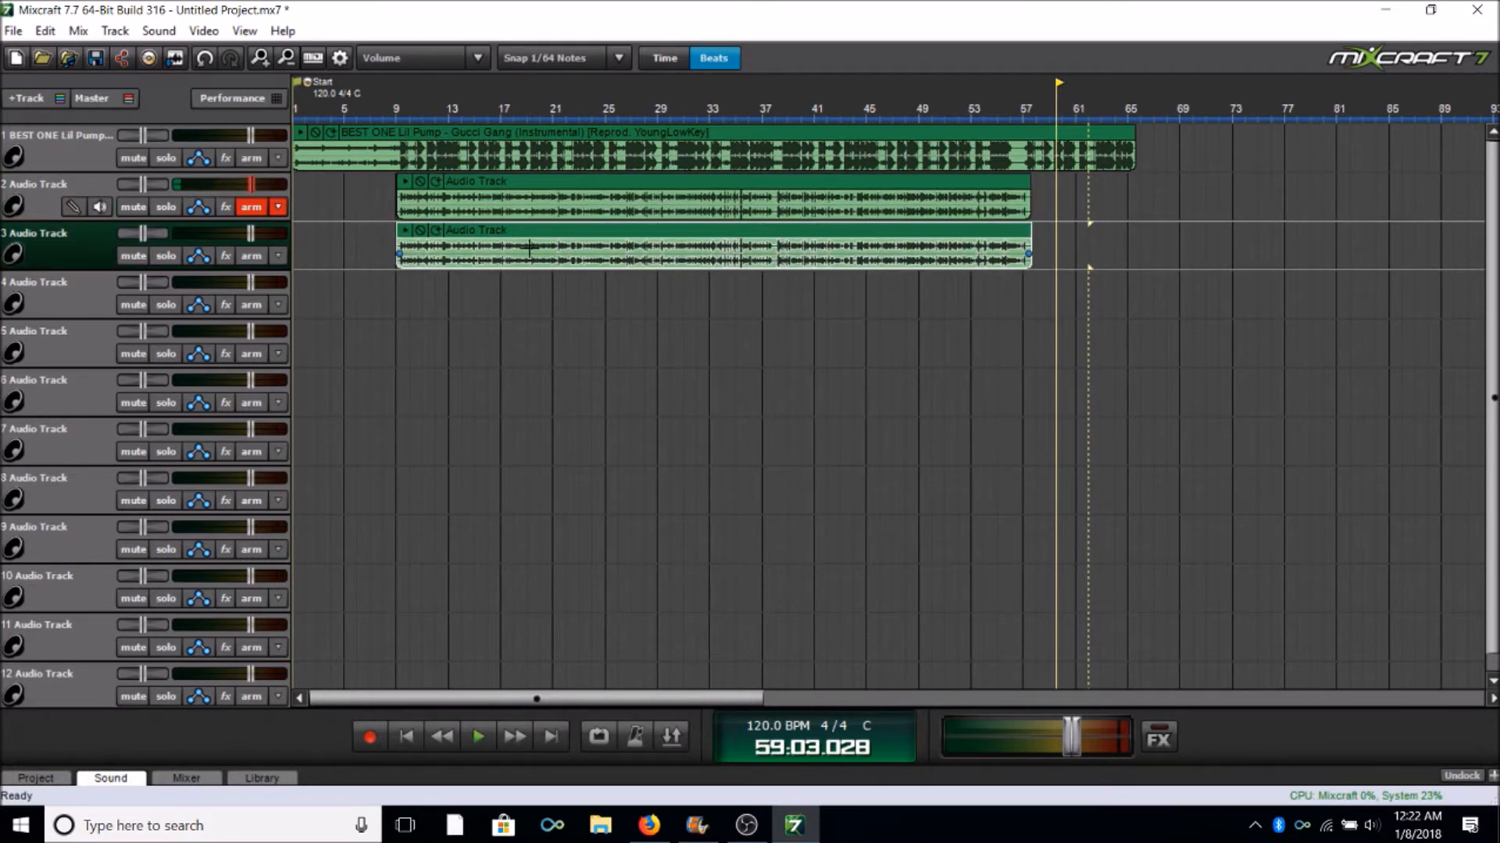
Reduce the track 3 vocal clip's volume envelope by 10% and then another 5%
right_click(506, 268)
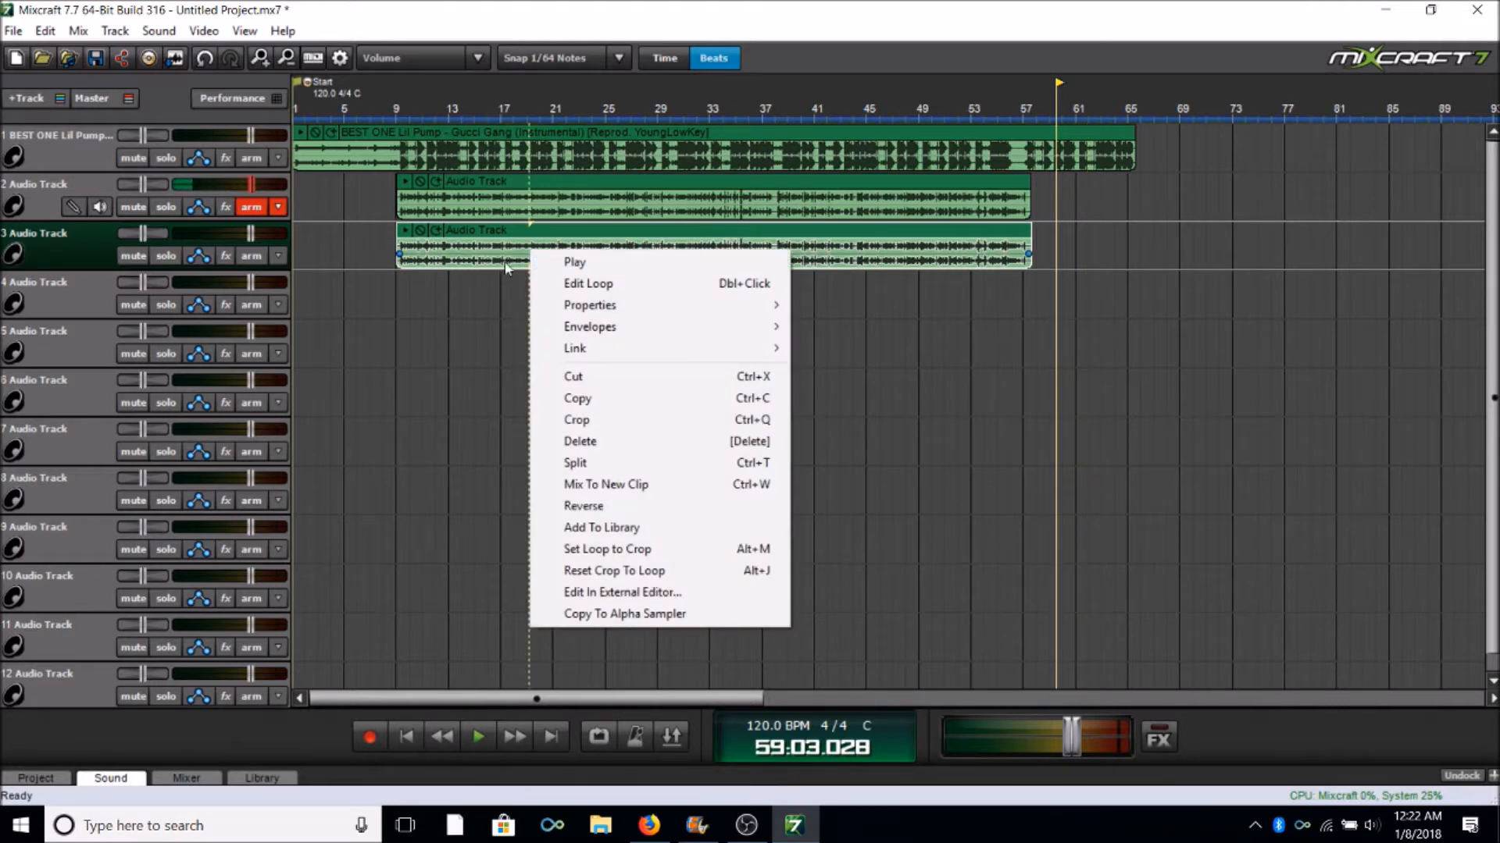
mouse_move(817, 254)
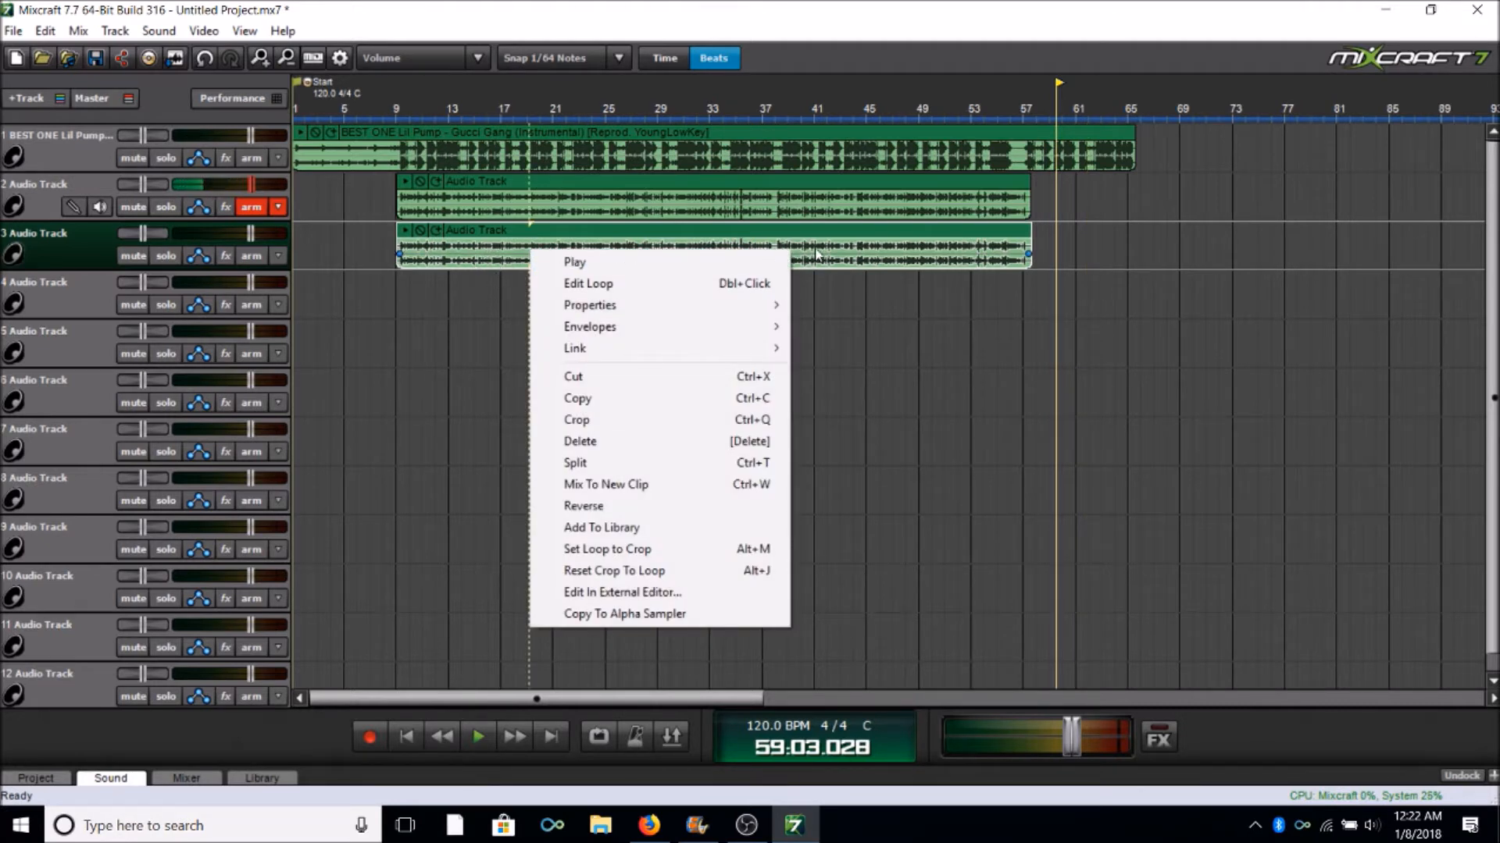
mouse_move(588, 326)
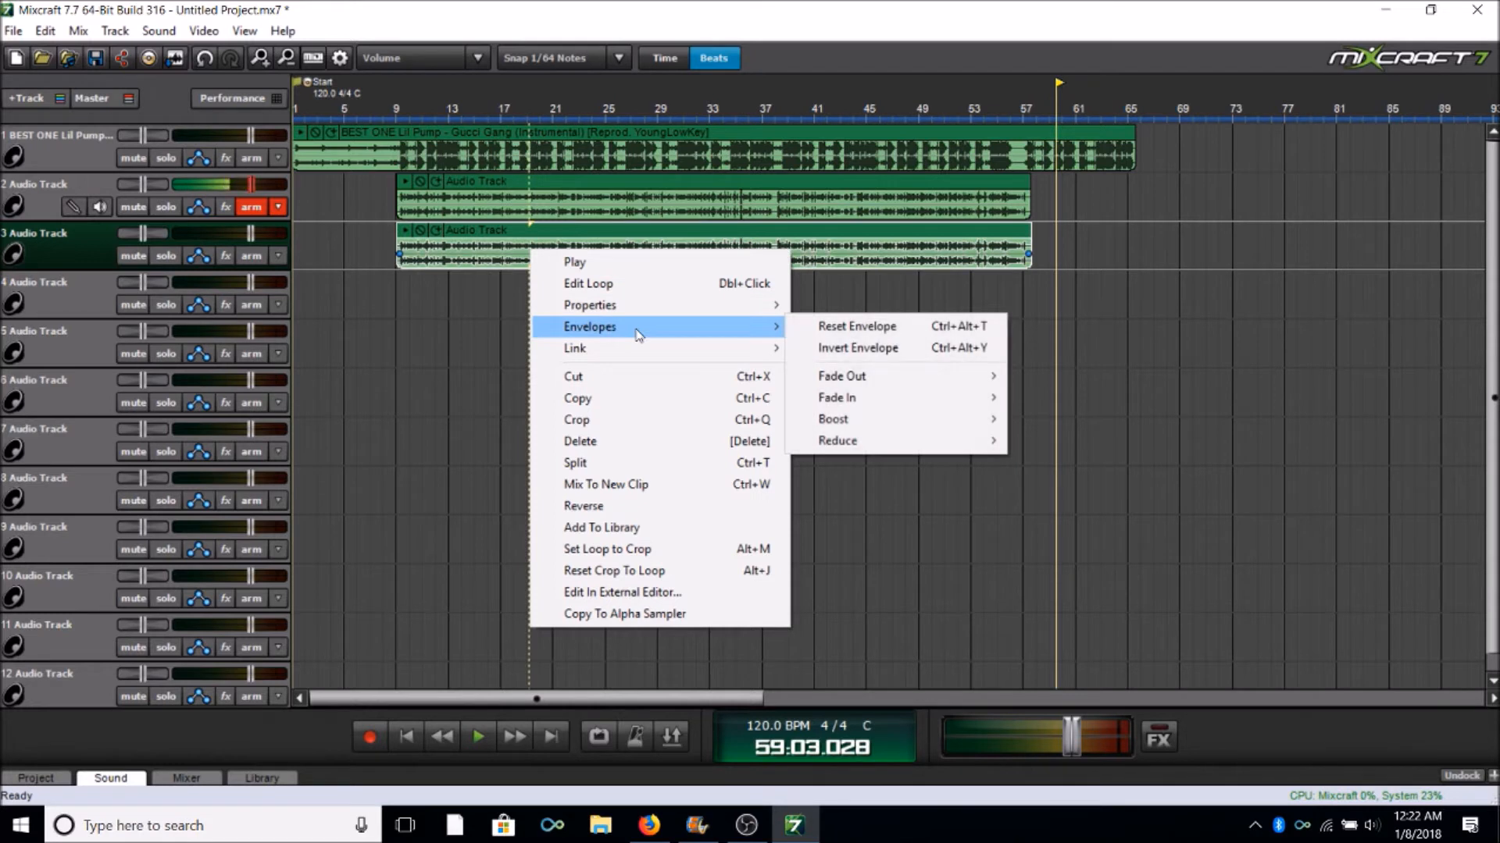
mouse_move(838, 440)
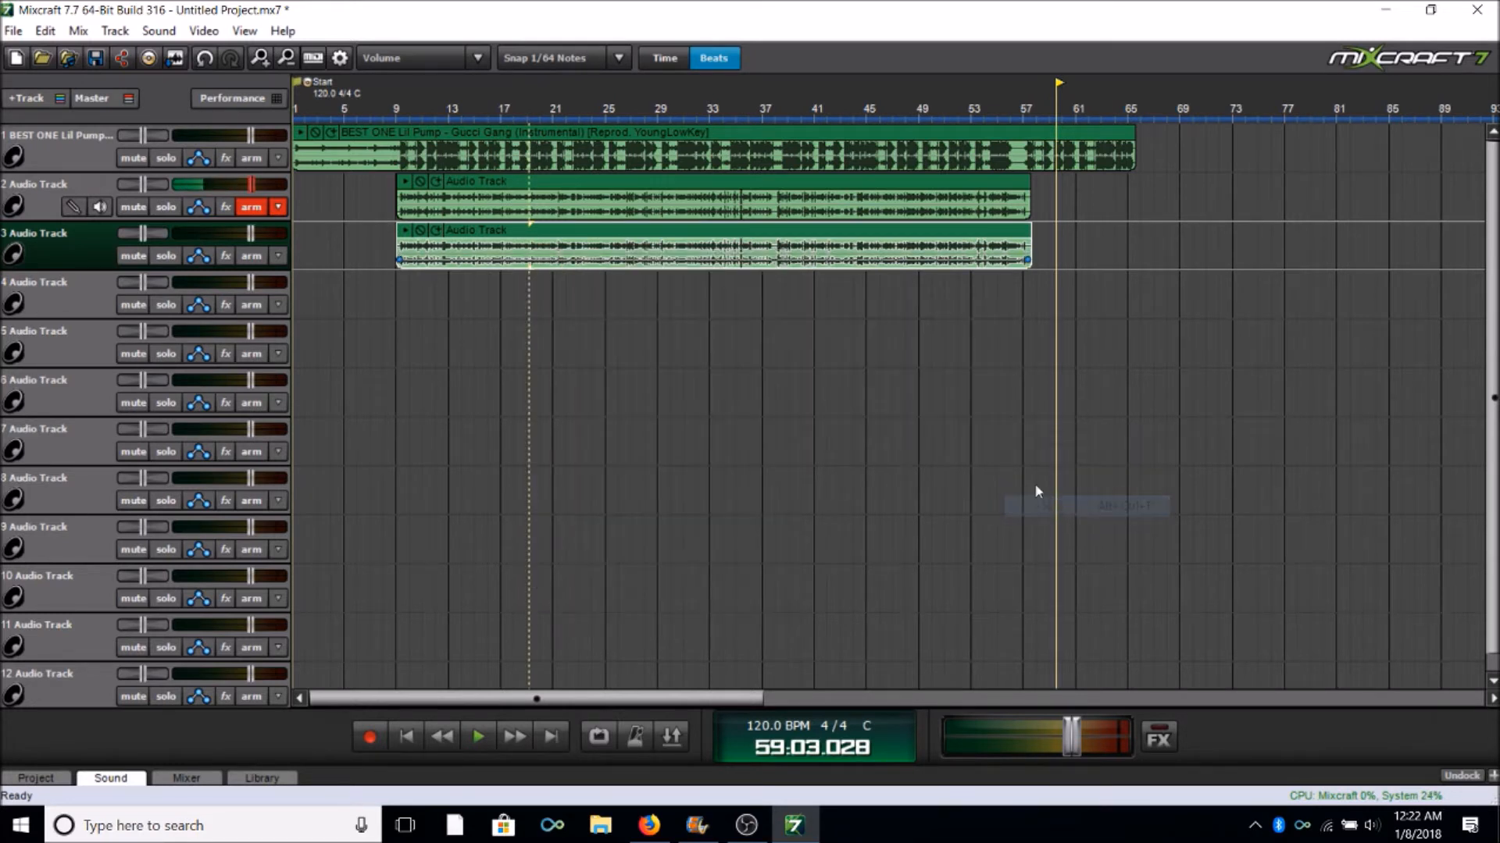
right_click(559, 258)
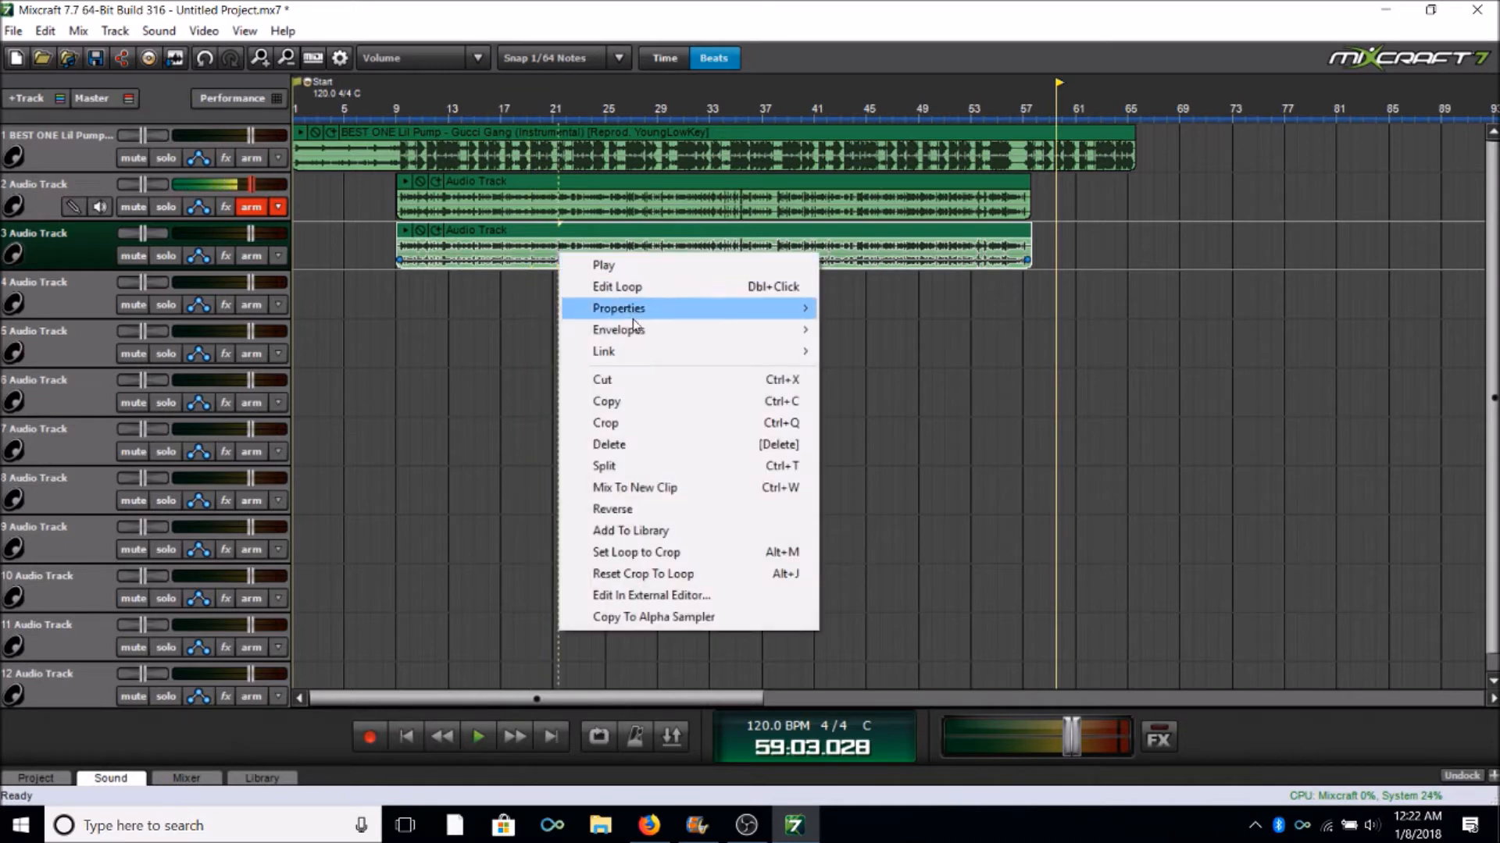
mouse_move(619, 329)
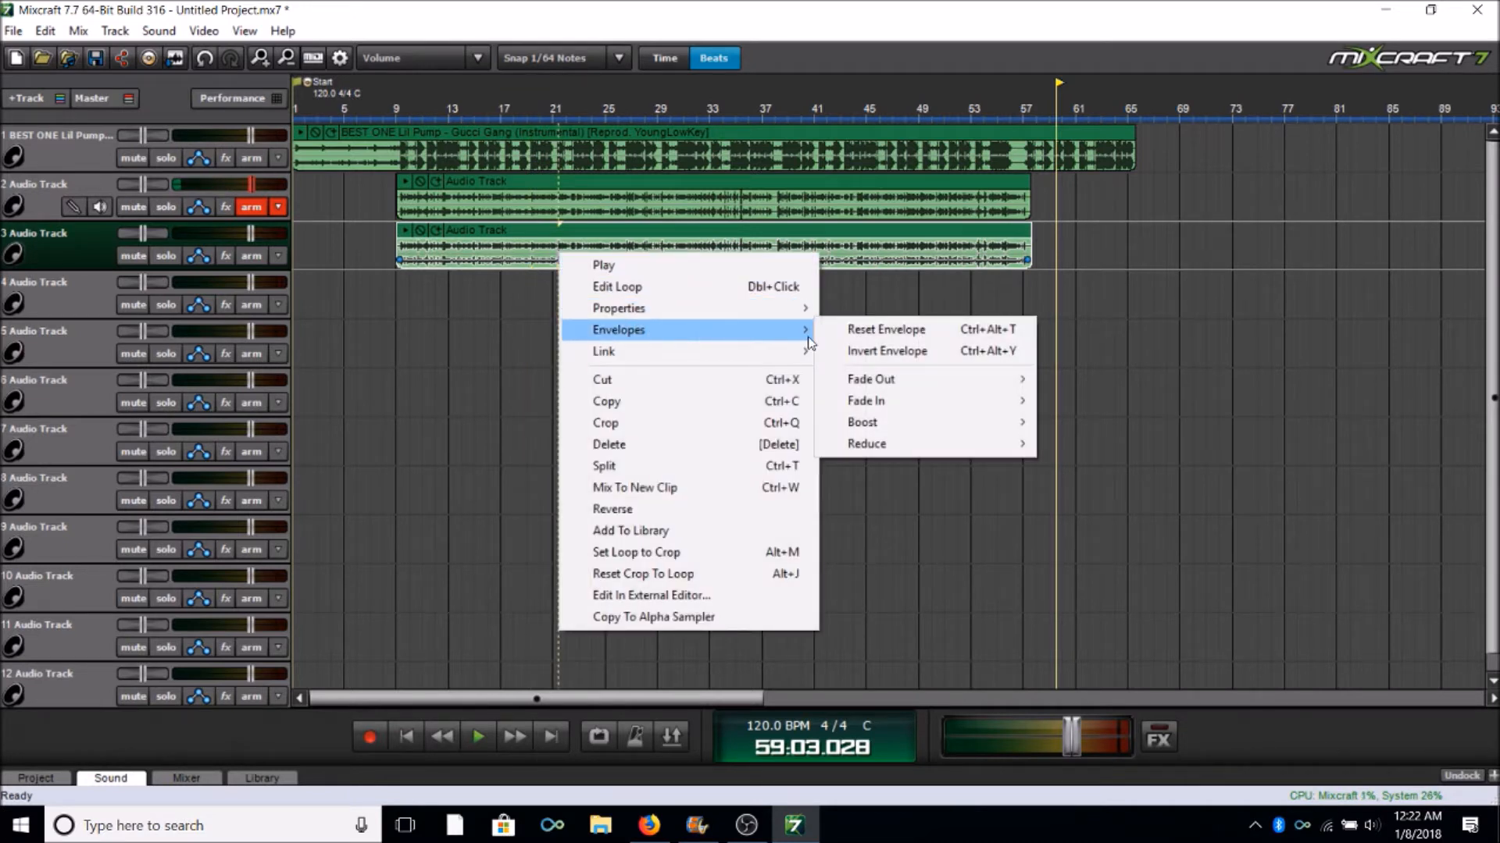
mouse_move(865, 442)
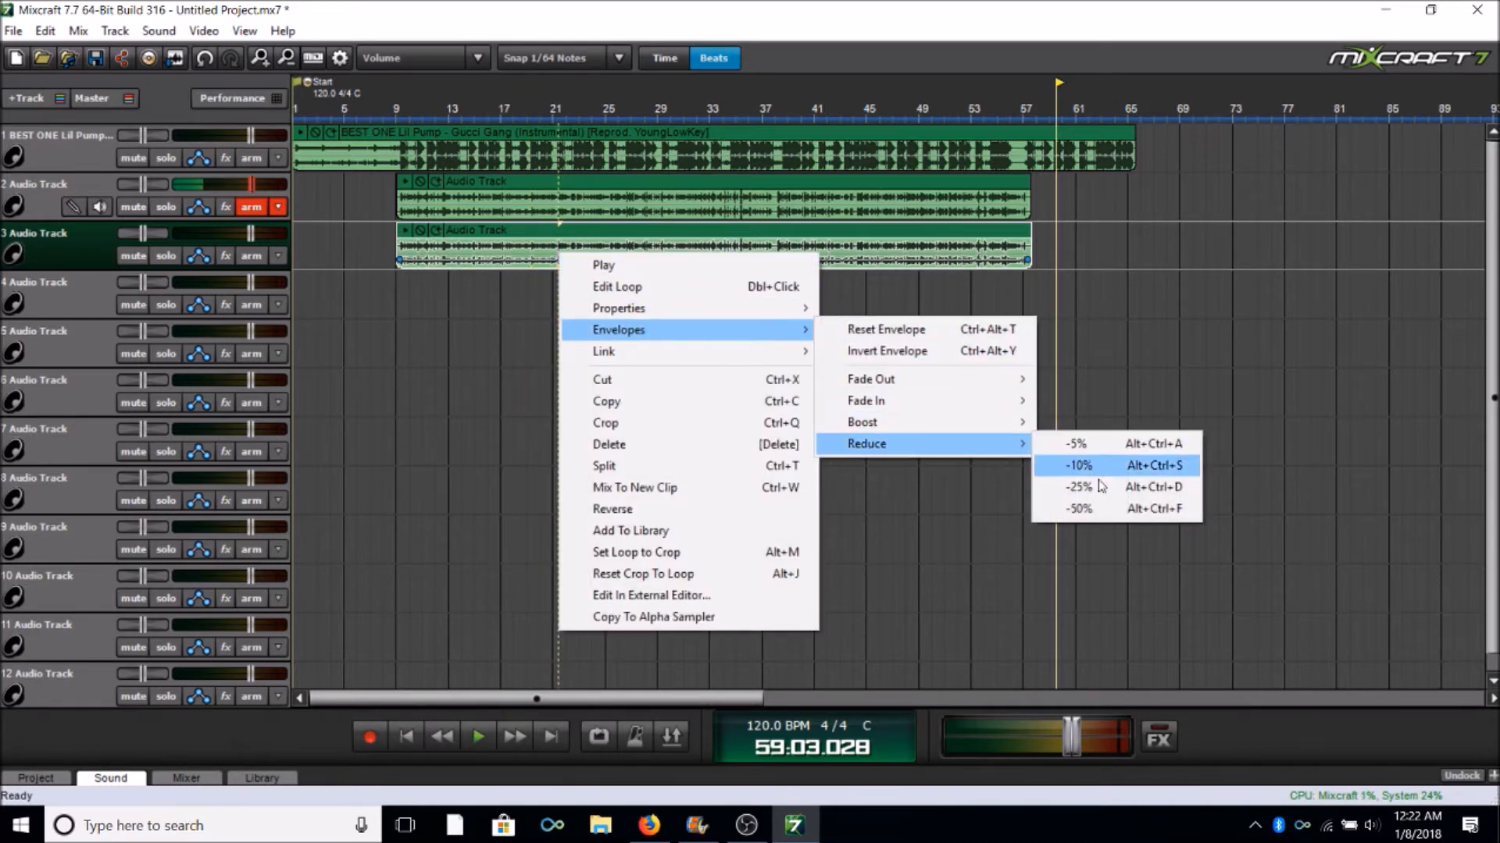
click(1080, 466)
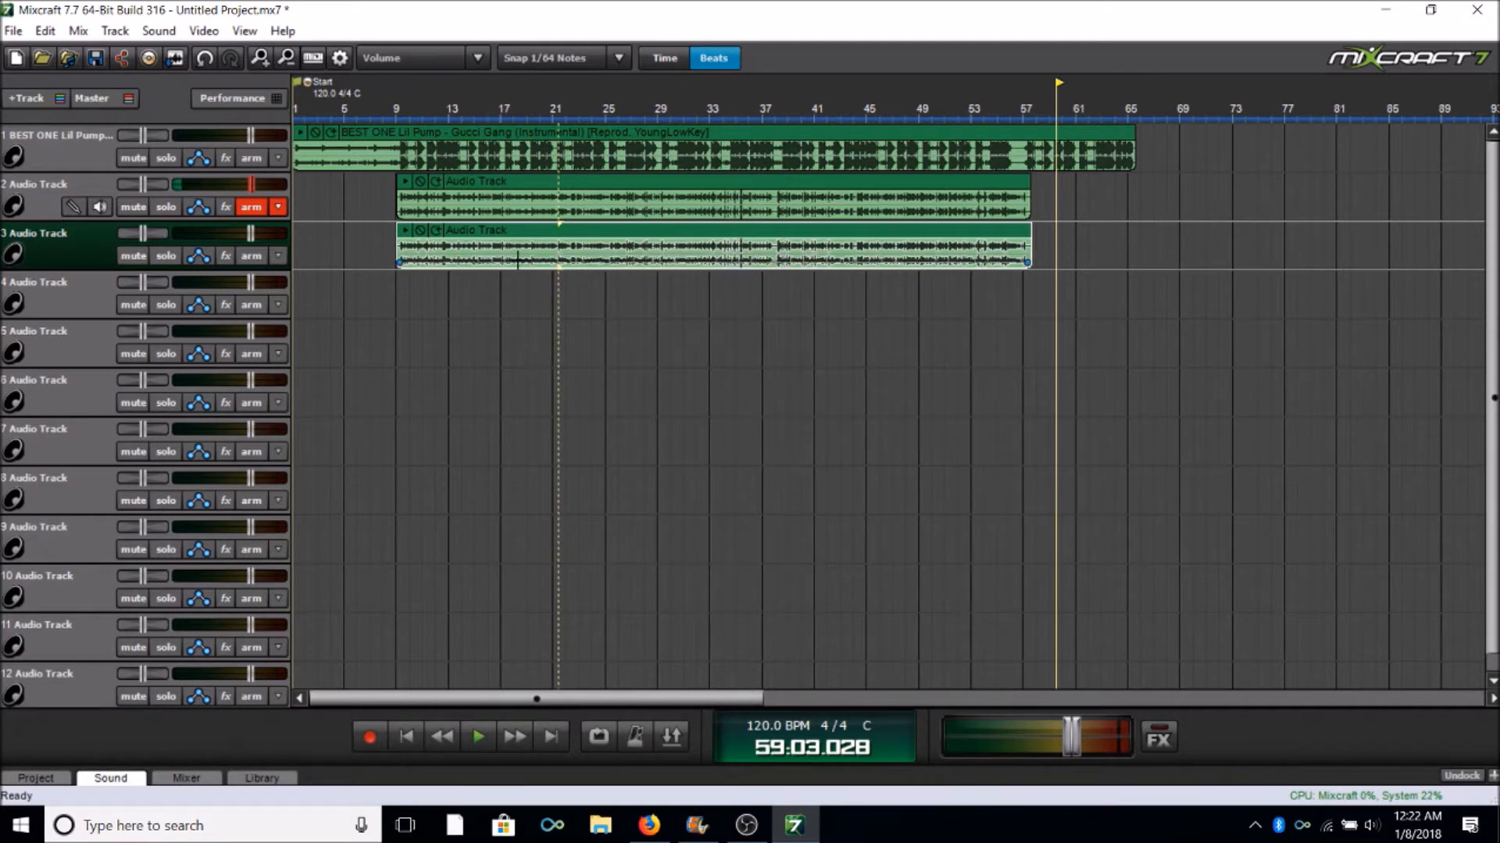
right_click(483, 254)
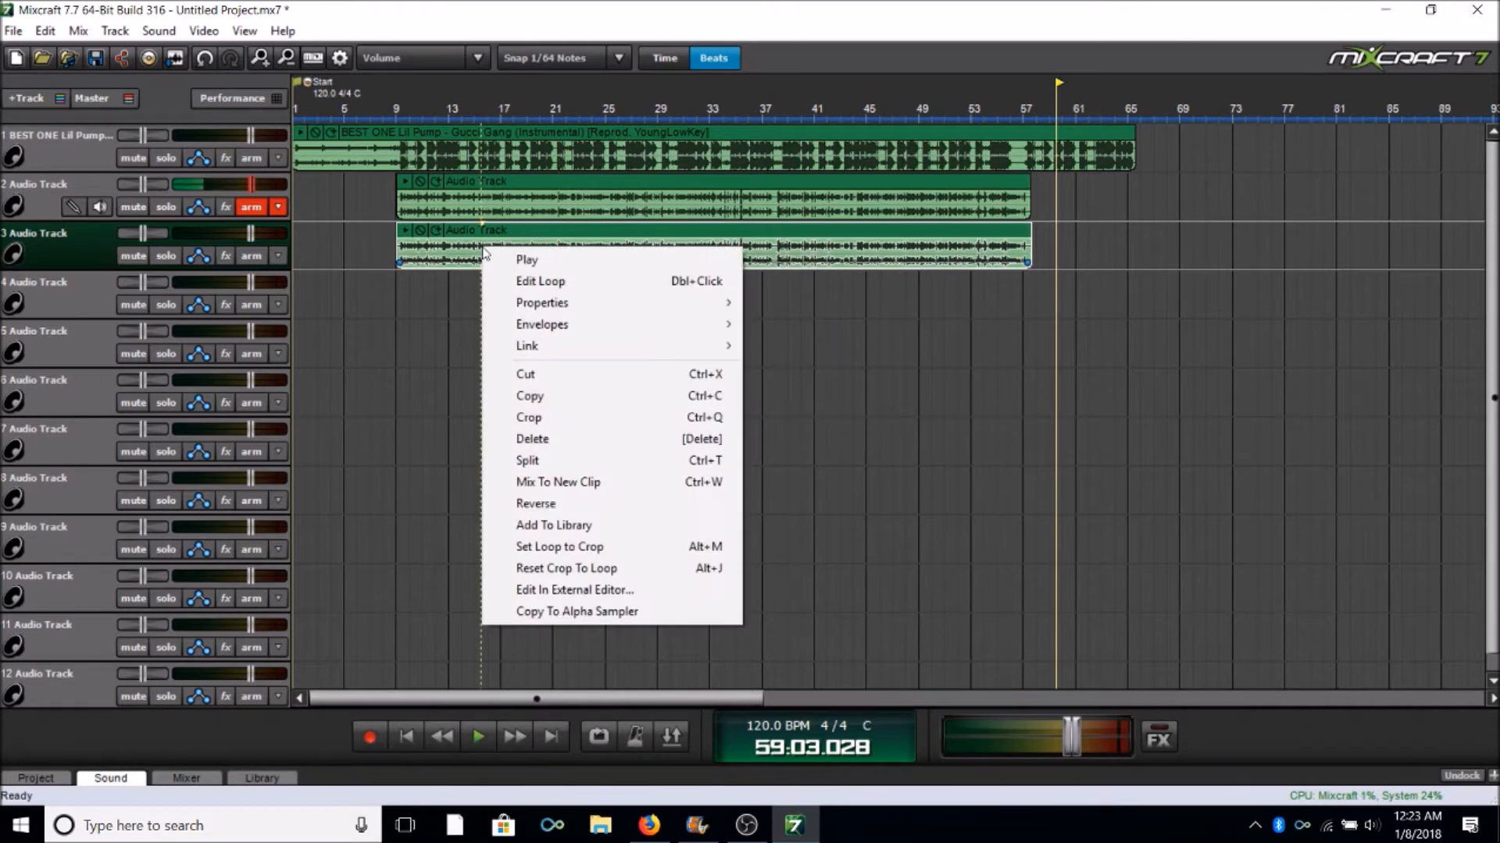
mouse_move(542, 325)
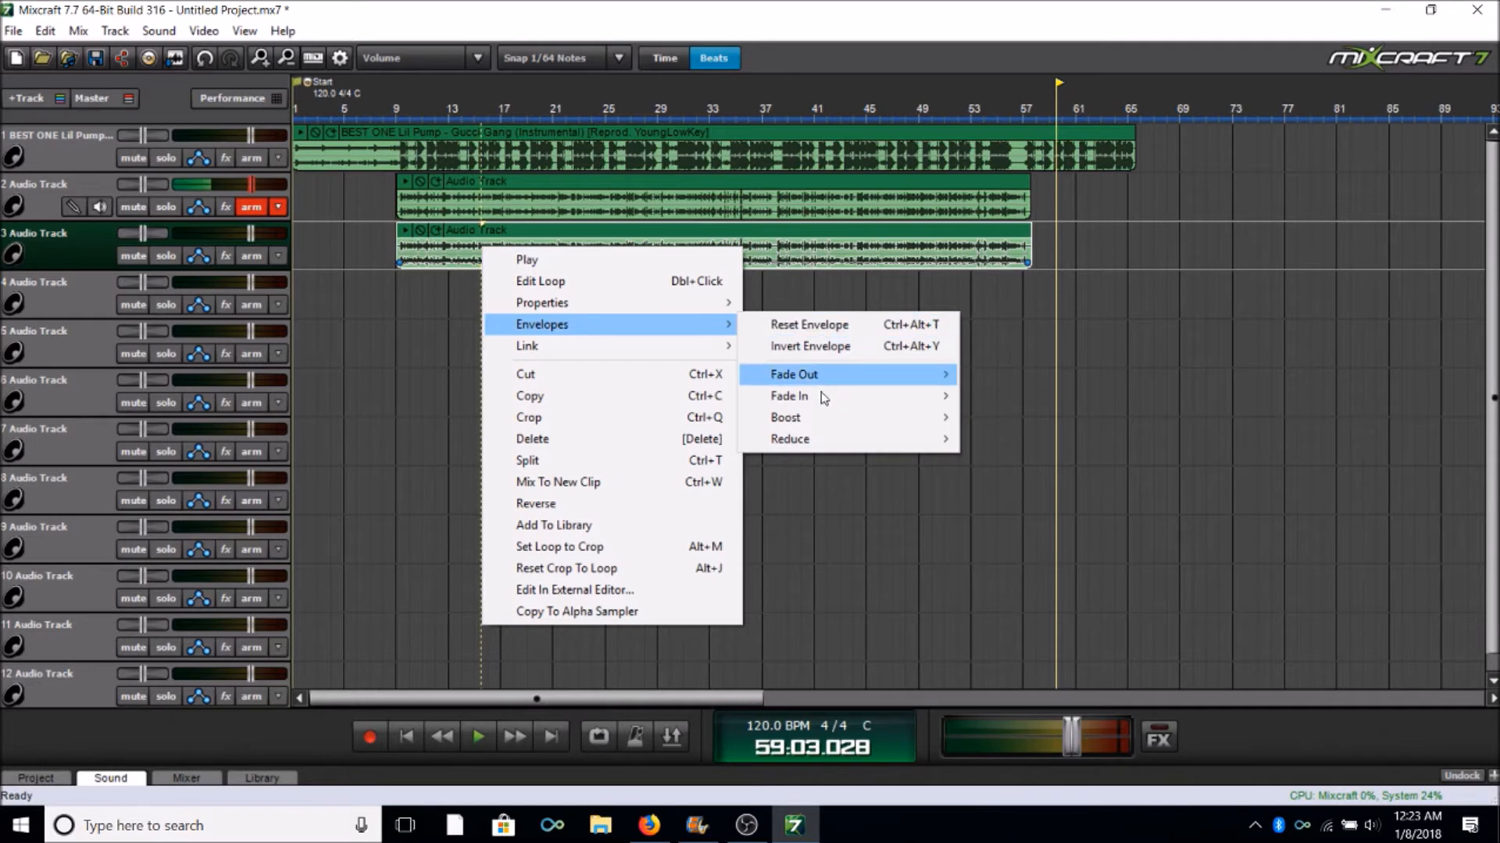
mouse_move(789, 439)
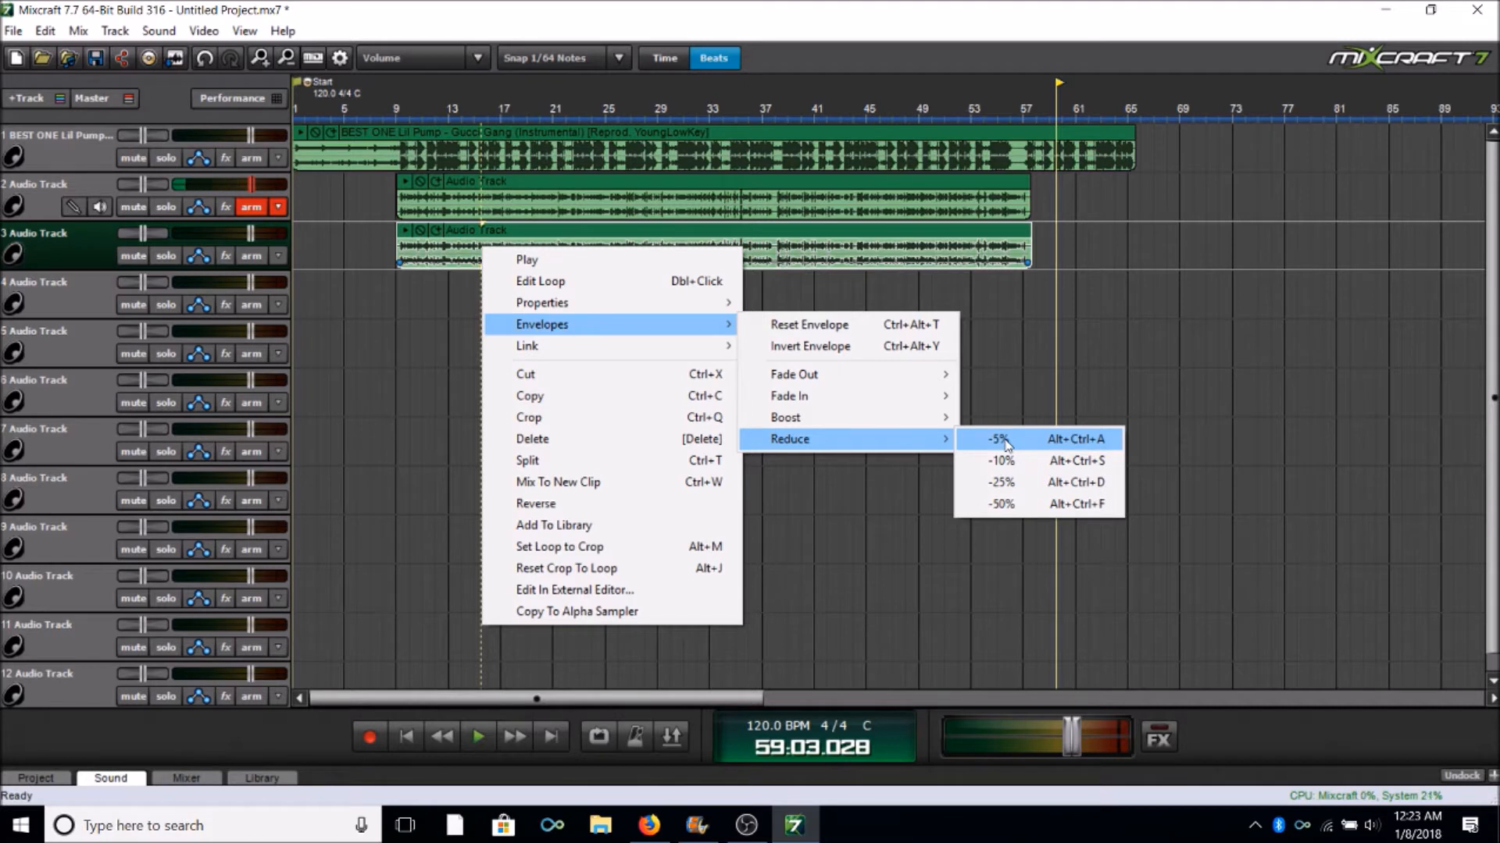
click(1000, 439)
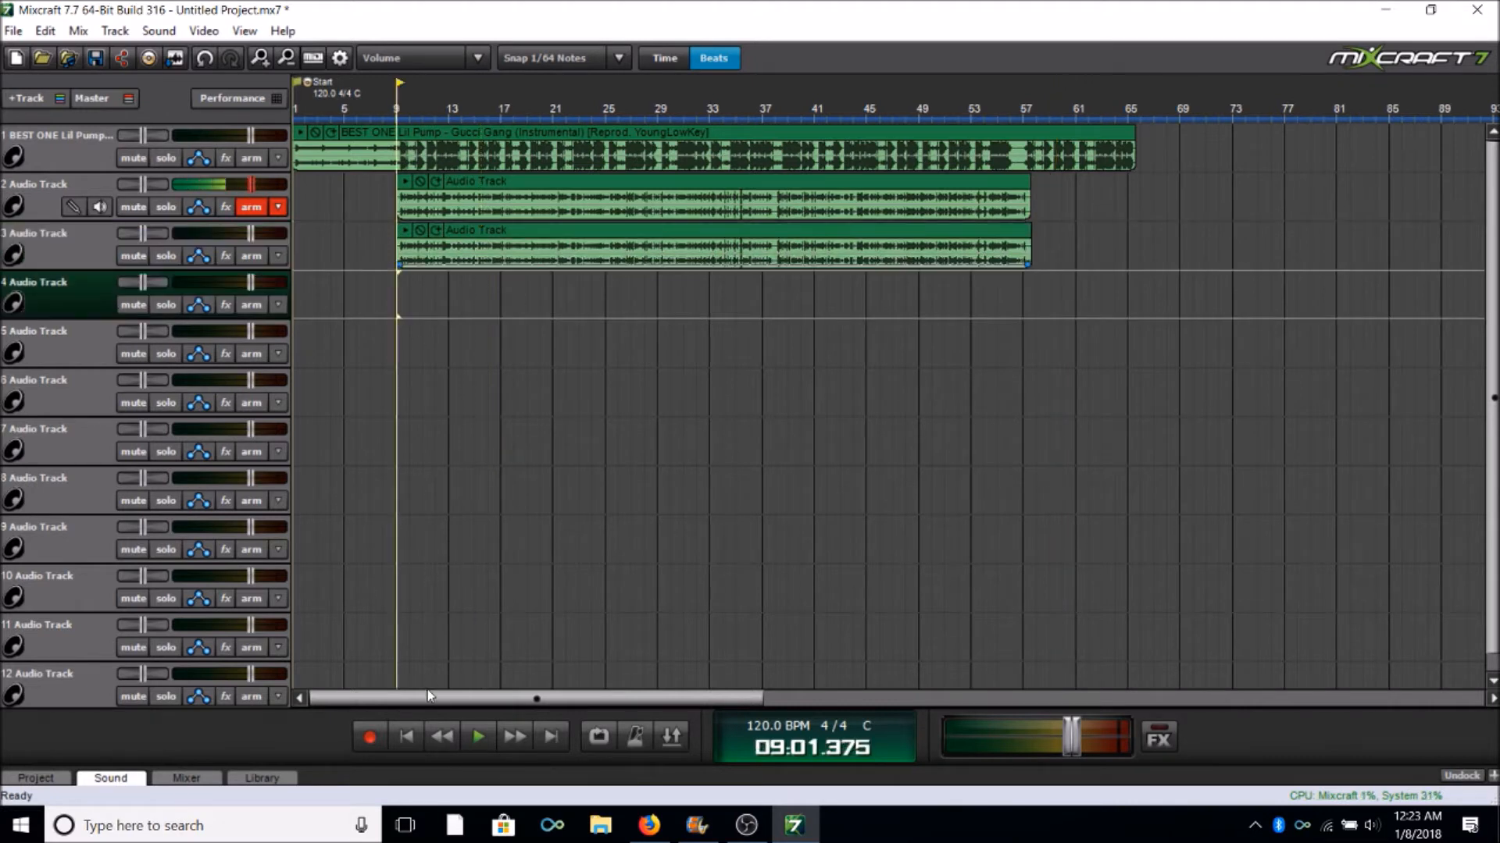
Briefly play the vocals against the beat, then bring up Track 2's effect list
click(478, 736)
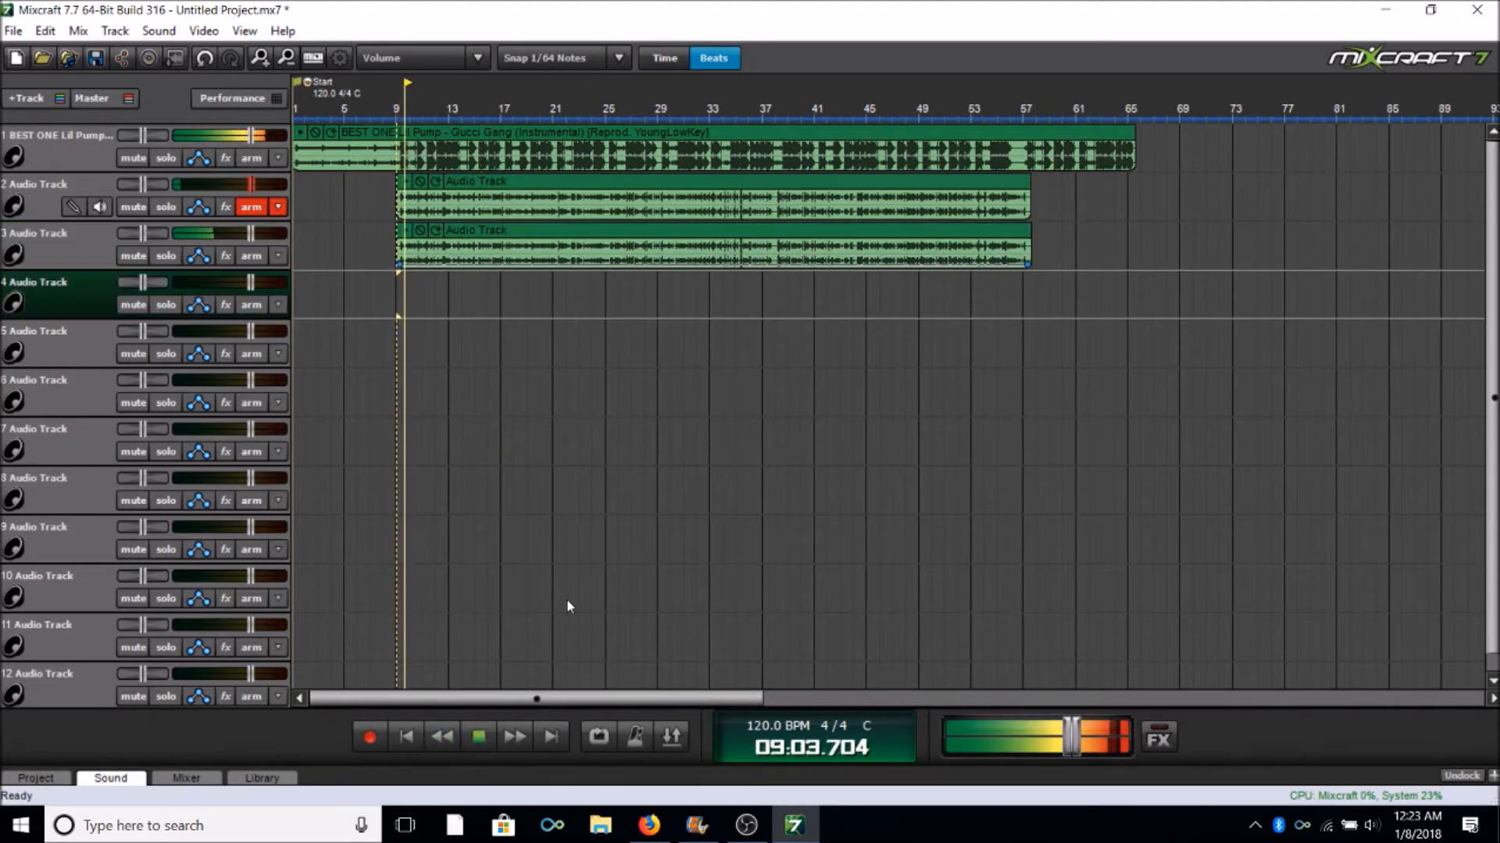
click(478, 736)
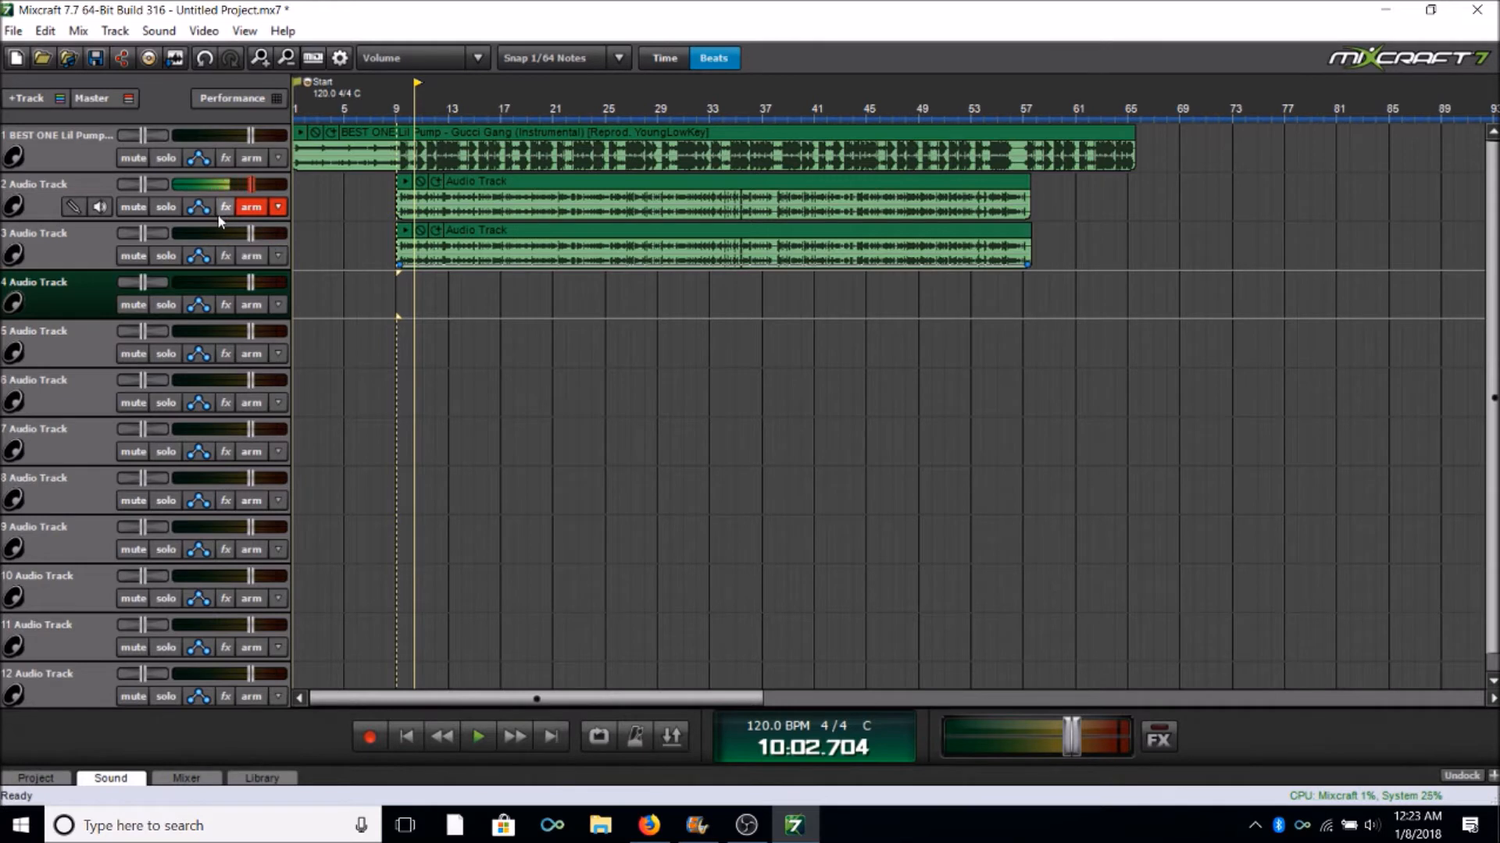
click(225, 206)
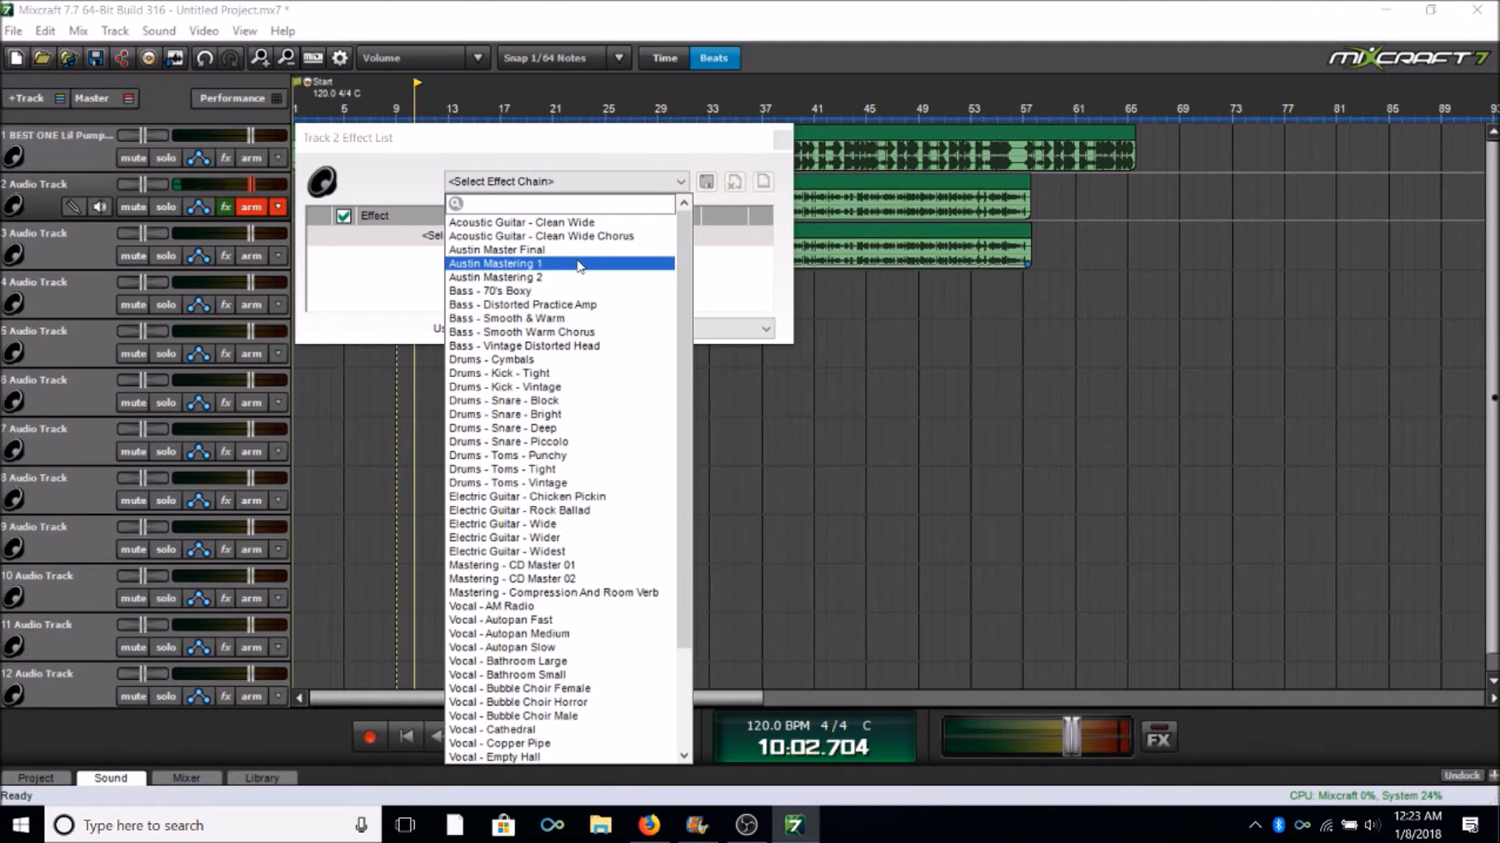
Load Austin Mastering 1 on Track 2, check the Acoustica Compressor and remove it from the chain
click(564, 203)
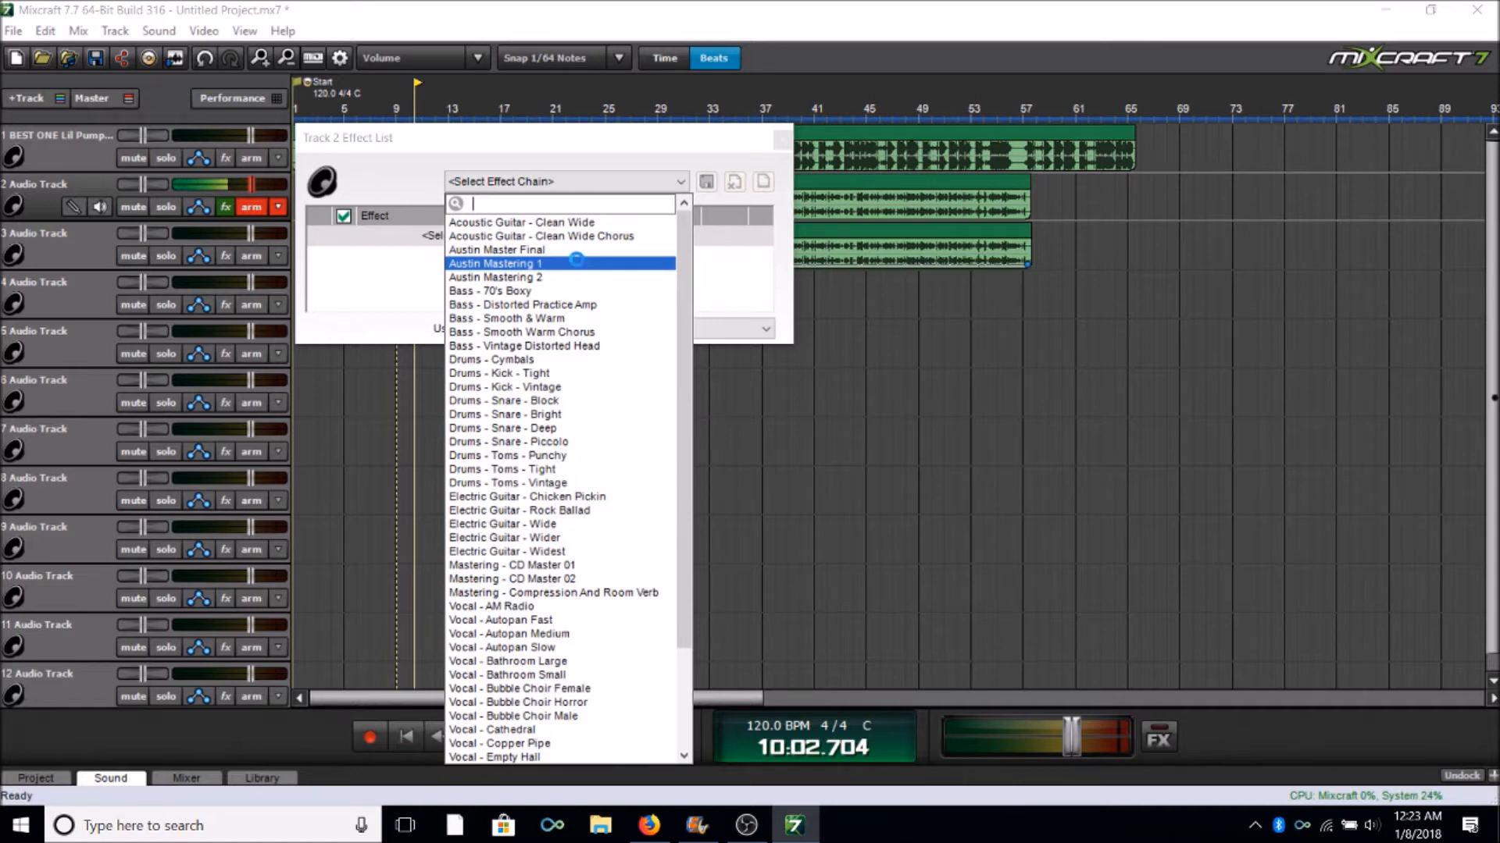
click(495, 263)
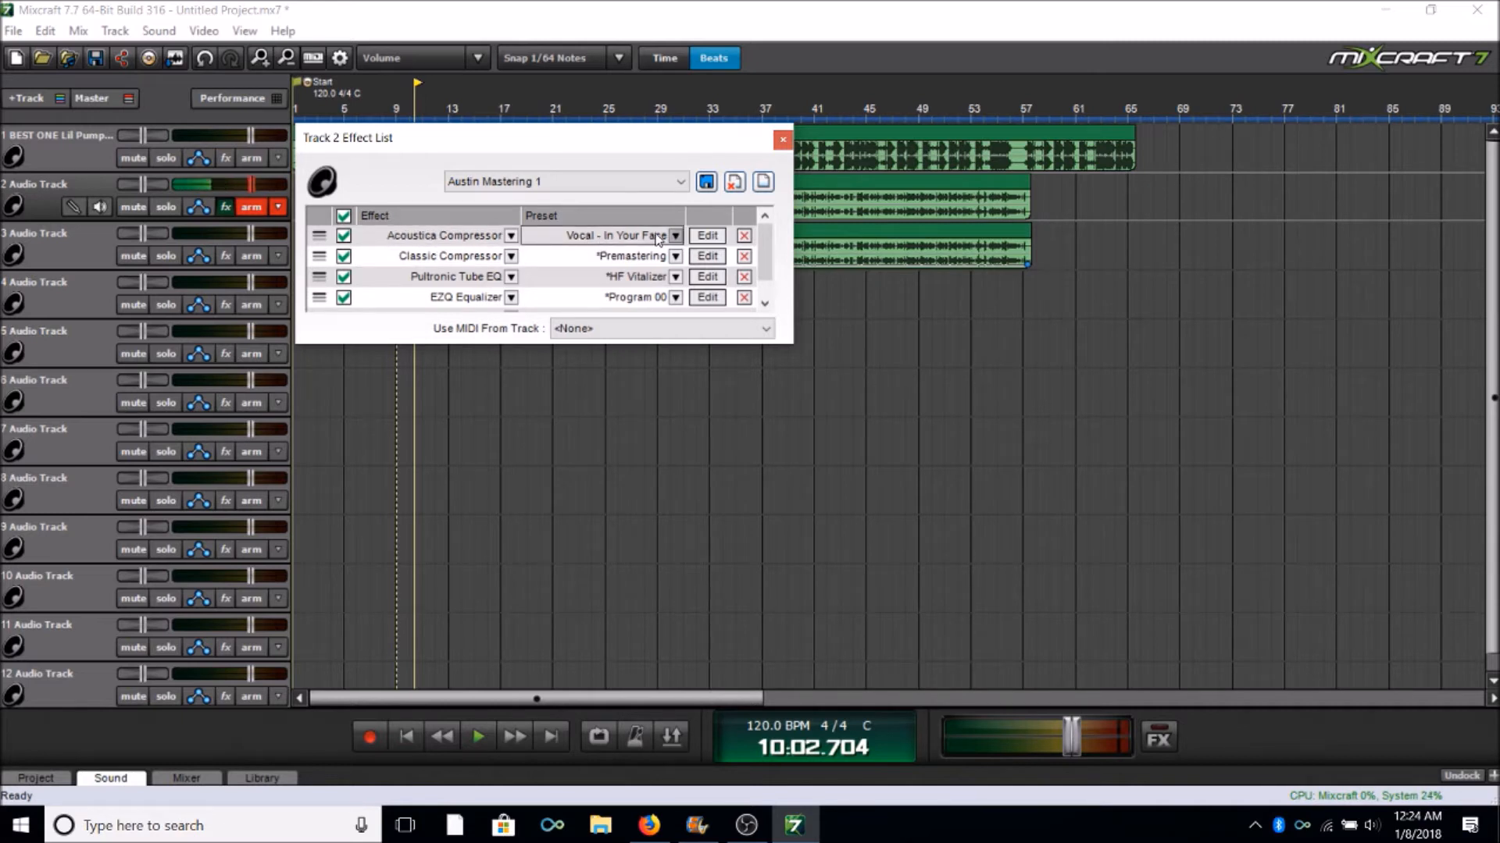
click(706, 236)
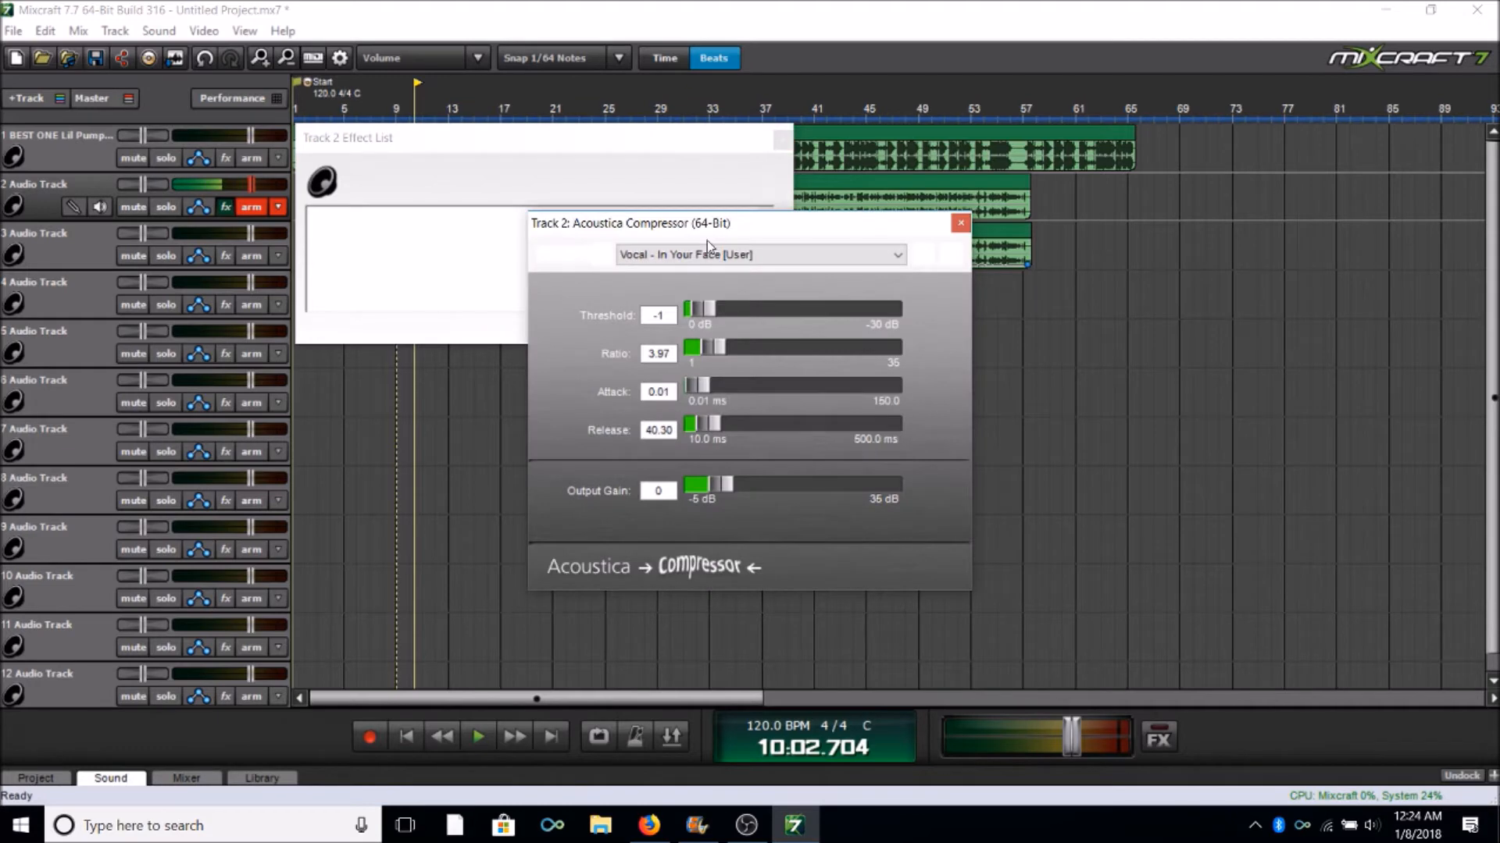
click(960, 224)
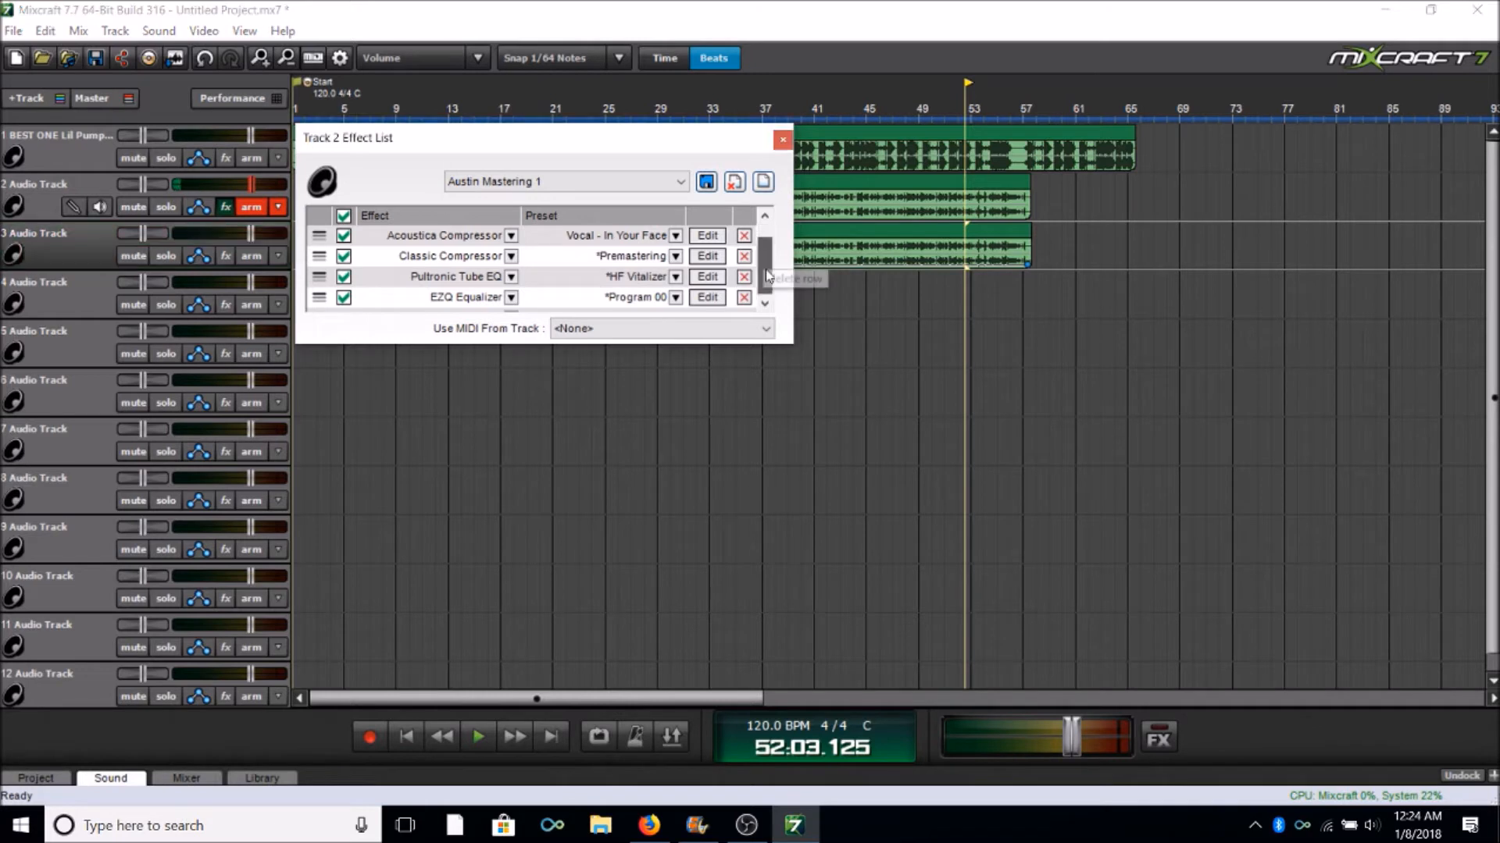
click(744, 236)
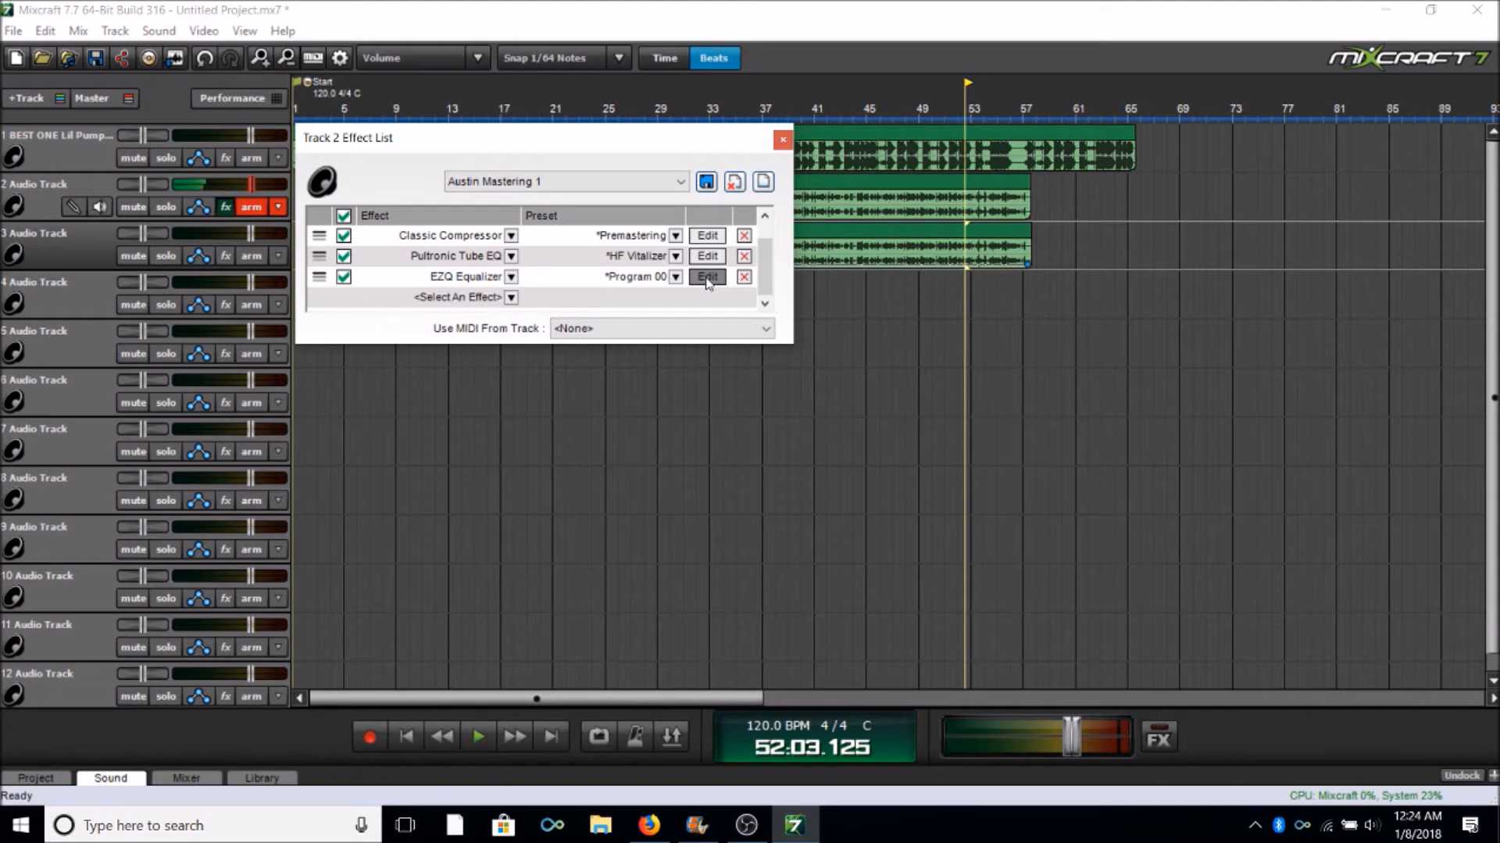
Remove the Acoustica Compressor again and review the EZQ Equalizer settings on Track 2
click(706, 276)
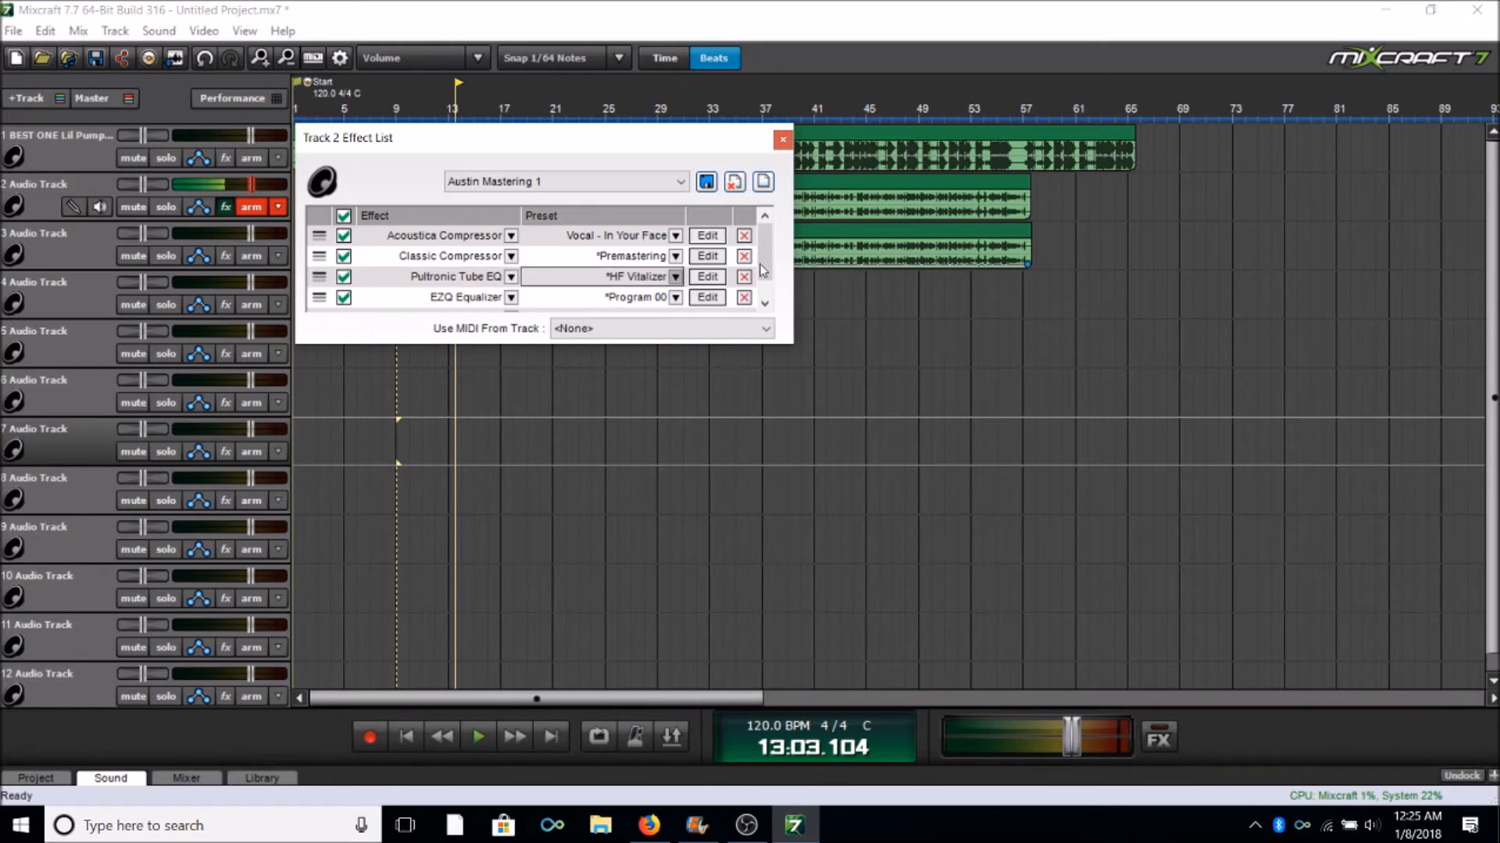
click(744, 236)
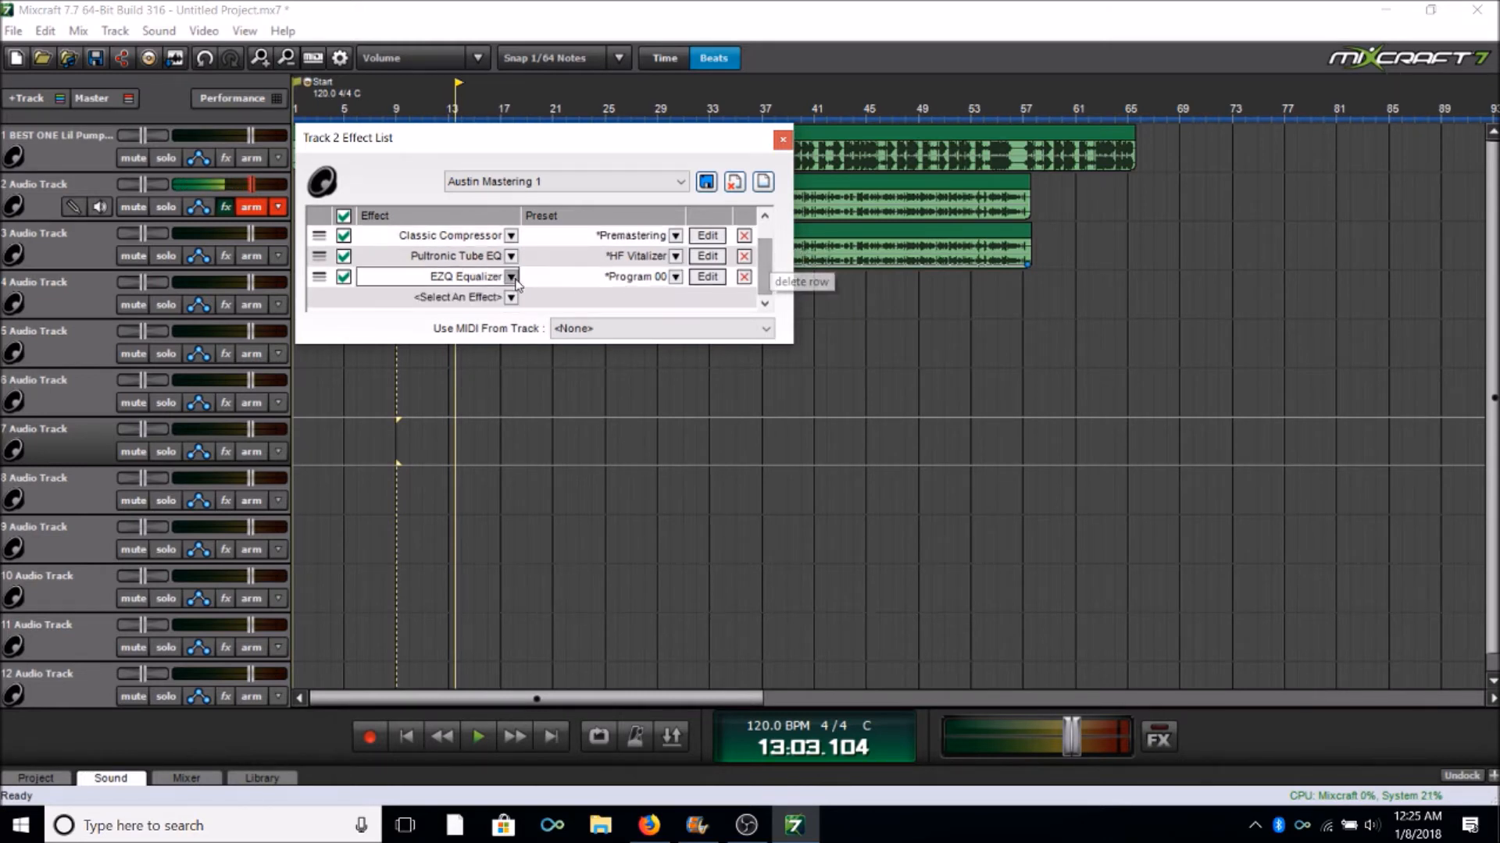
click(706, 276)
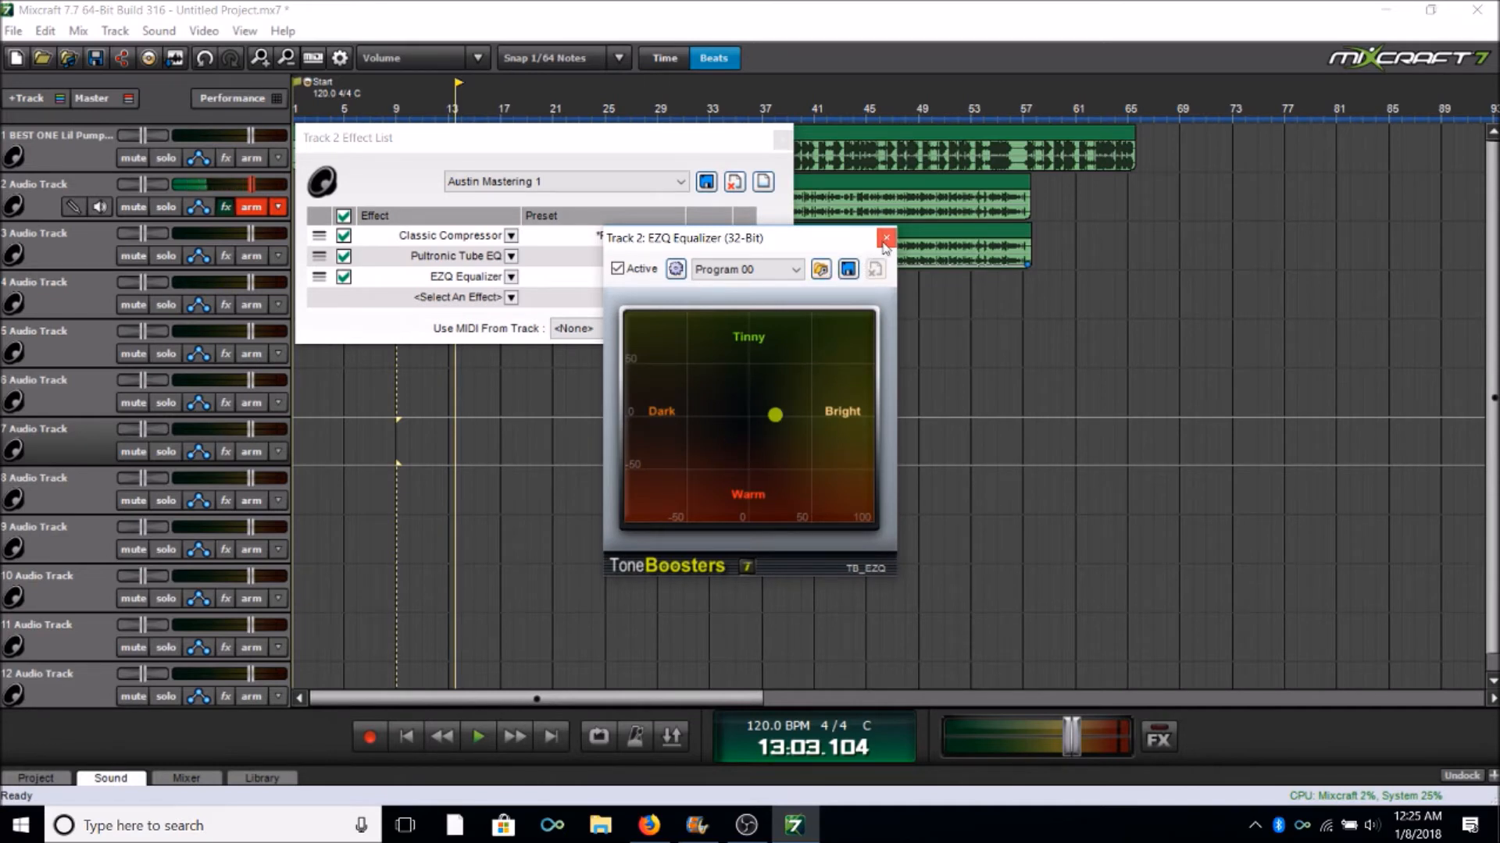
click(884, 237)
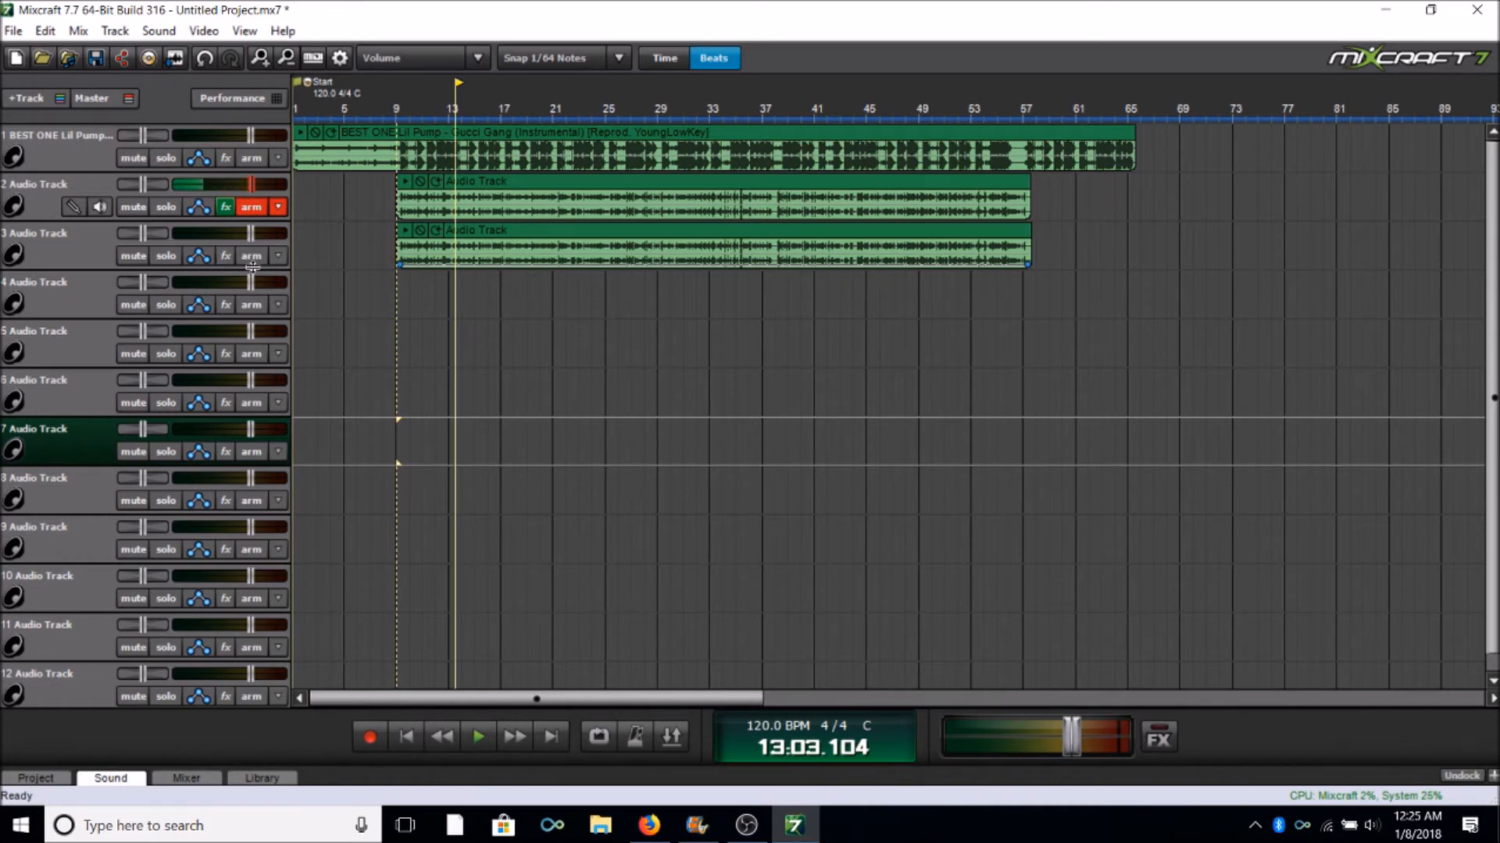
Load Austin Mastering 1 on Track 3 and search the chain list for 'youtuber' with no results
click(225, 255)
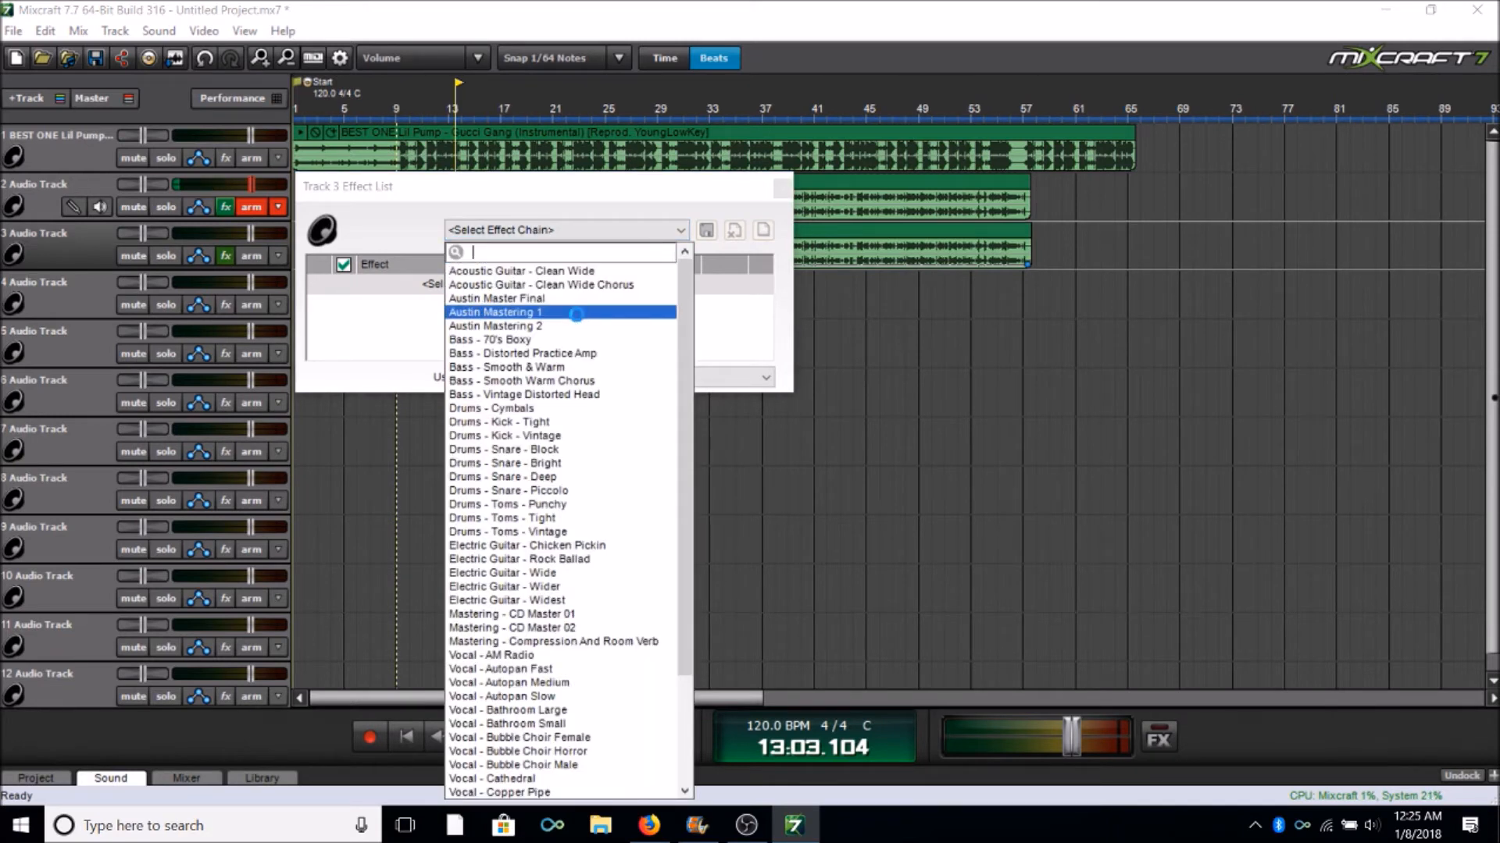
click(495, 312)
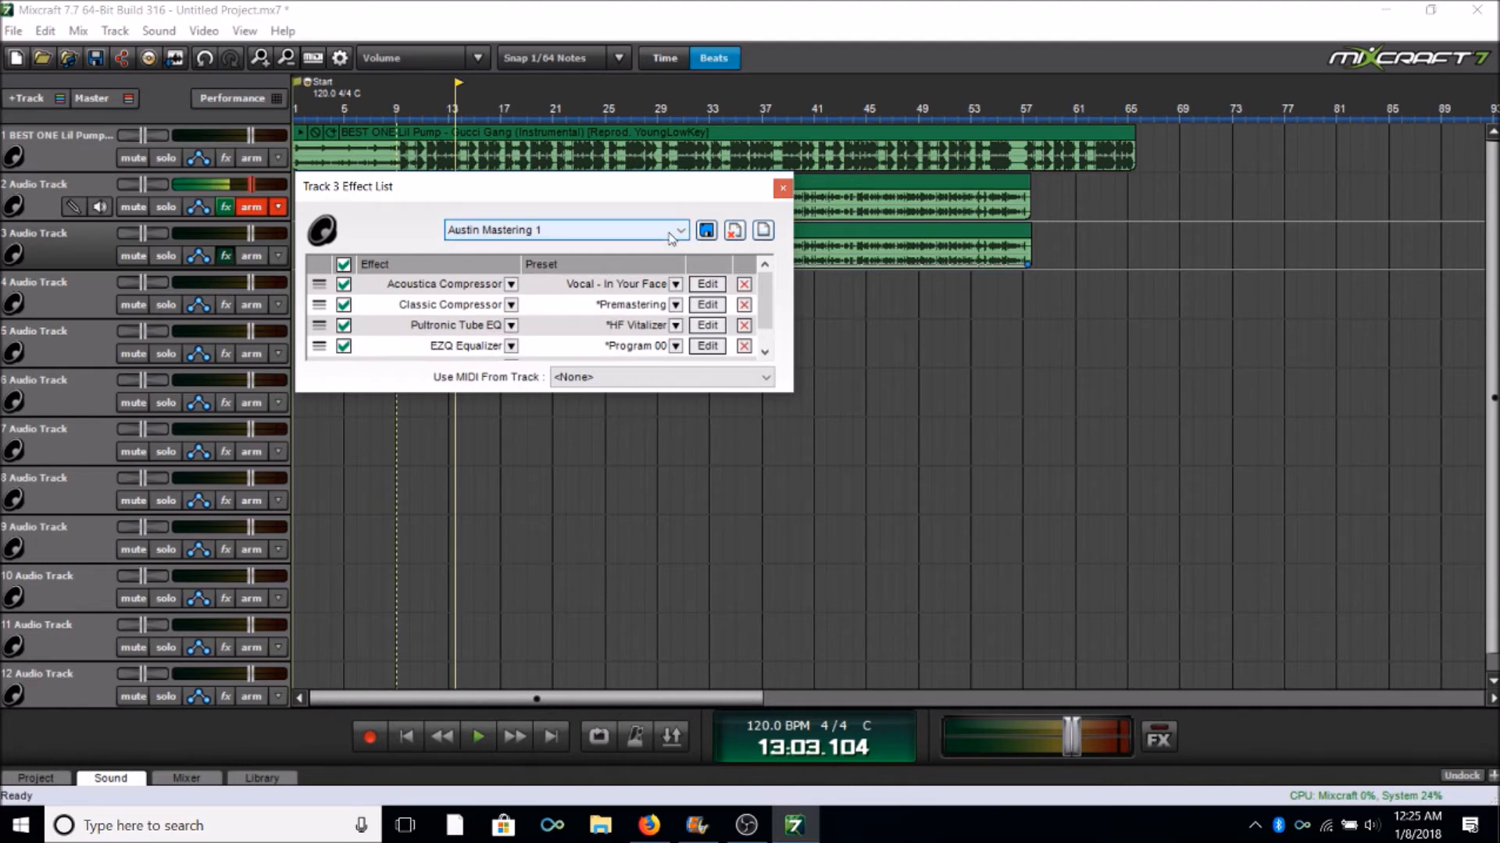
click(679, 230)
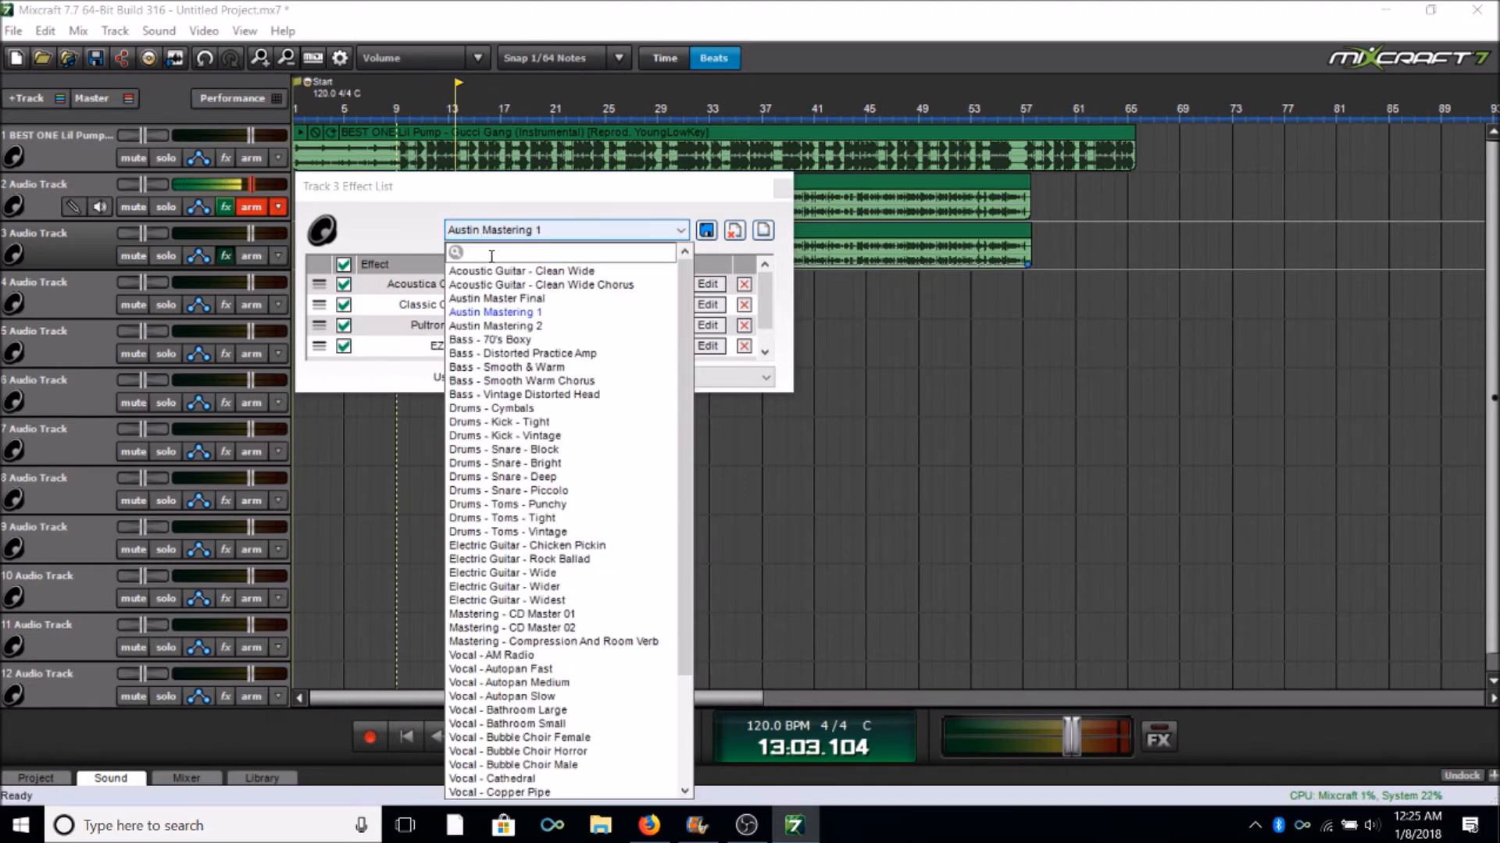
text(y)
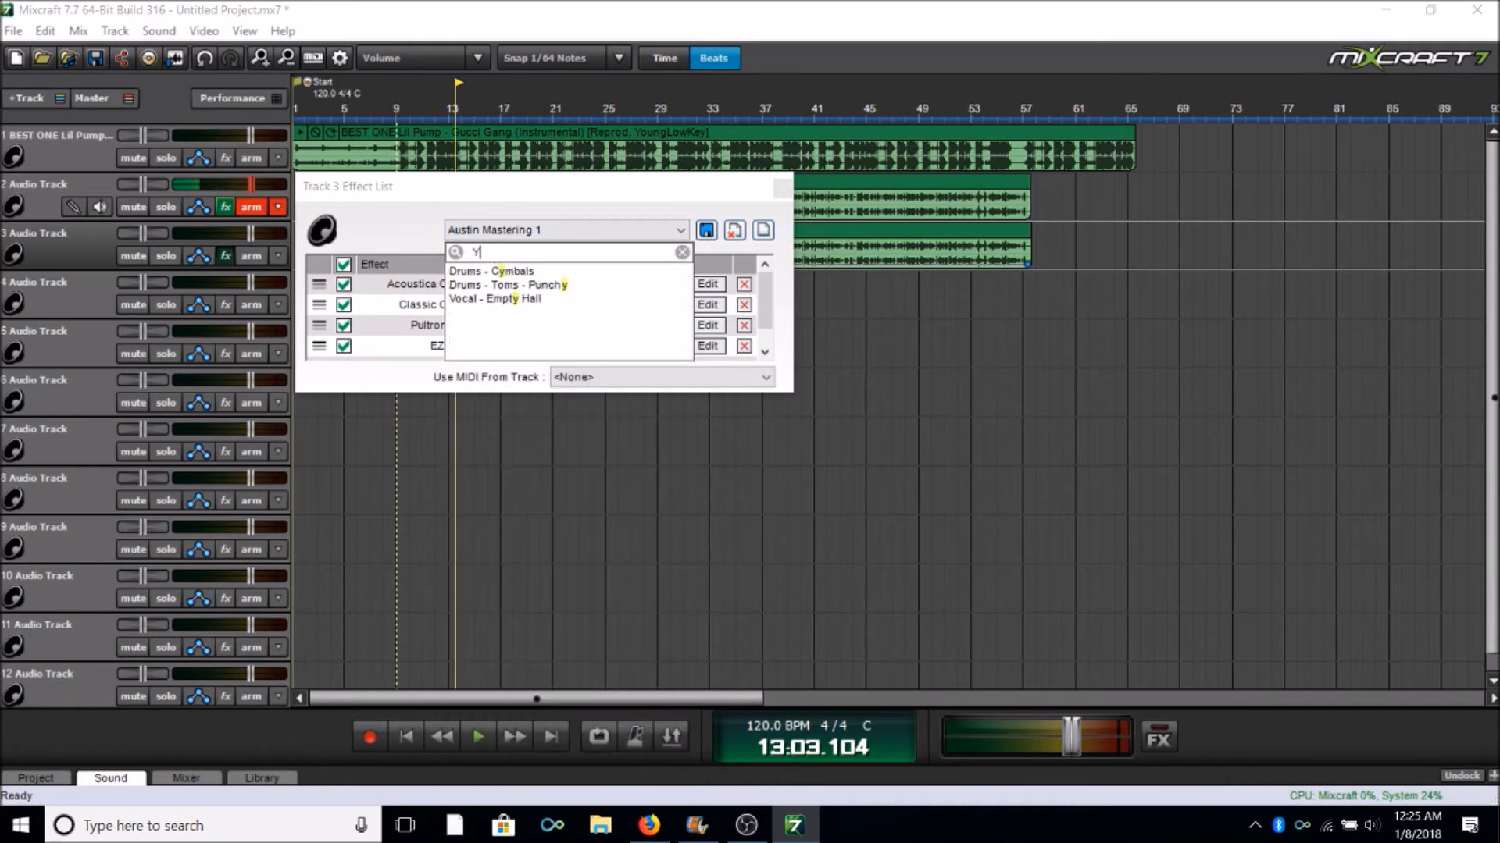
text(outuber)
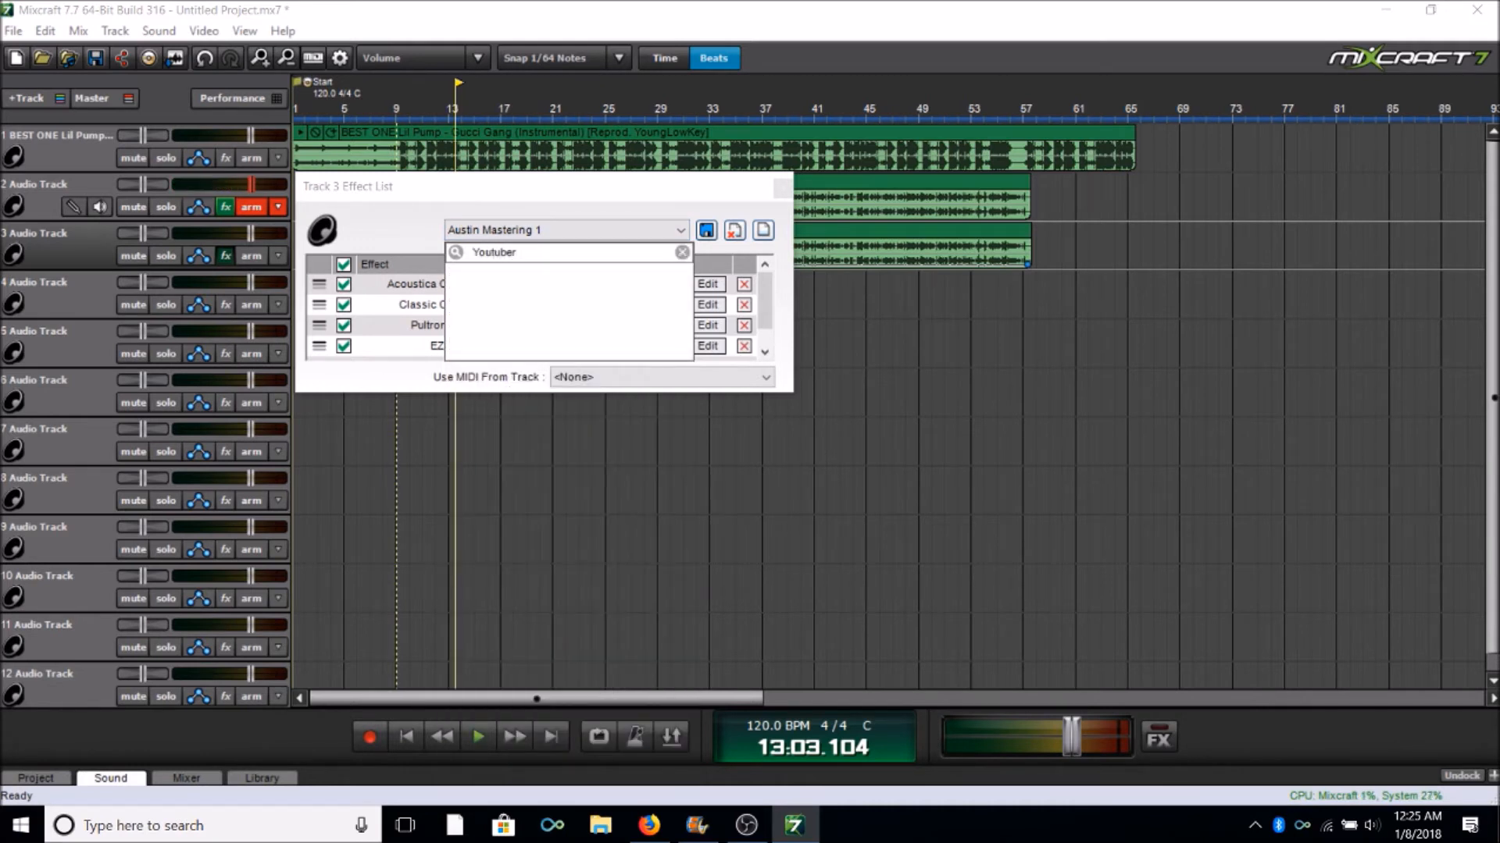
click(706, 231)
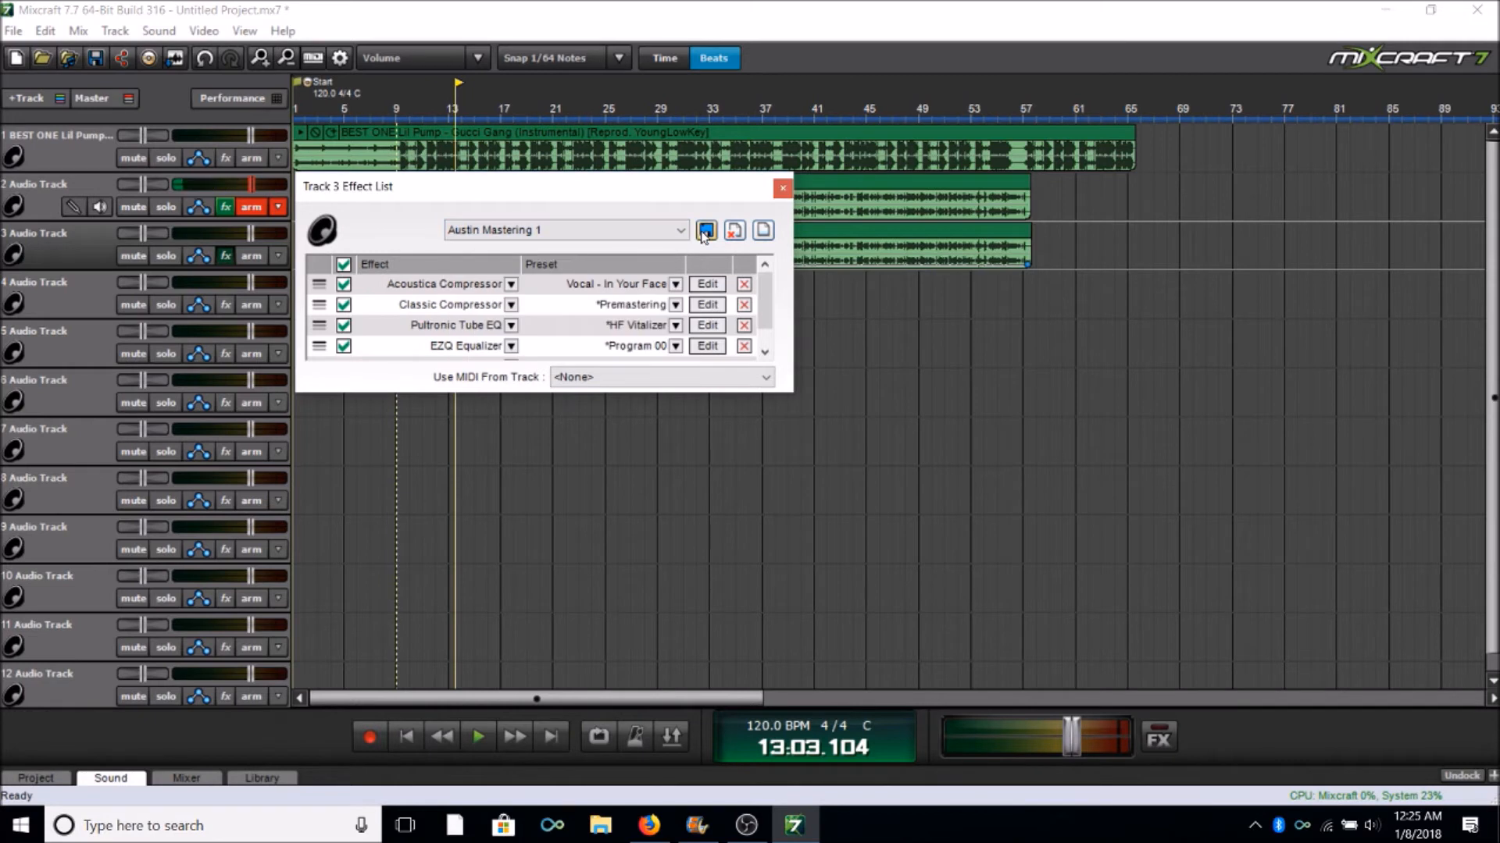
Cancel the Save New Preset dialog and close Track 3's effect list
click(706, 231)
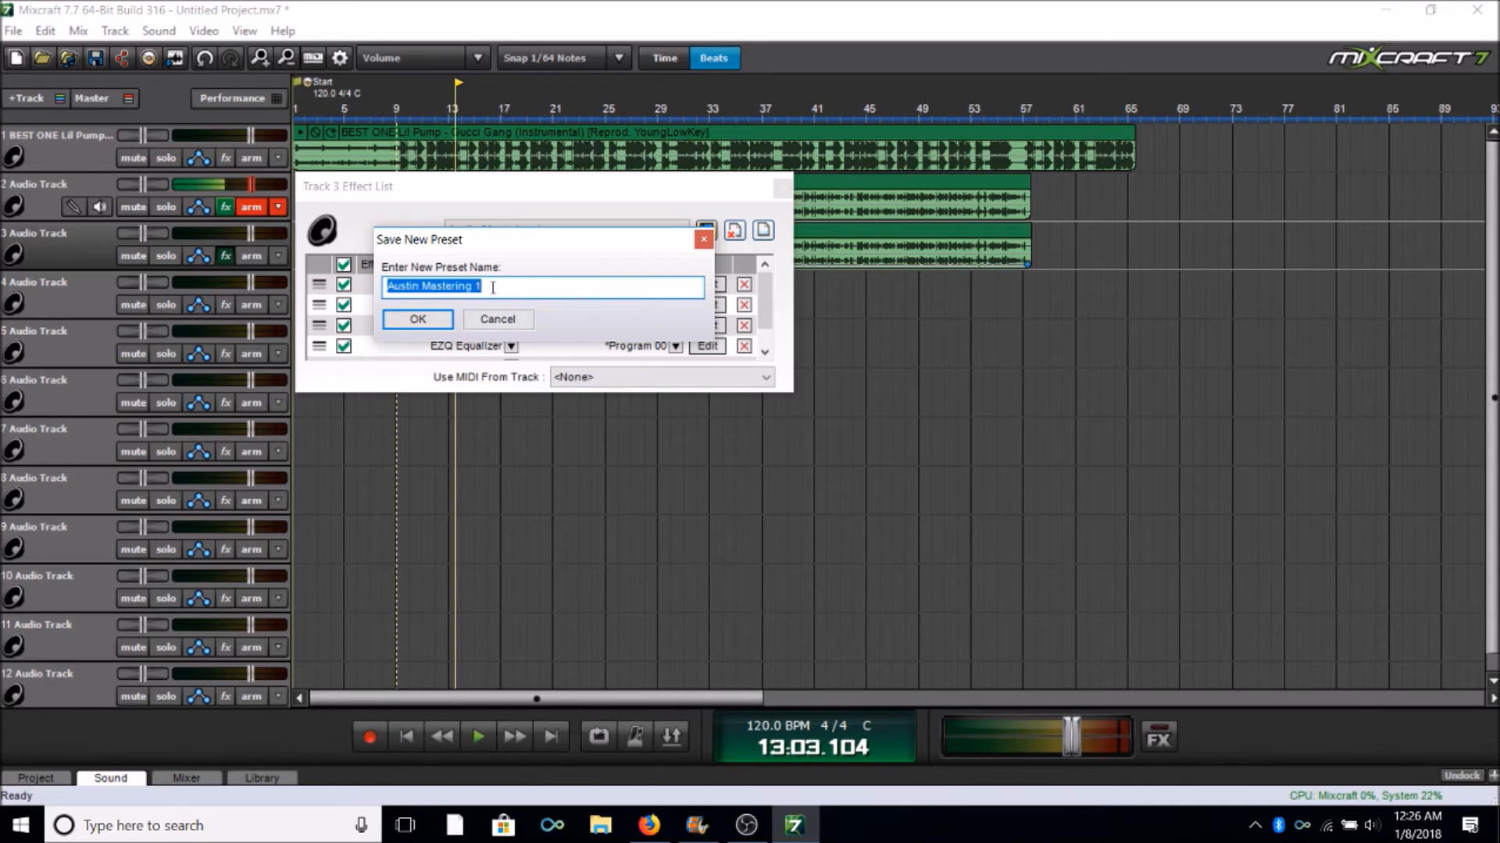
mouse_move(688, 253)
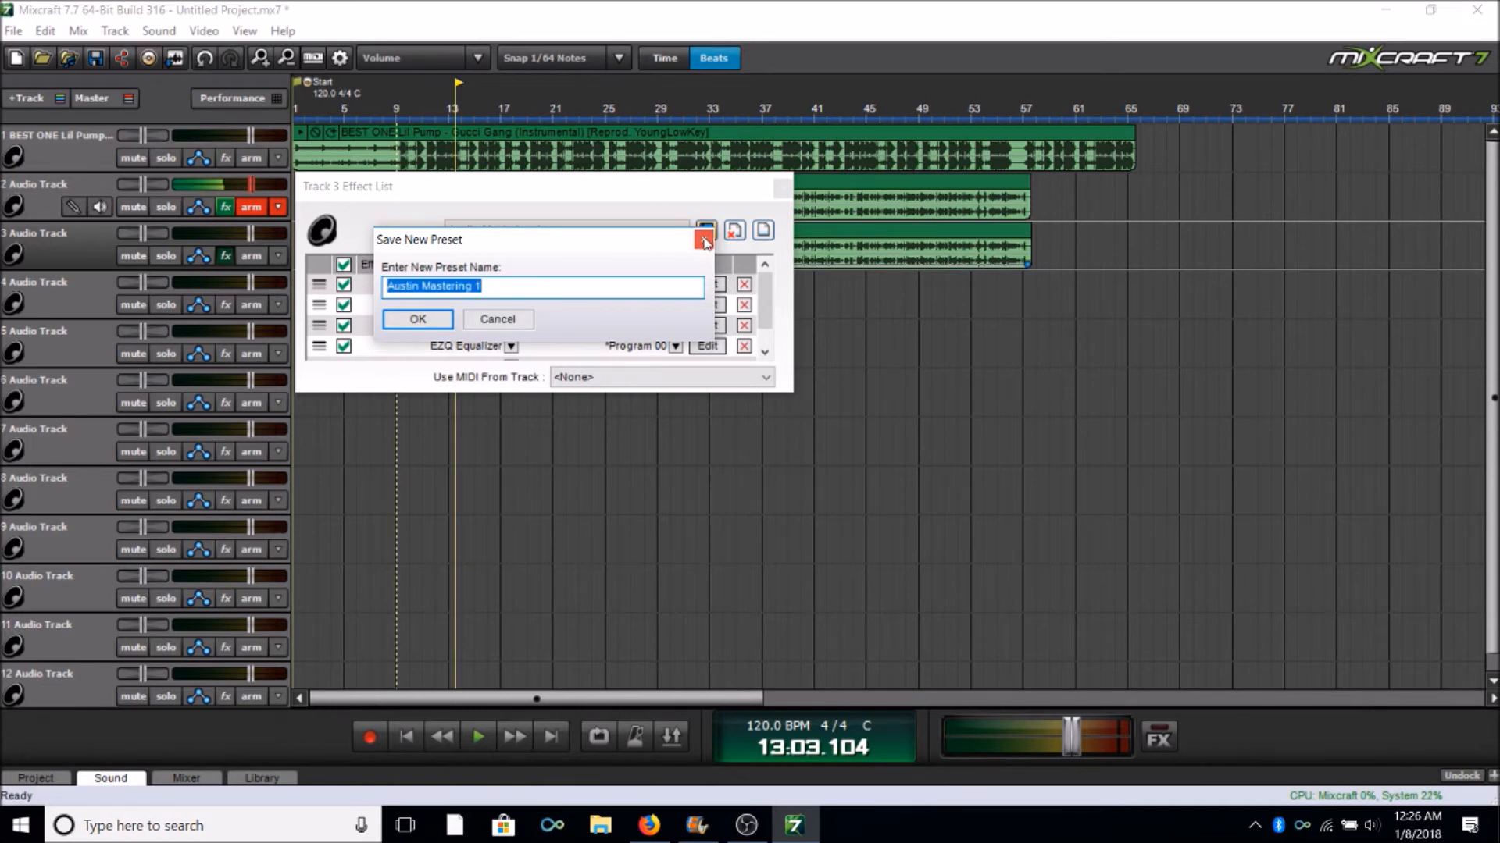
click(415, 318)
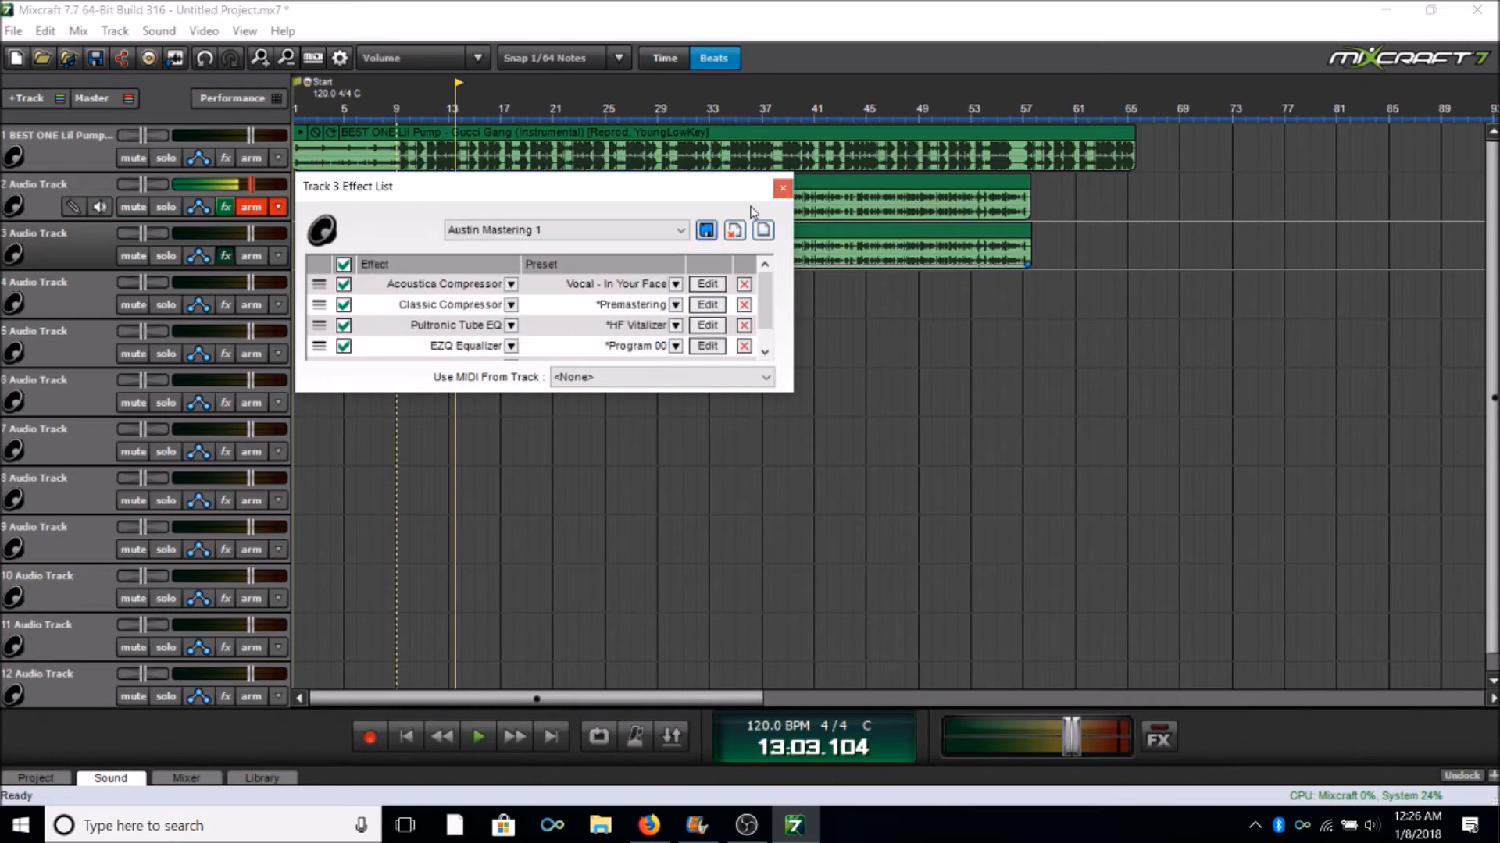
click(782, 188)
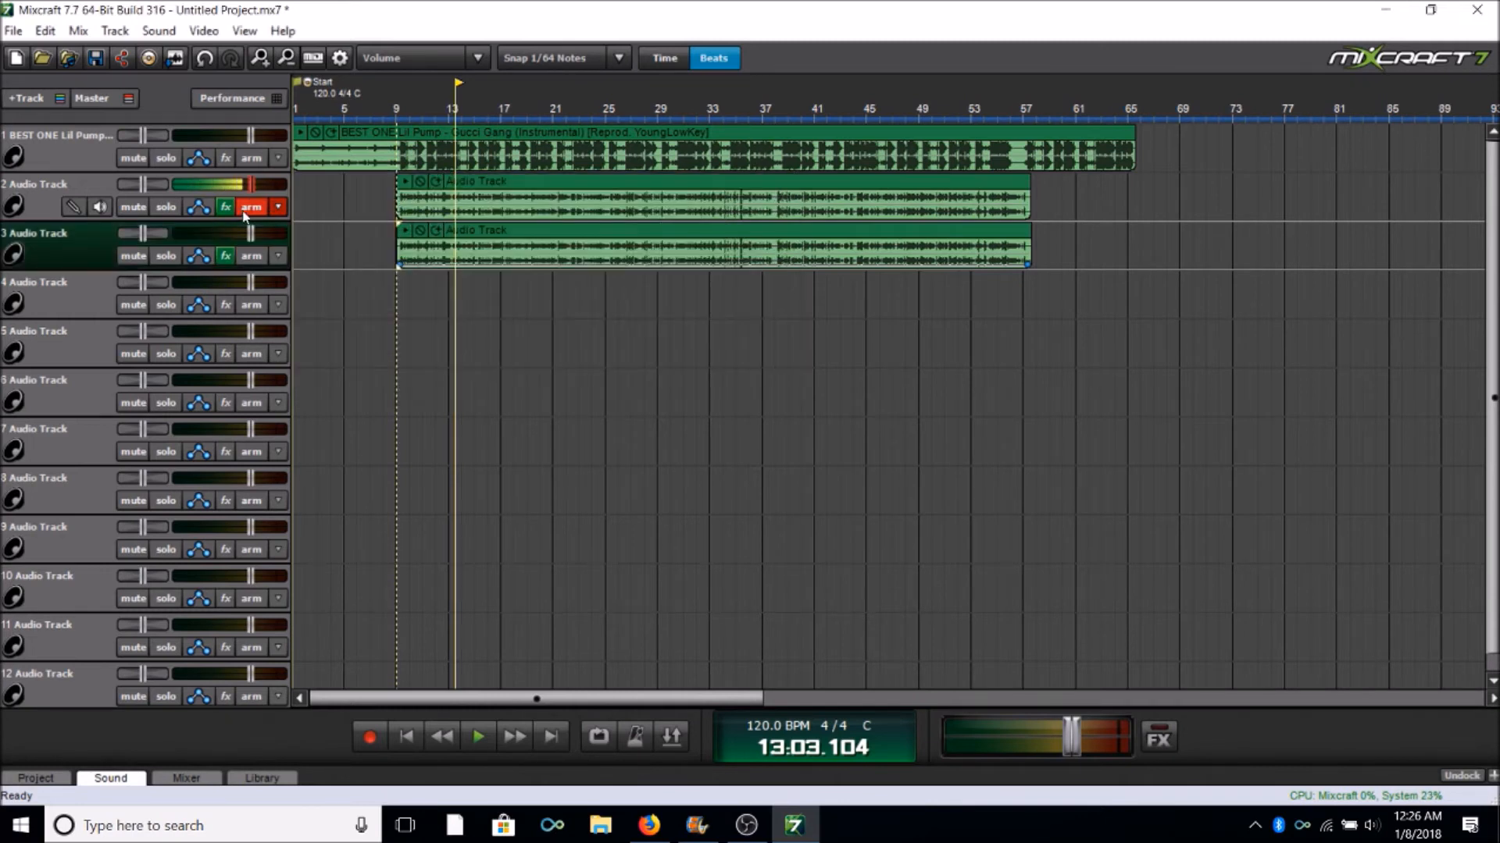
click(225, 206)
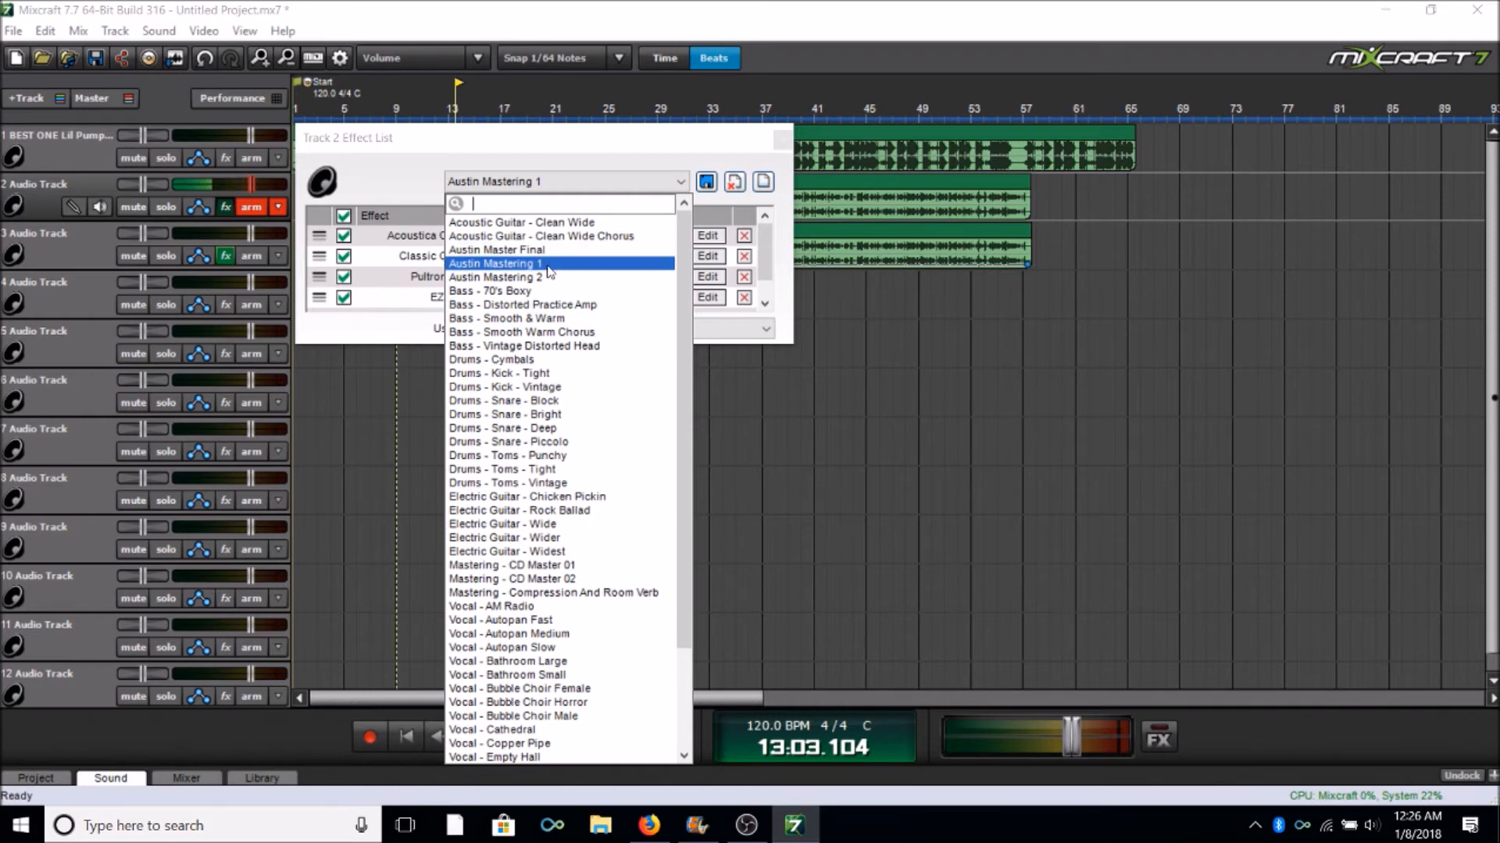
mouse_move(496, 278)
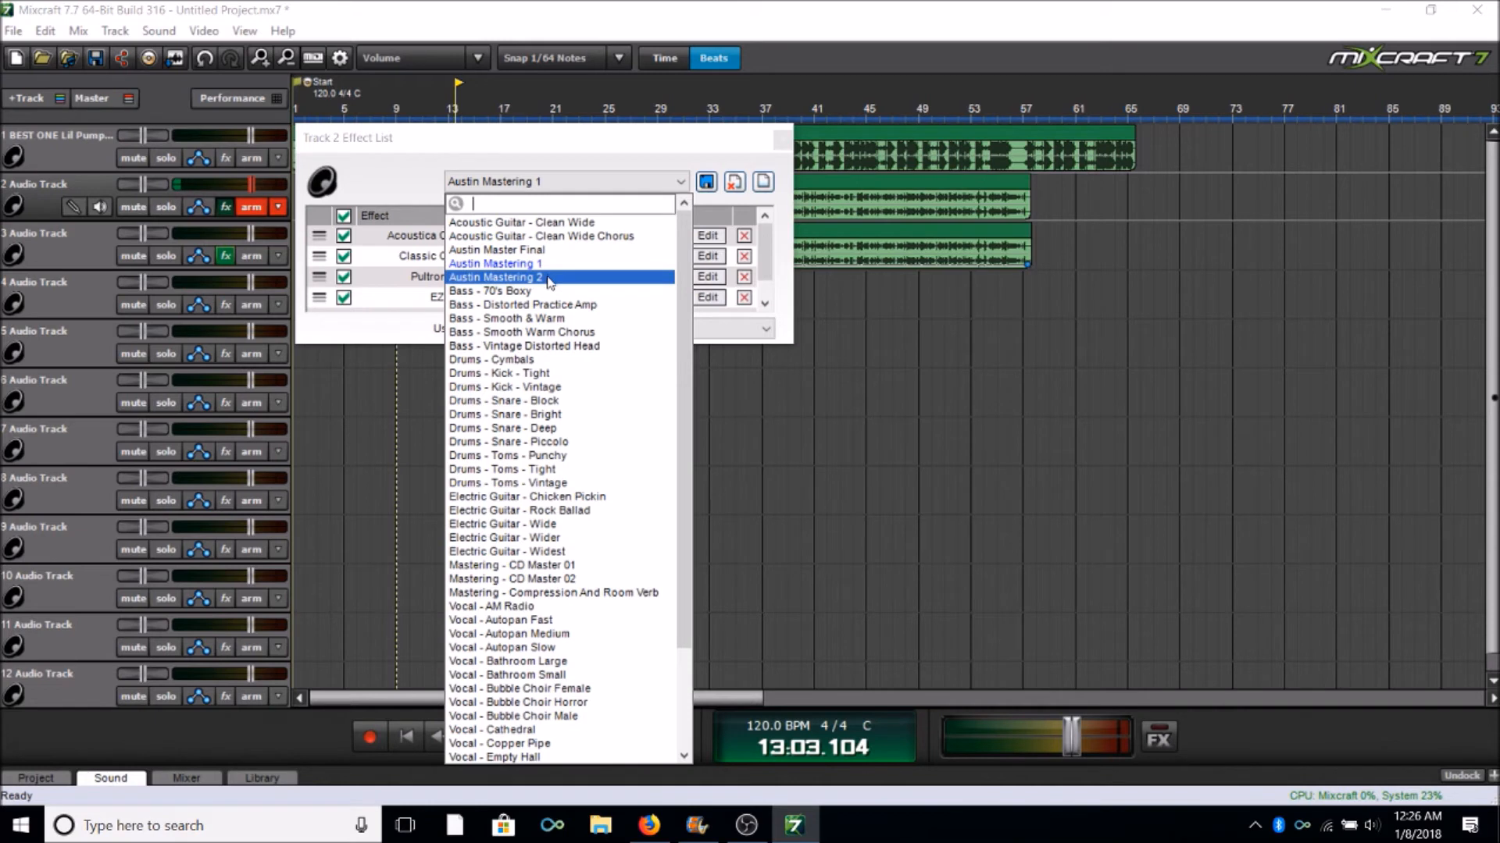
mouse_move(517, 256)
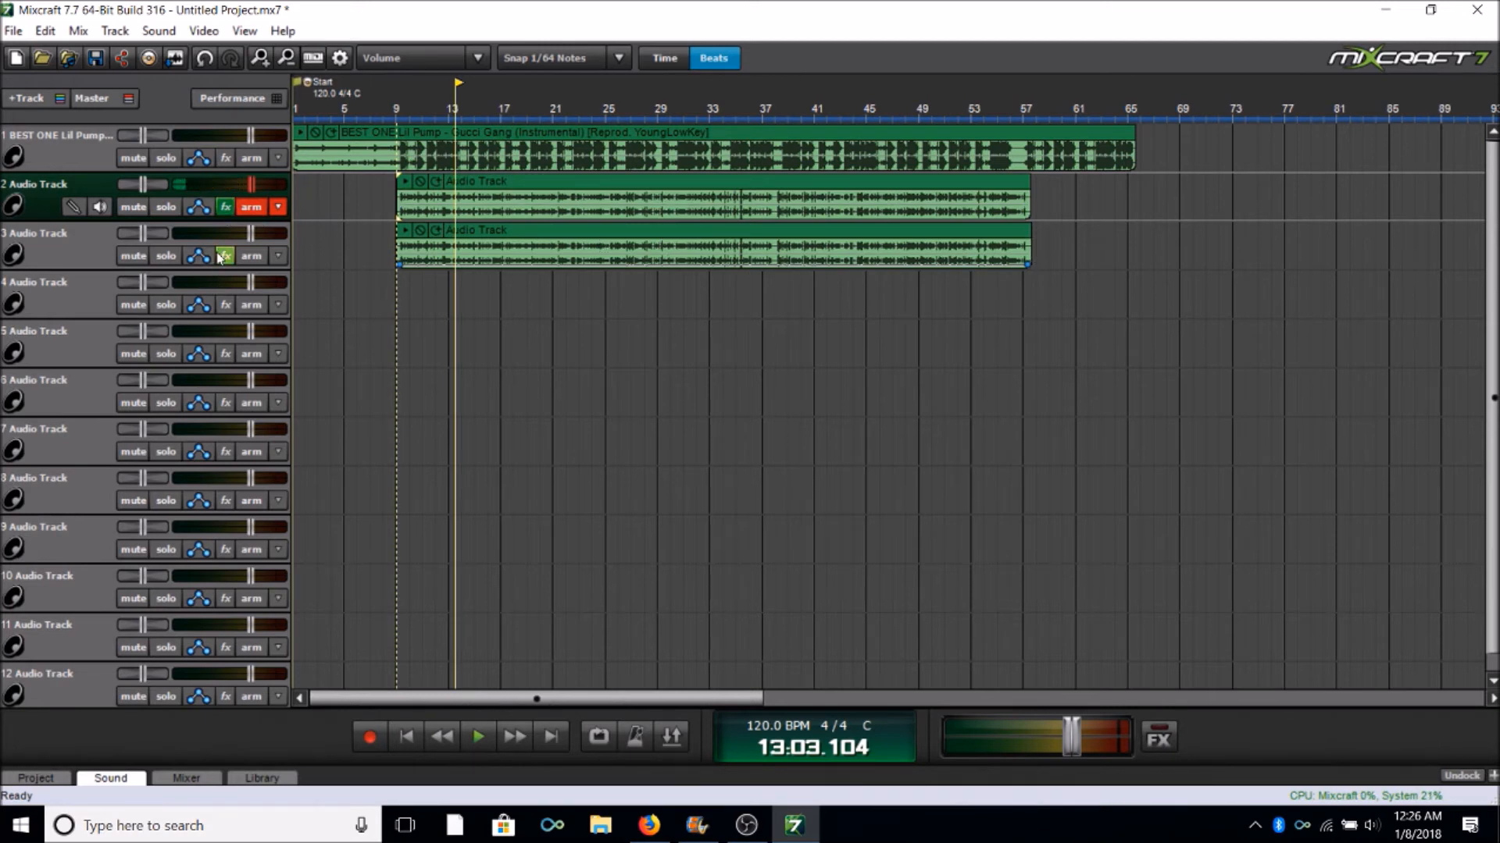
click(14, 31)
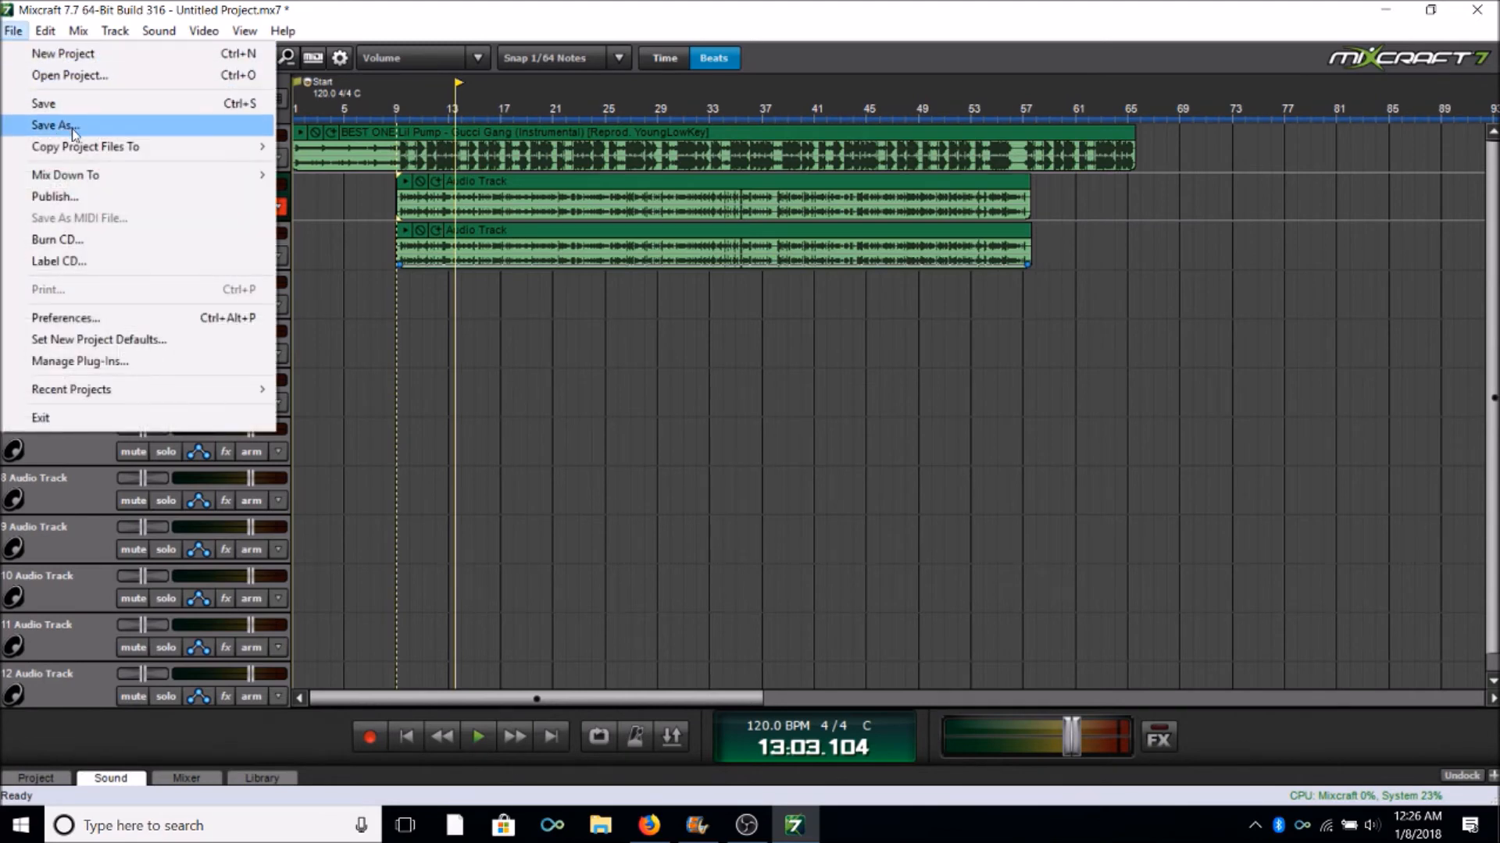
click(55, 125)
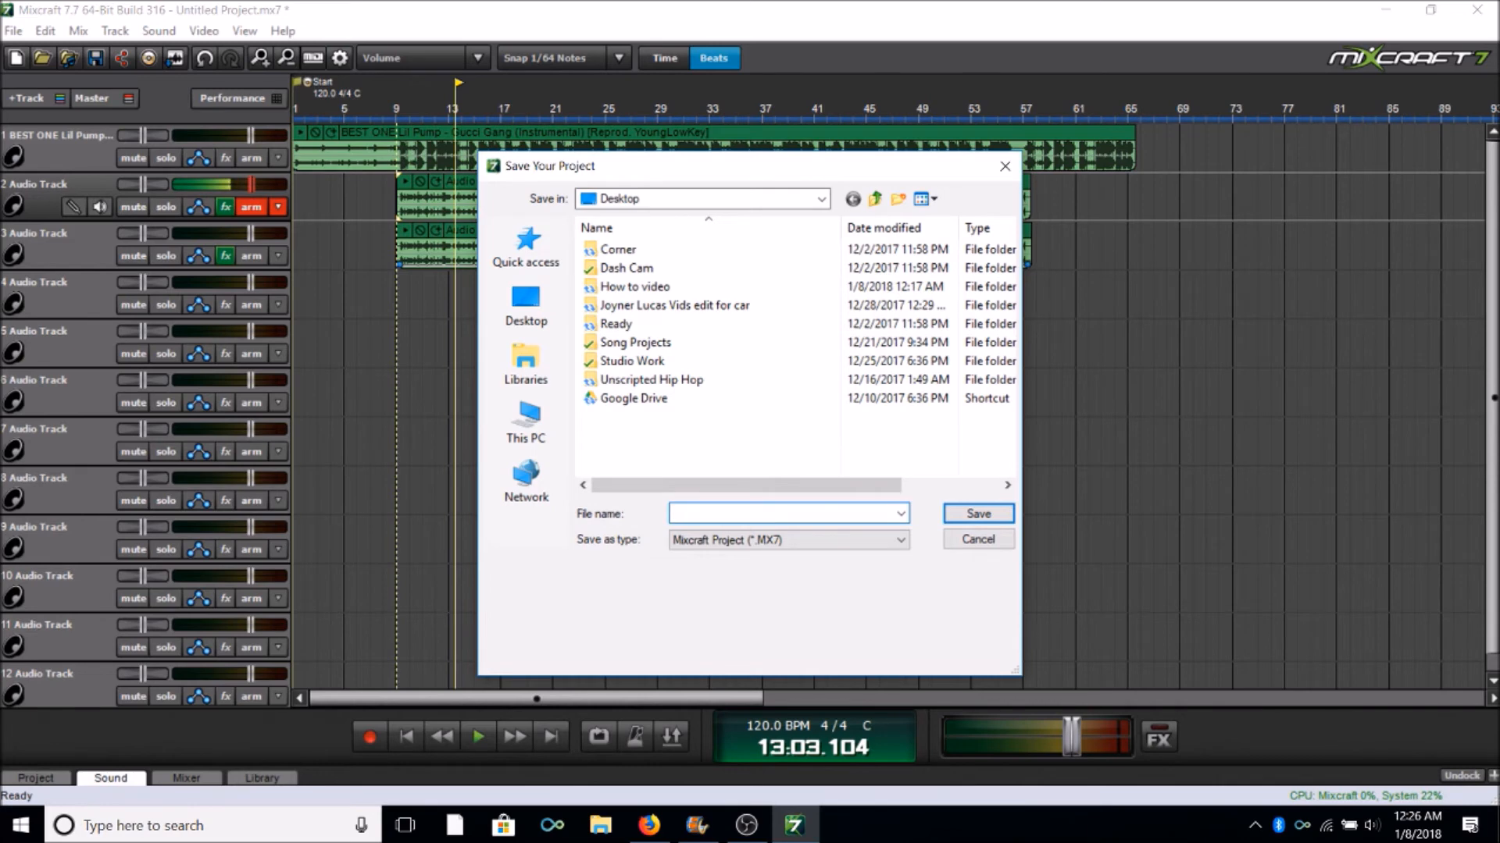
click(978, 514)
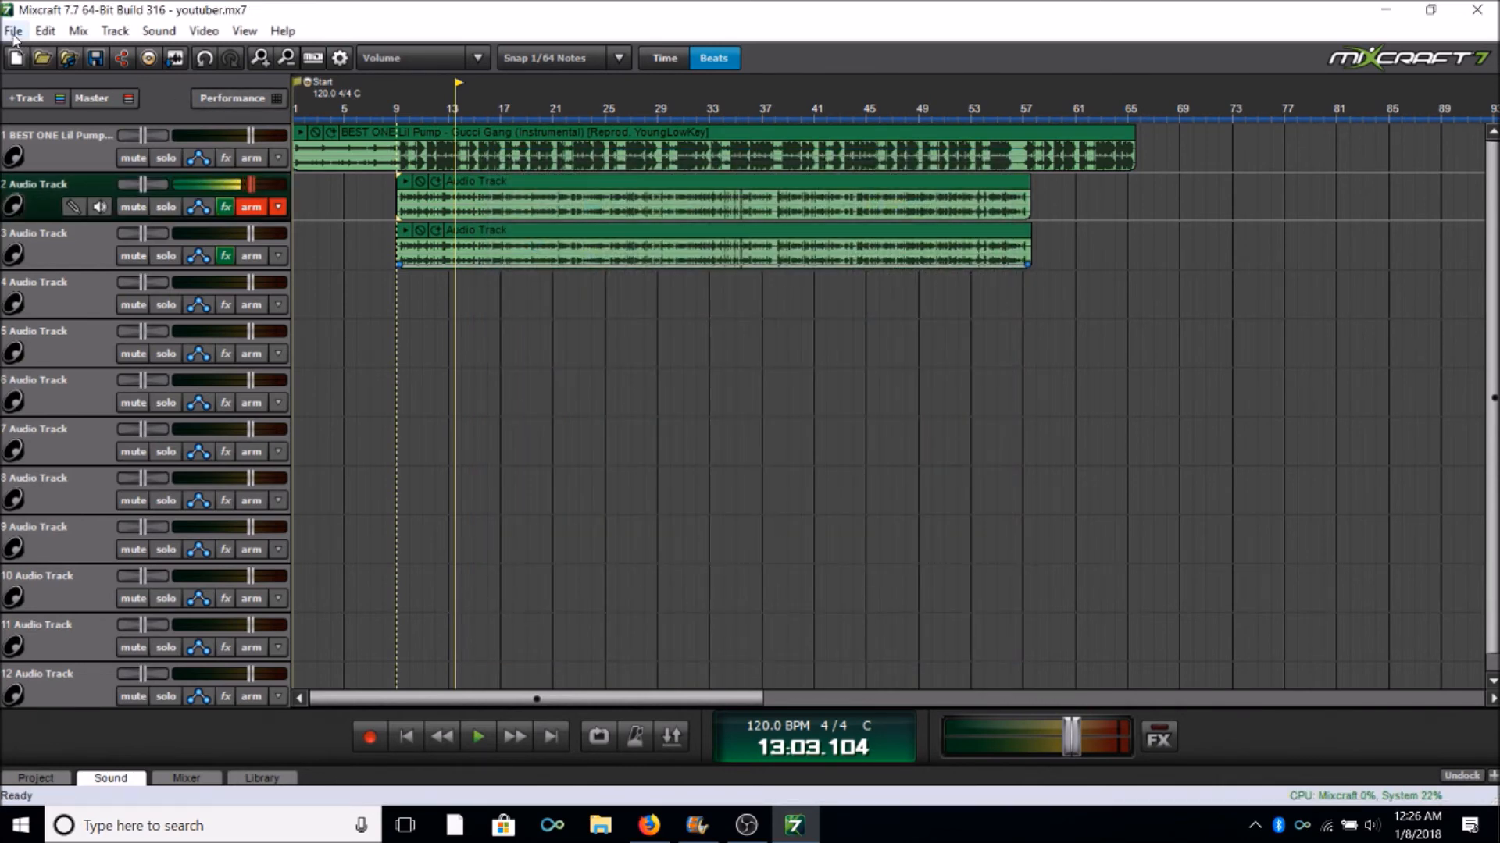
Mix the project down to an MP3 named 'Youtuber video' and play the result
click(14, 32)
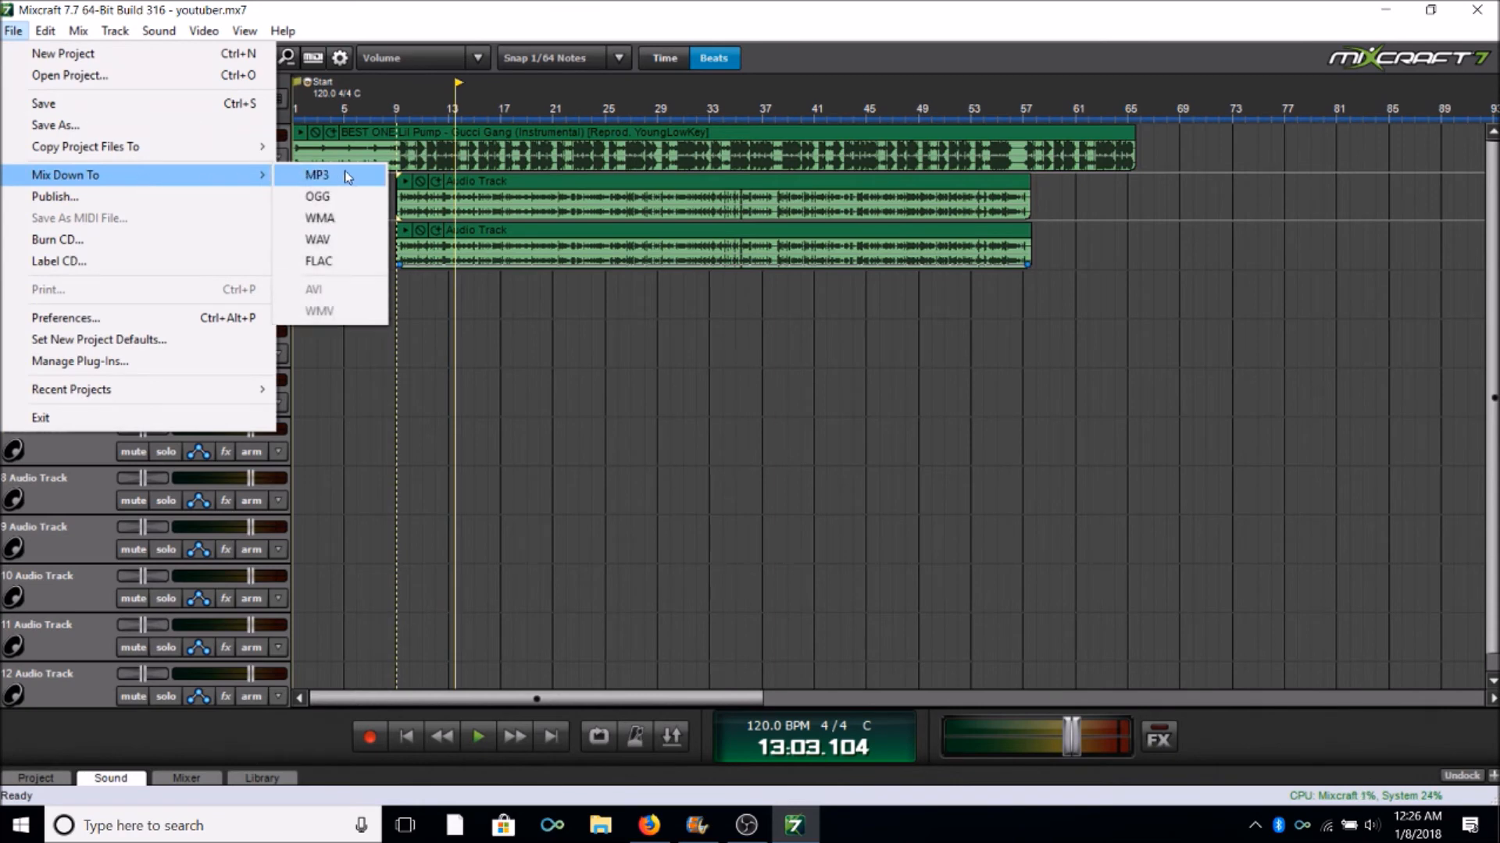
click(317, 175)
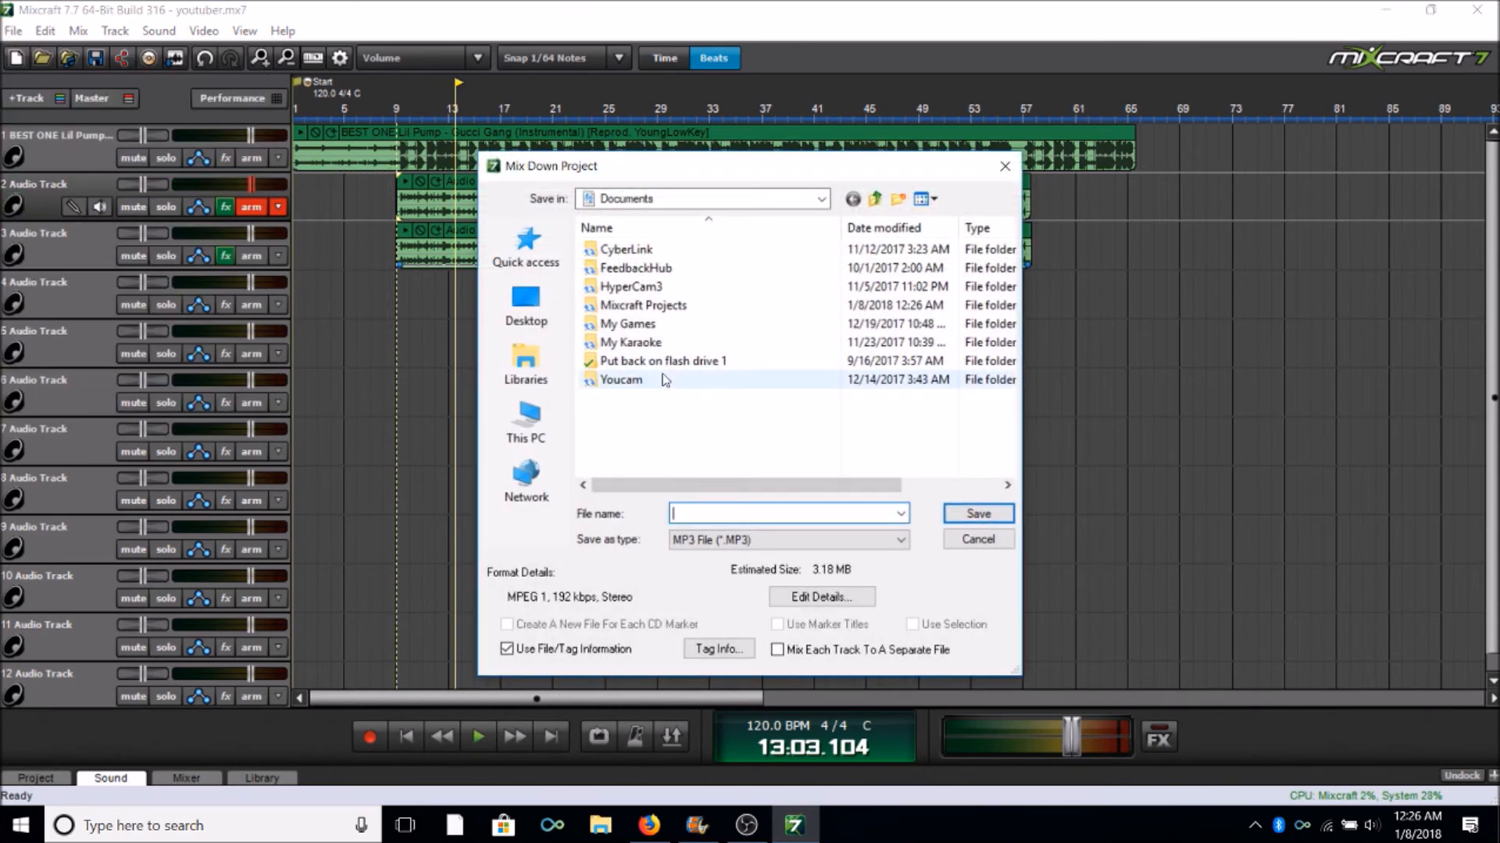
text(Youtuber)
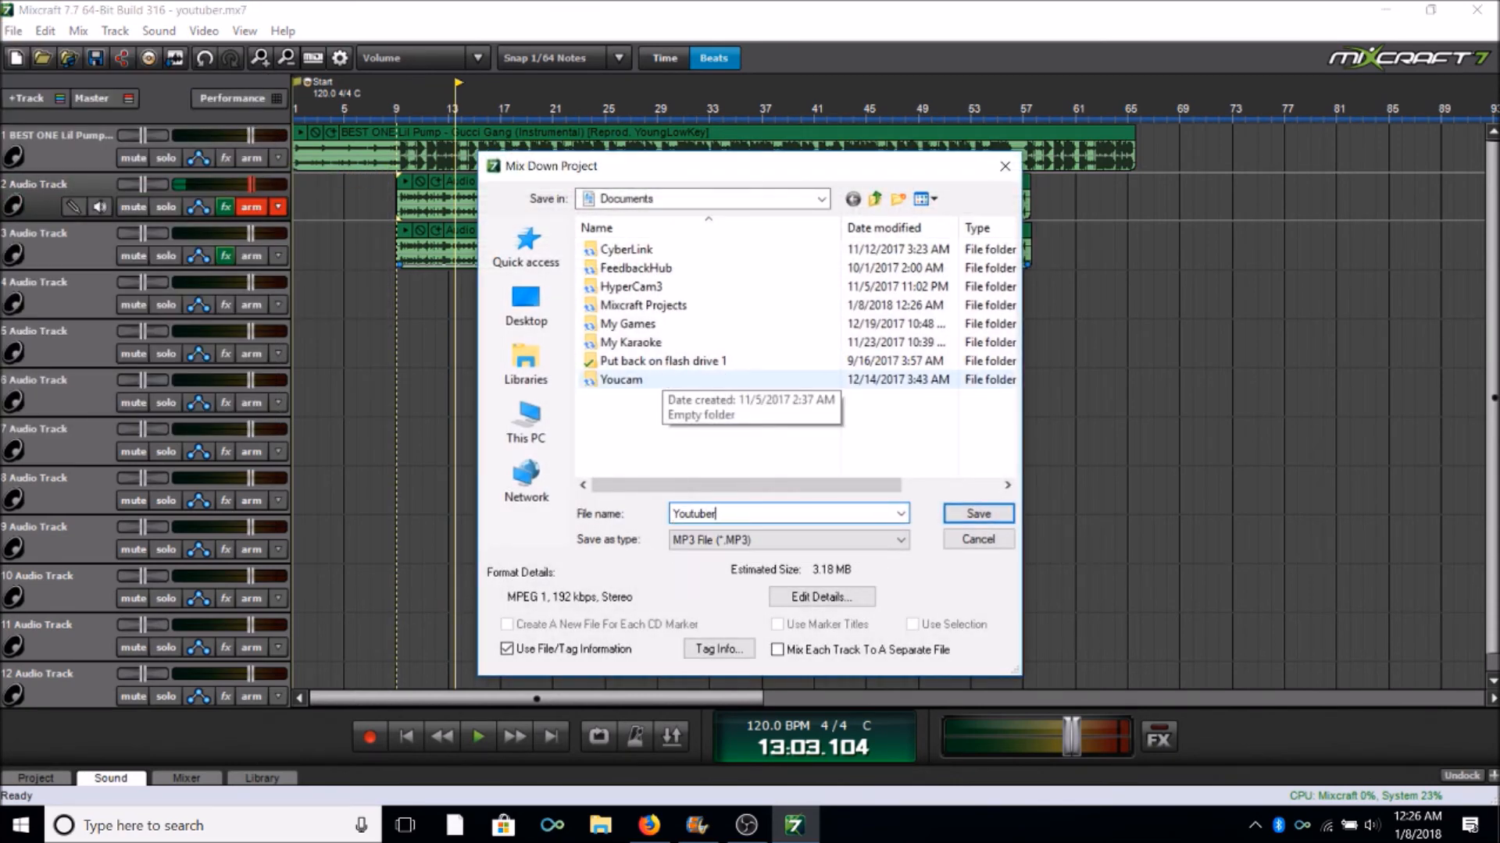
text(video)
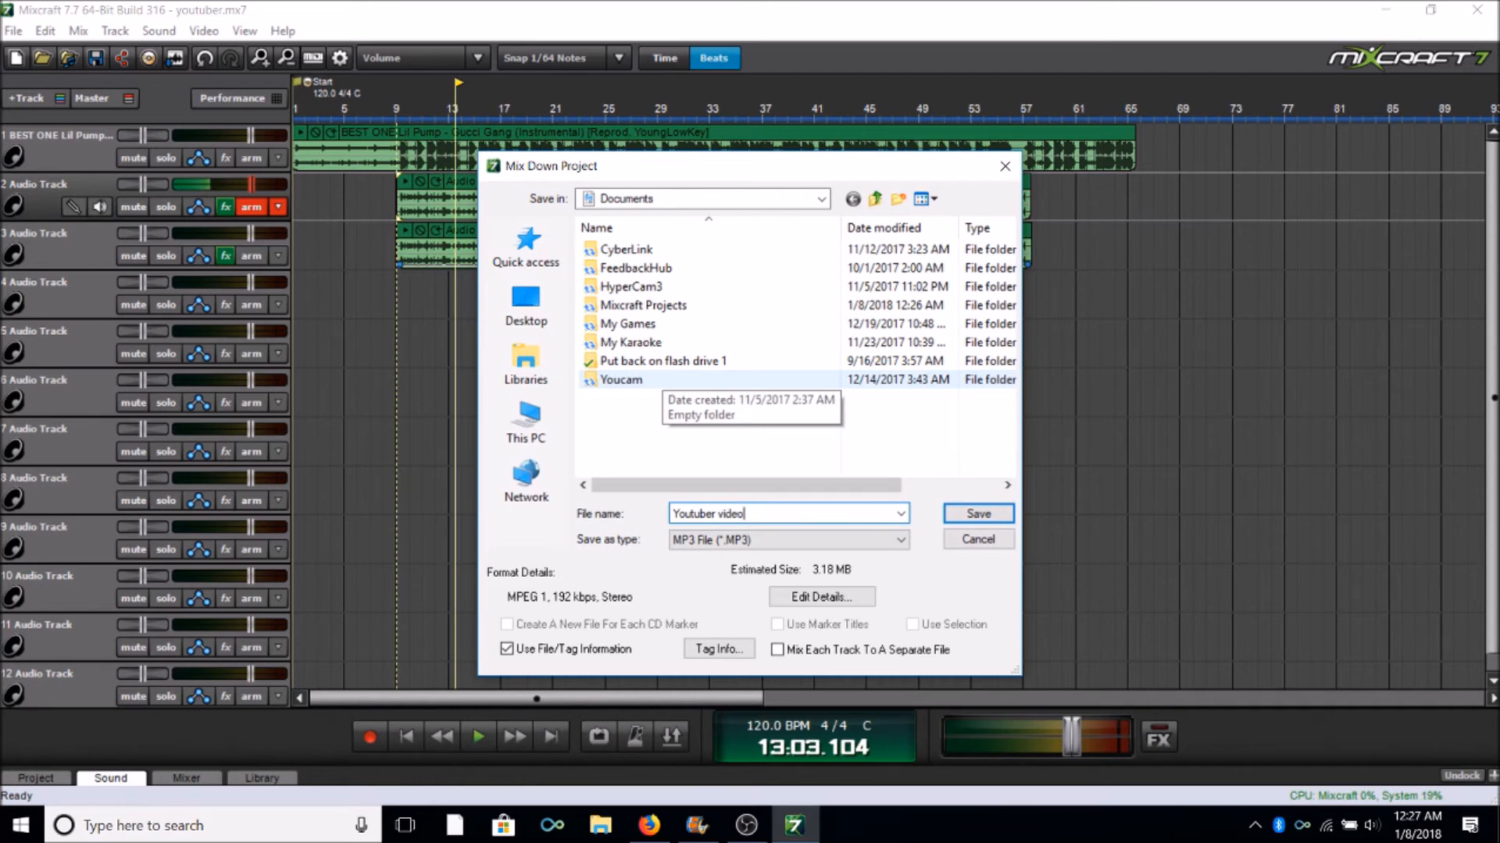
click(977, 514)
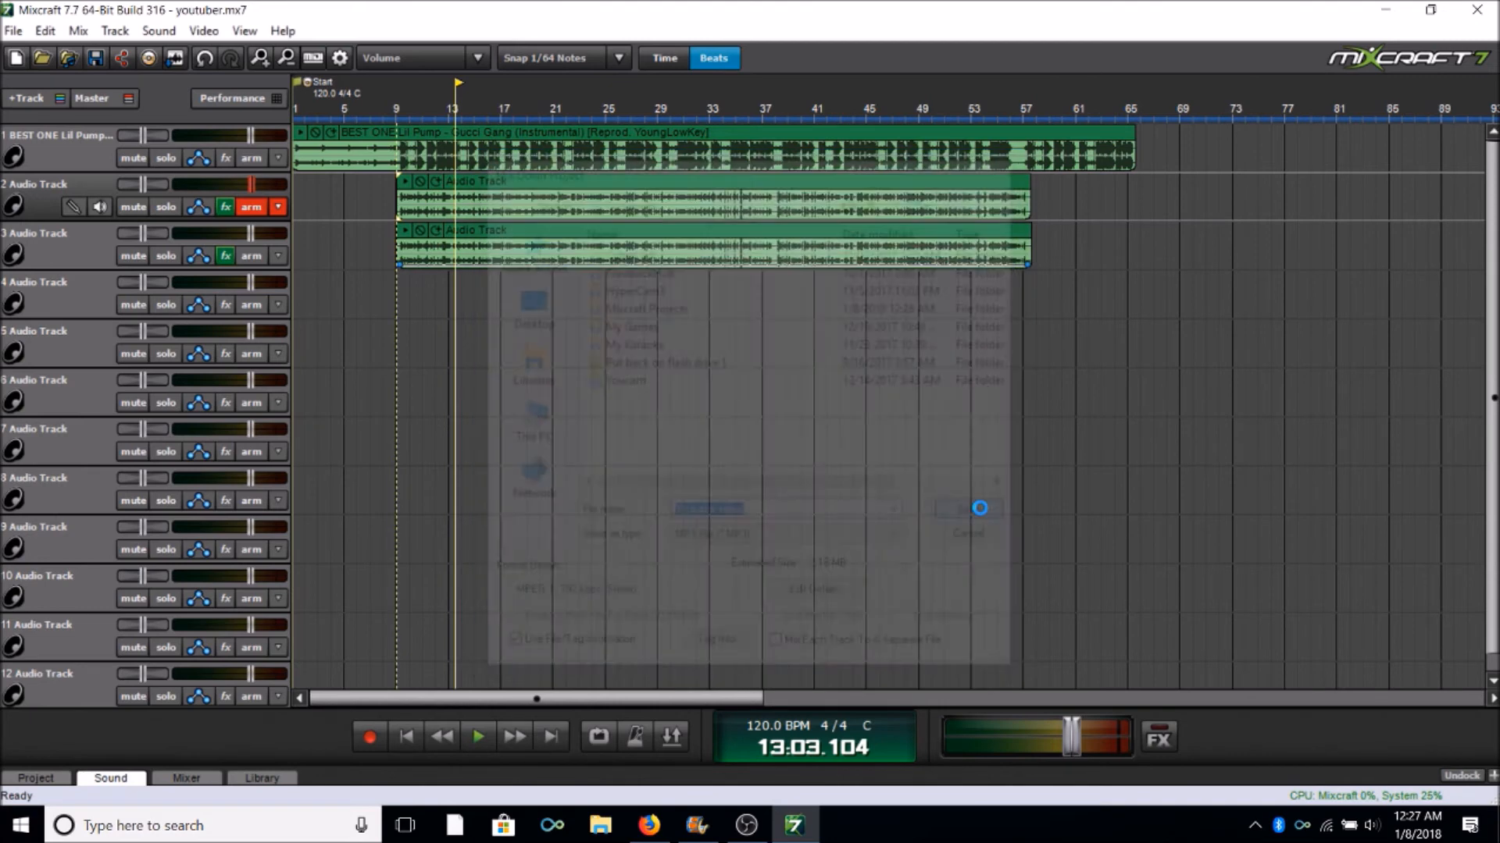
click(975, 508)
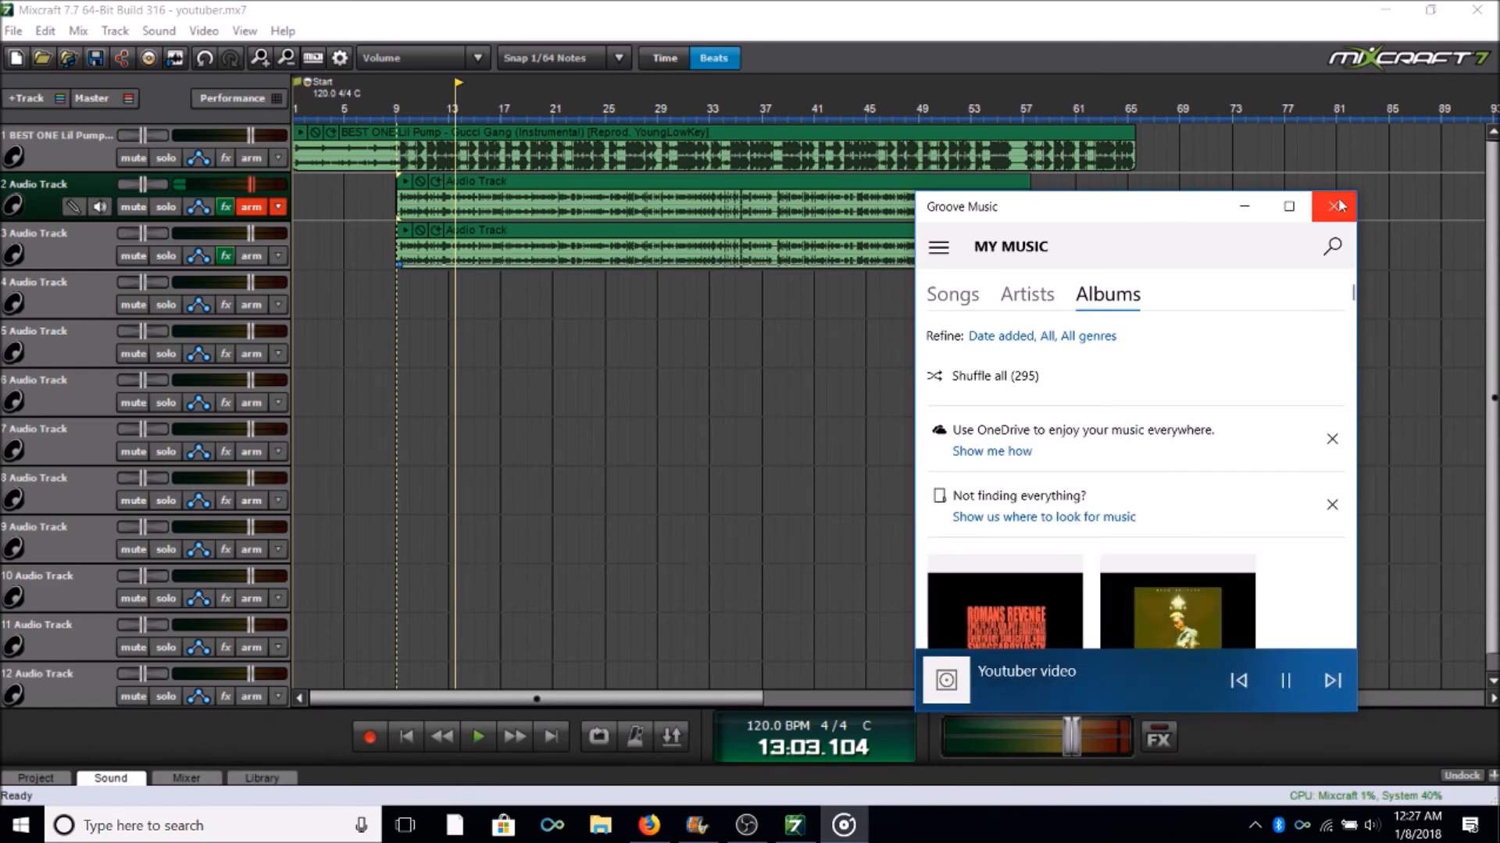
Close Groove Music and close Mixcraft to bring up the Save Changes prompt
click(1335, 206)
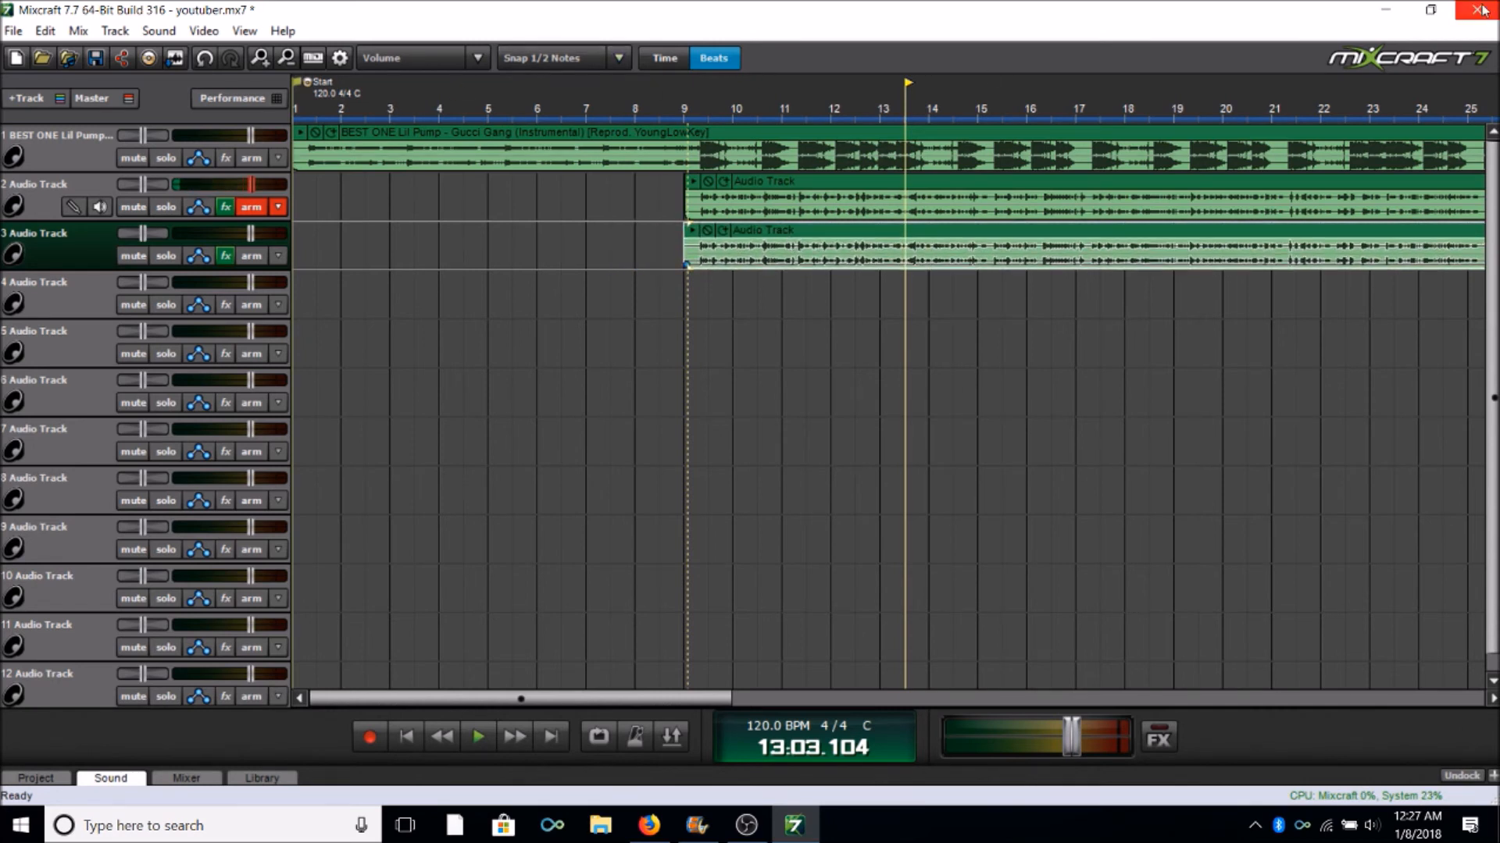
click(1480, 10)
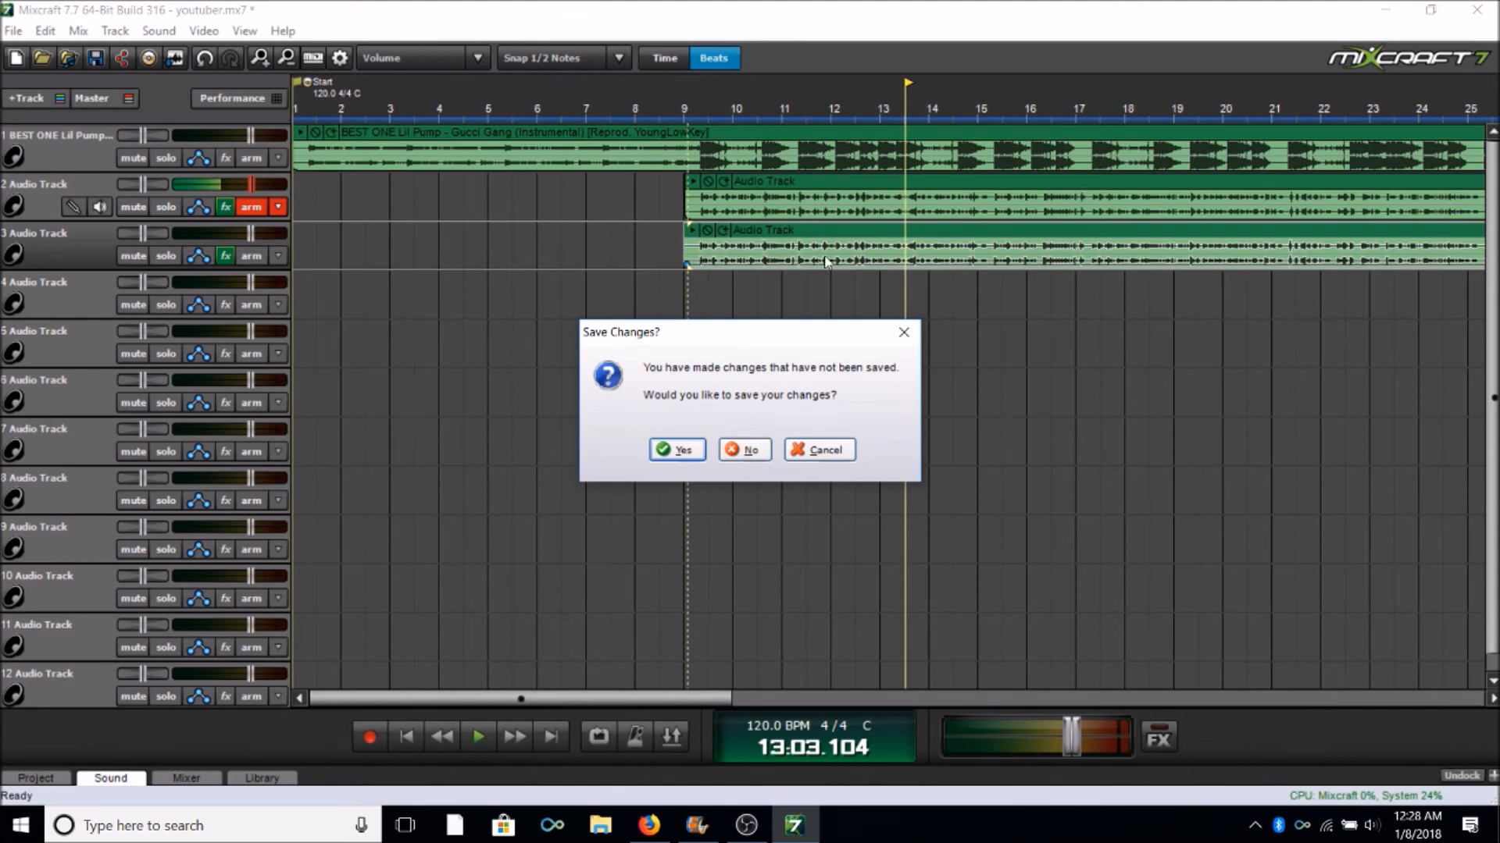
Discard unsaved changes, relaunch Mixcraft and accept the default New Project Settings
click(675, 450)
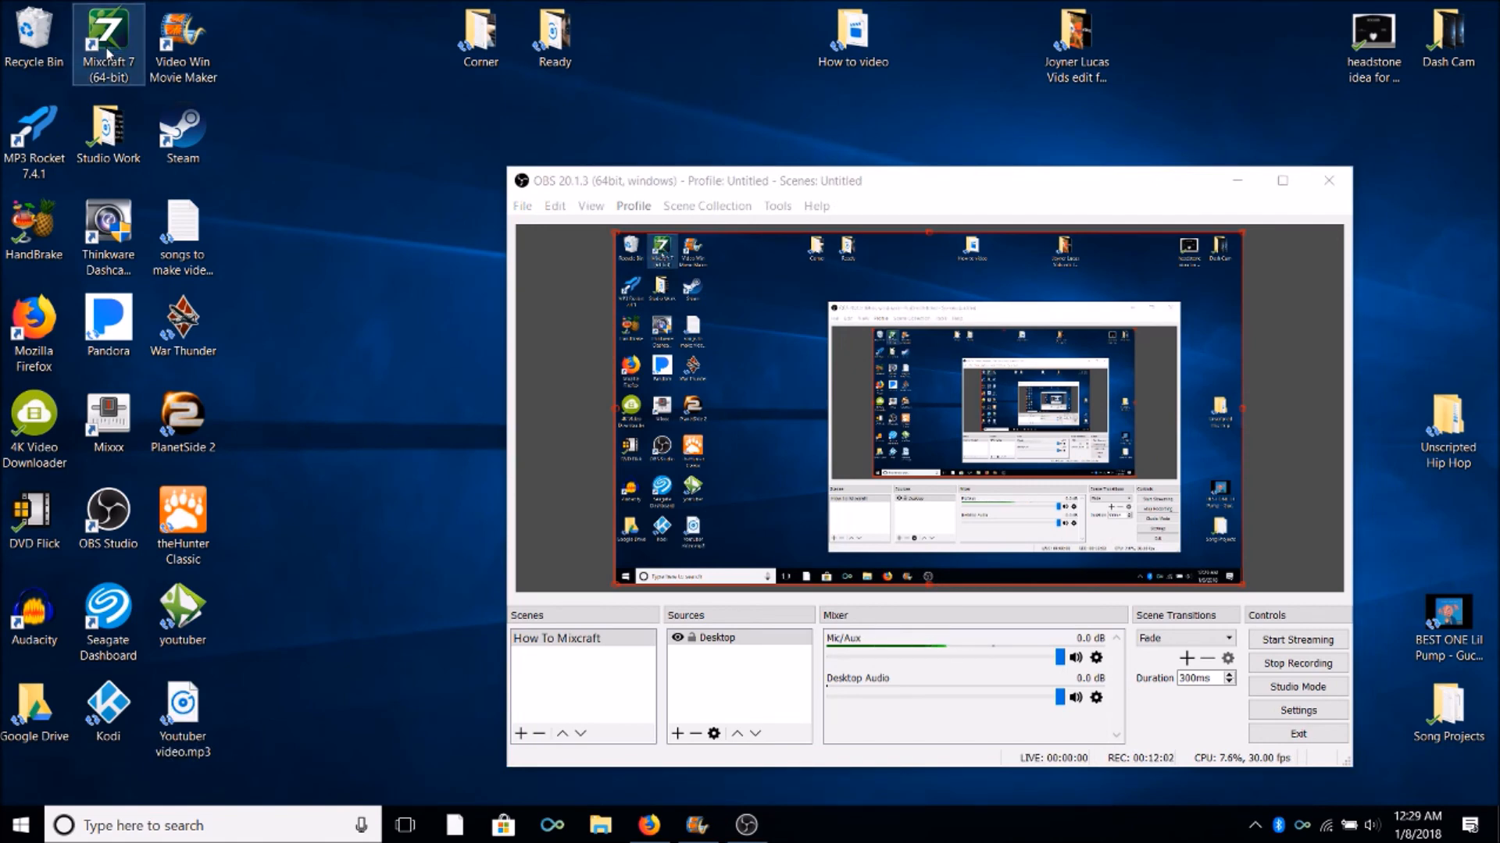
double_click(107, 44)
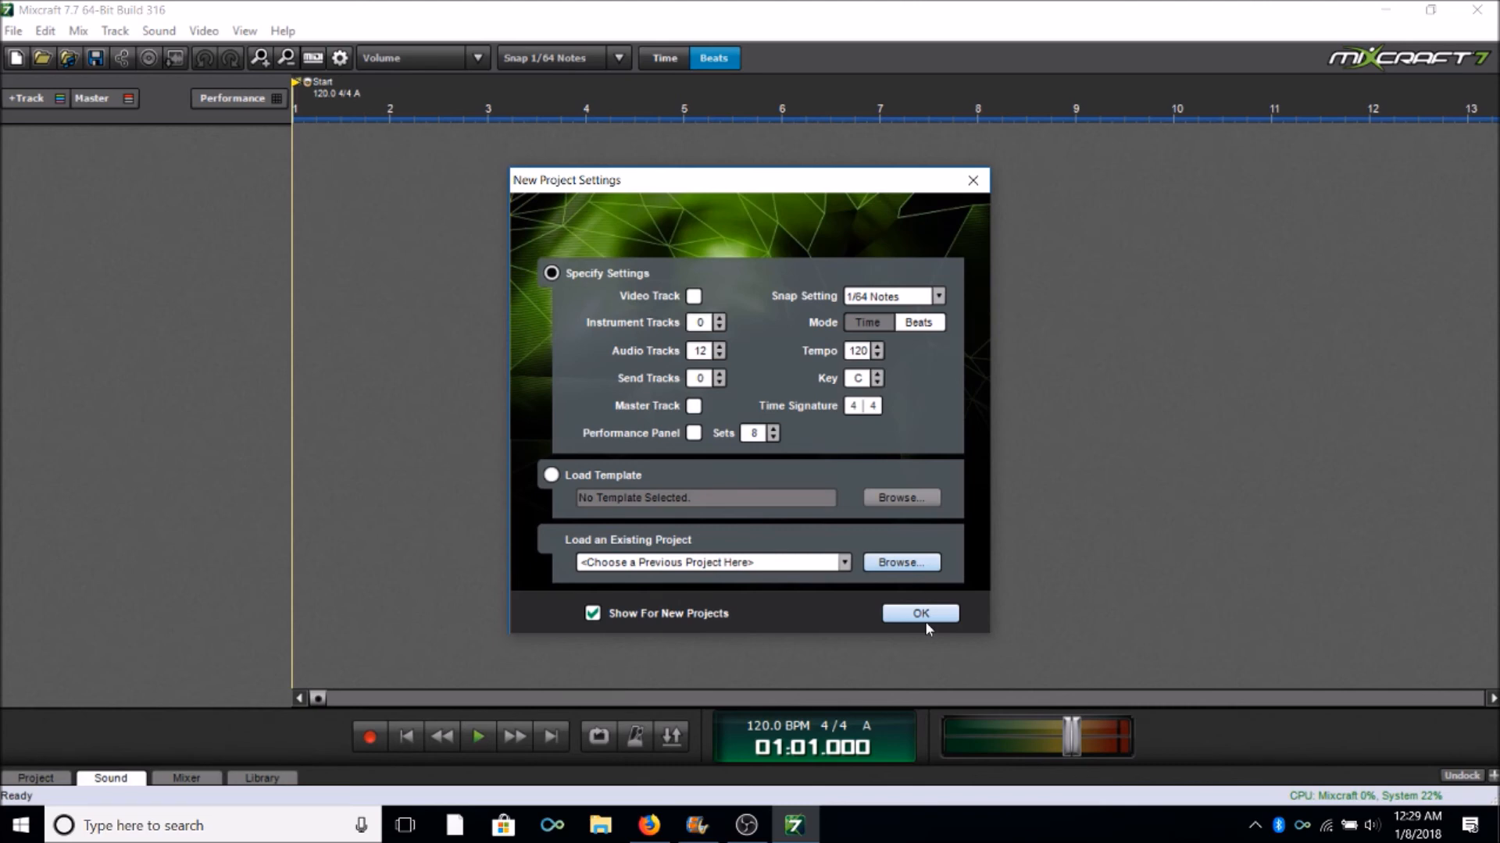
click(918, 612)
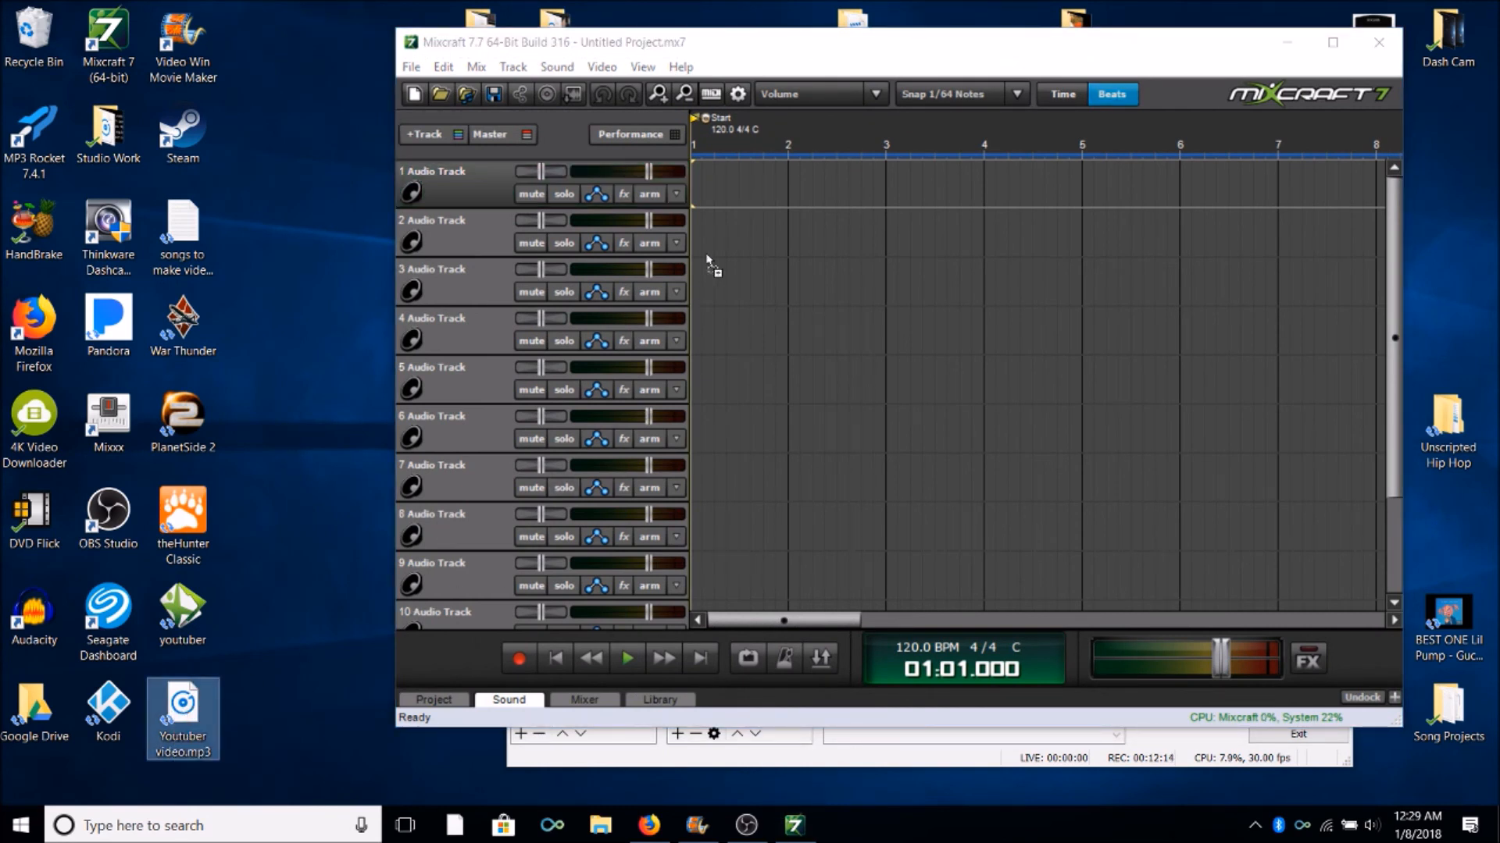
Place Youtuber video.mp3 on track 1 and give it the Austin Master Final effect chain
drag(183, 708, 535, 181)
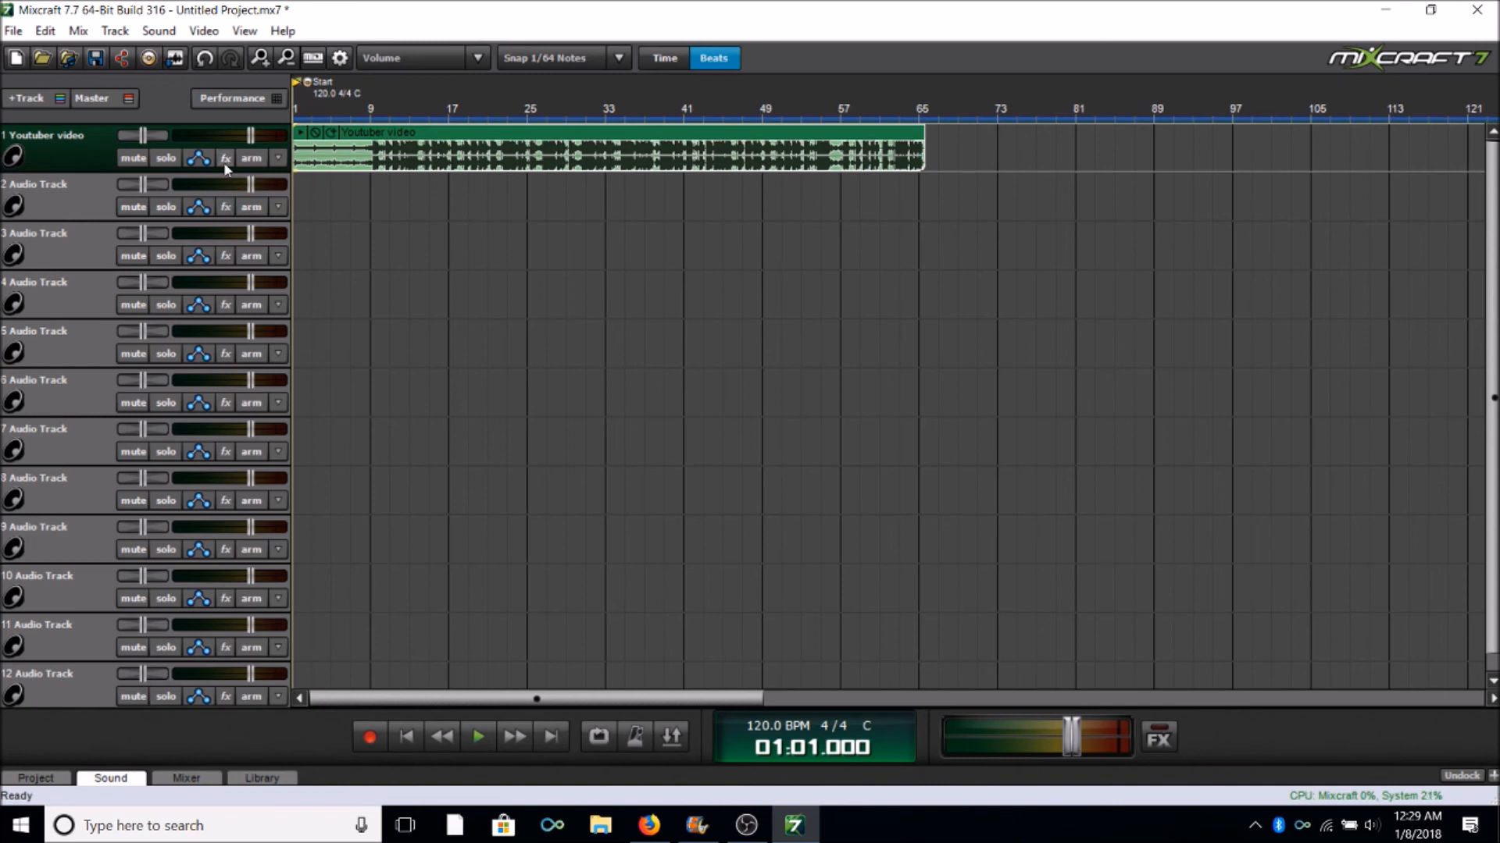
click(225, 156)
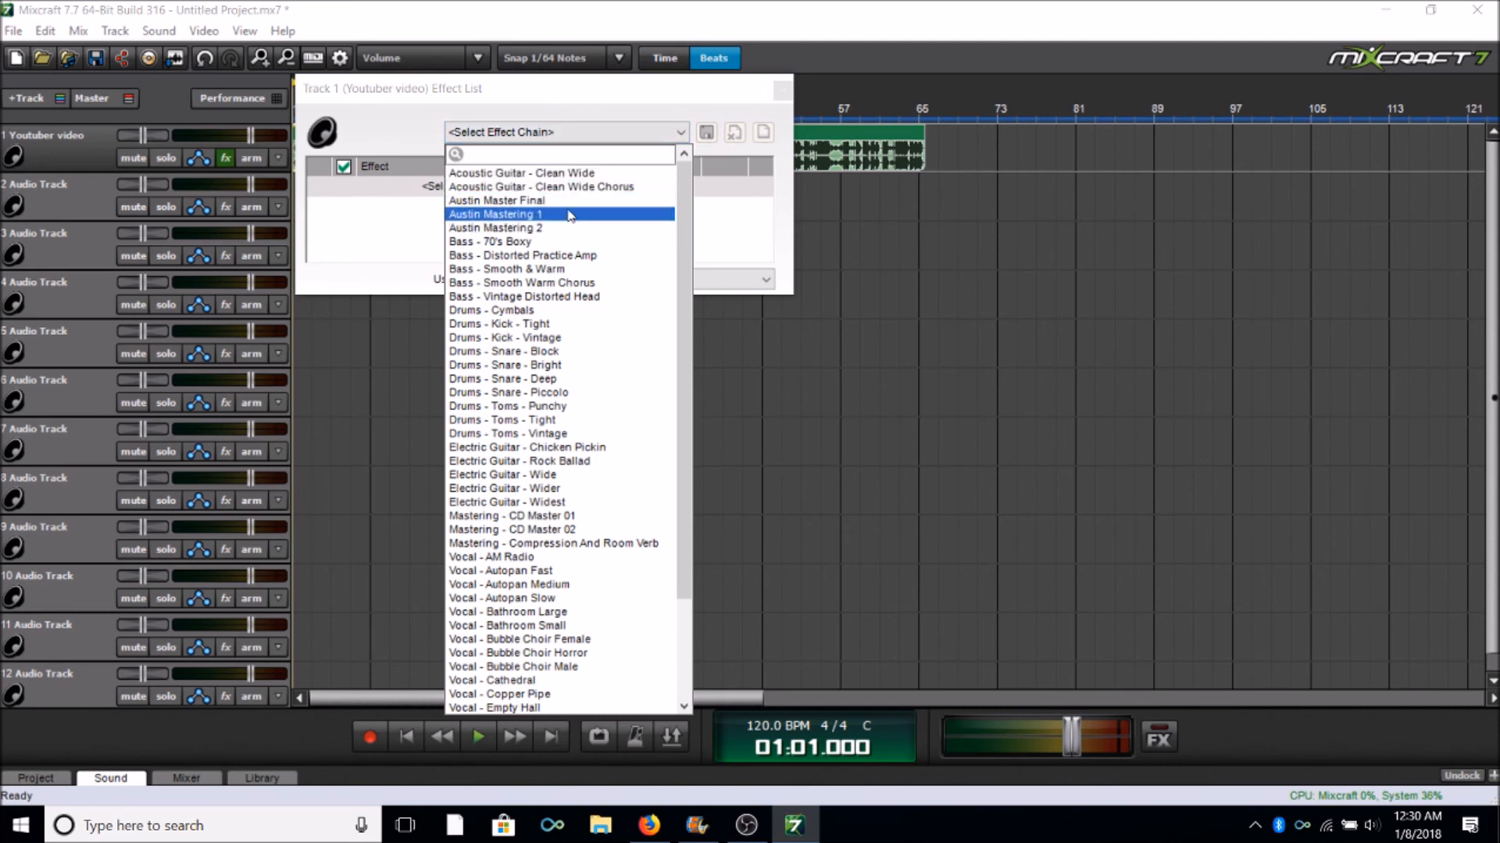
click(496, 200)
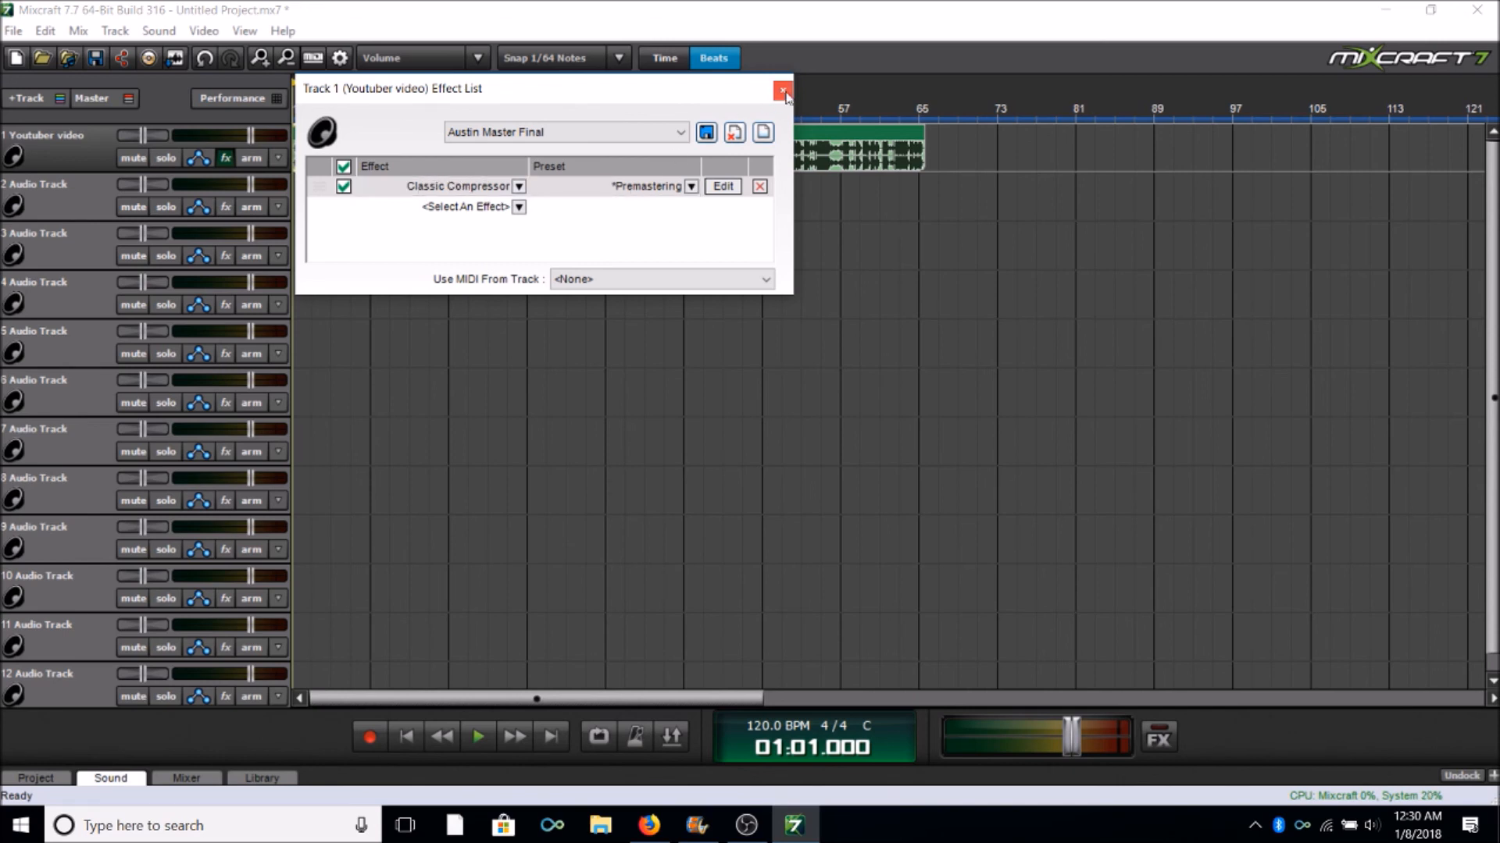
click(782, 88)
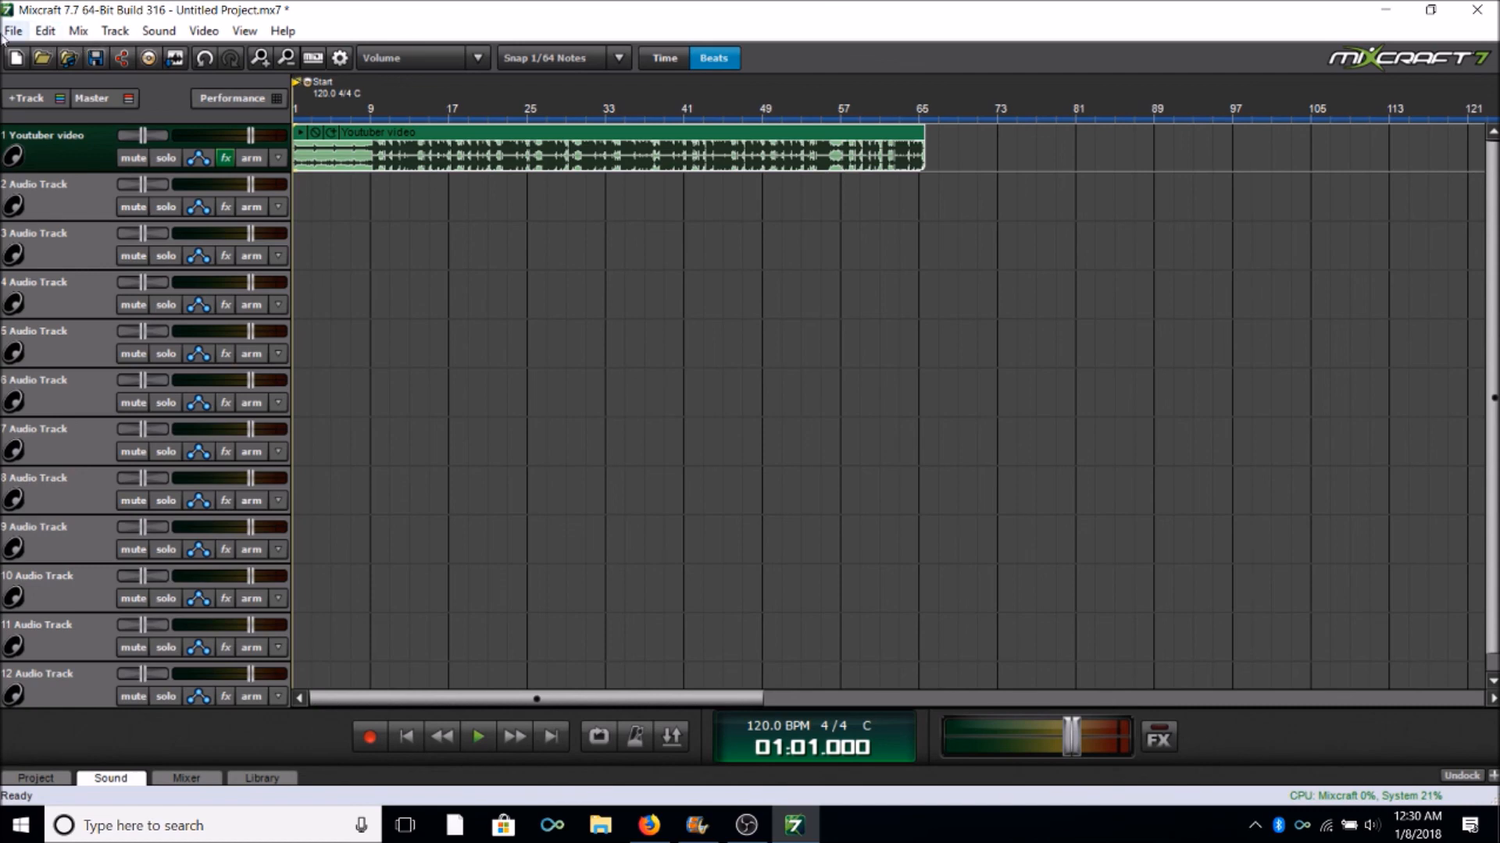
Mix down to MP3 as 'youtuber video mastered', skipping the project save prompt
click(14, 31)
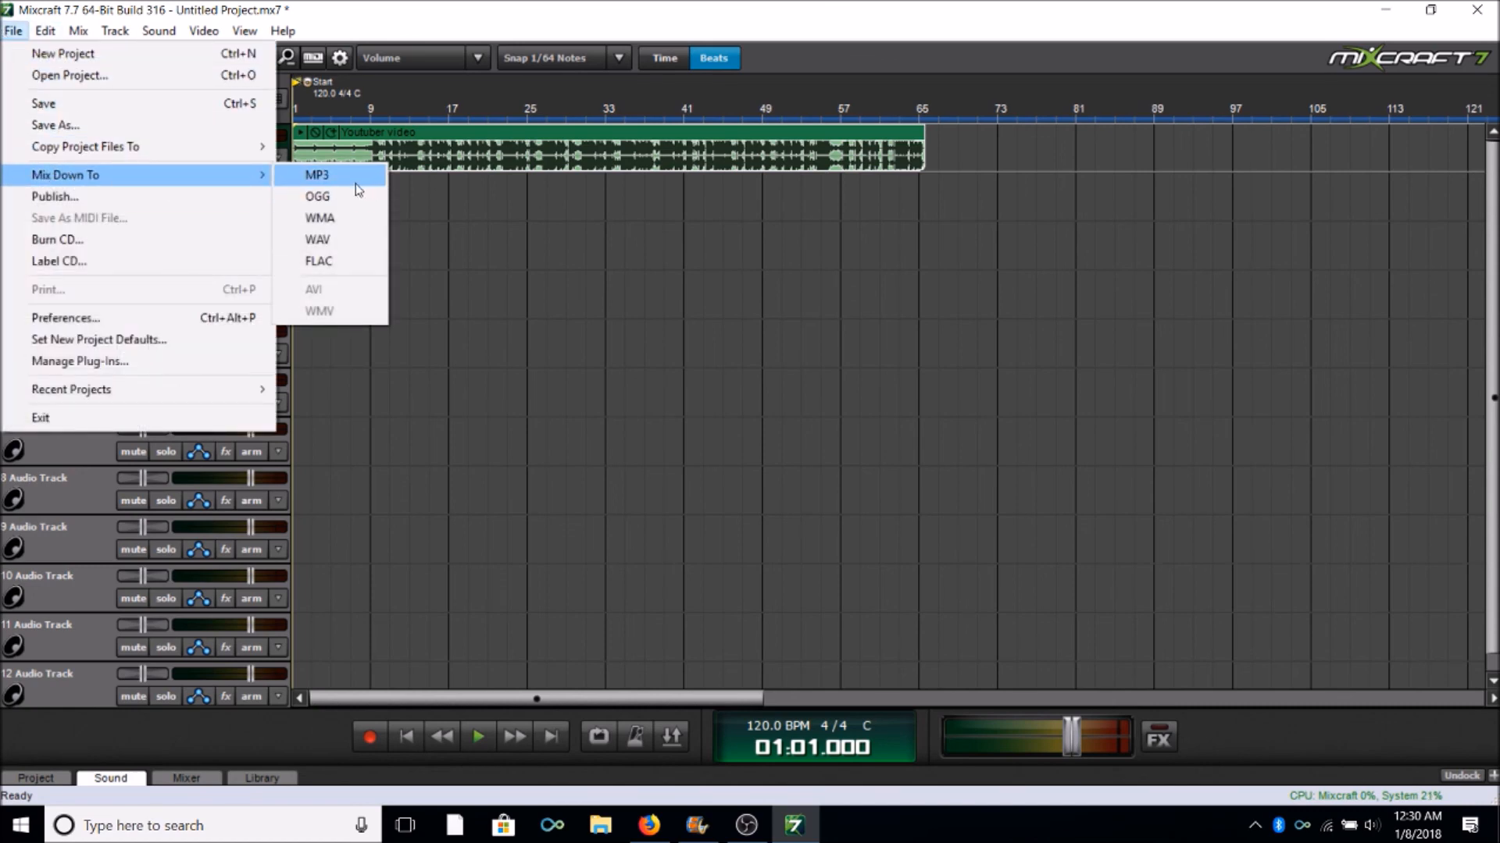
click(318, 175)
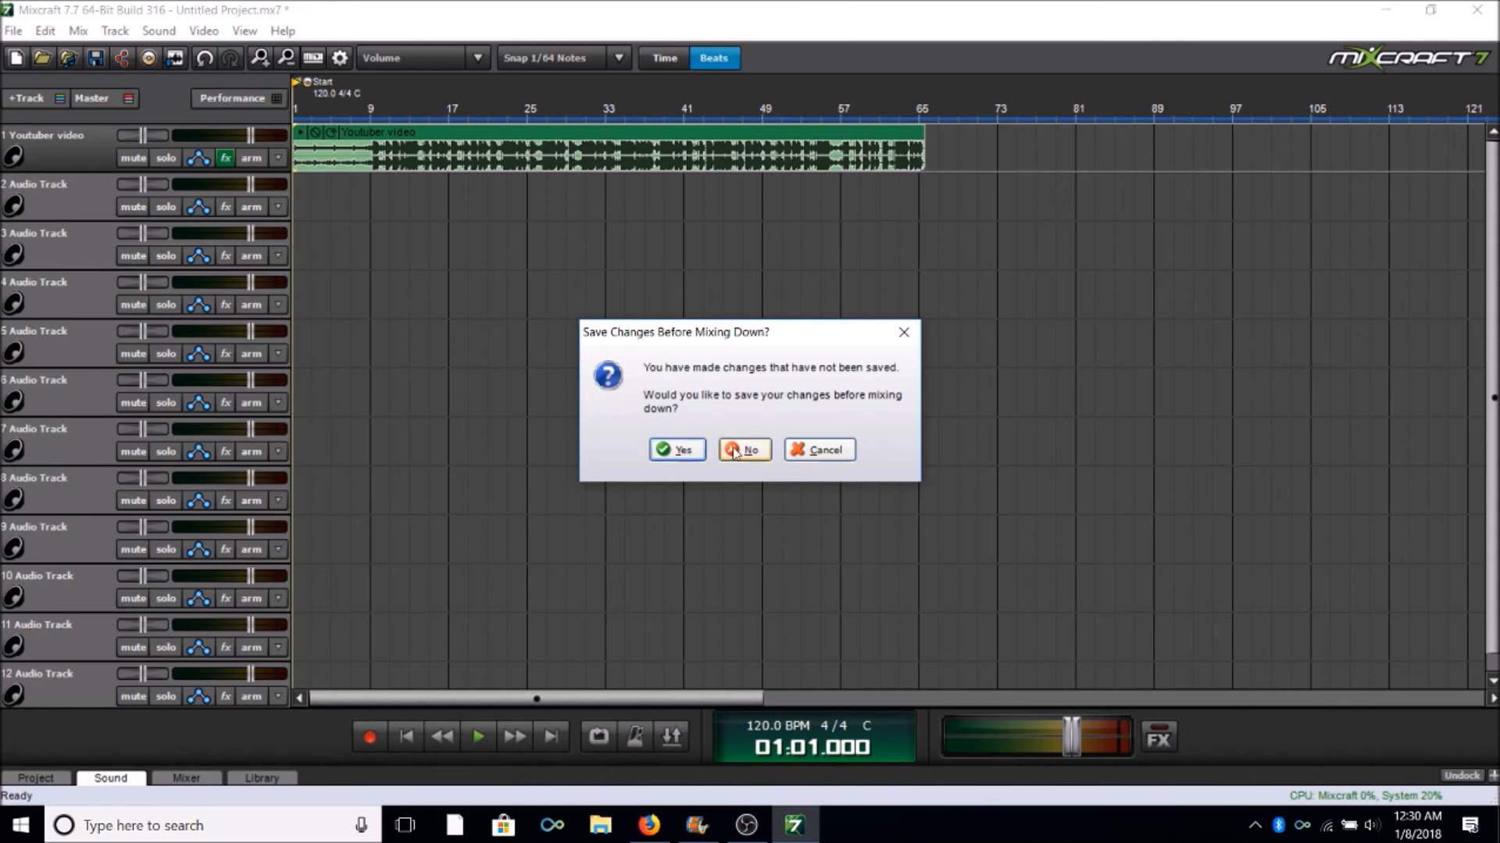
mouse_move(744, 450)
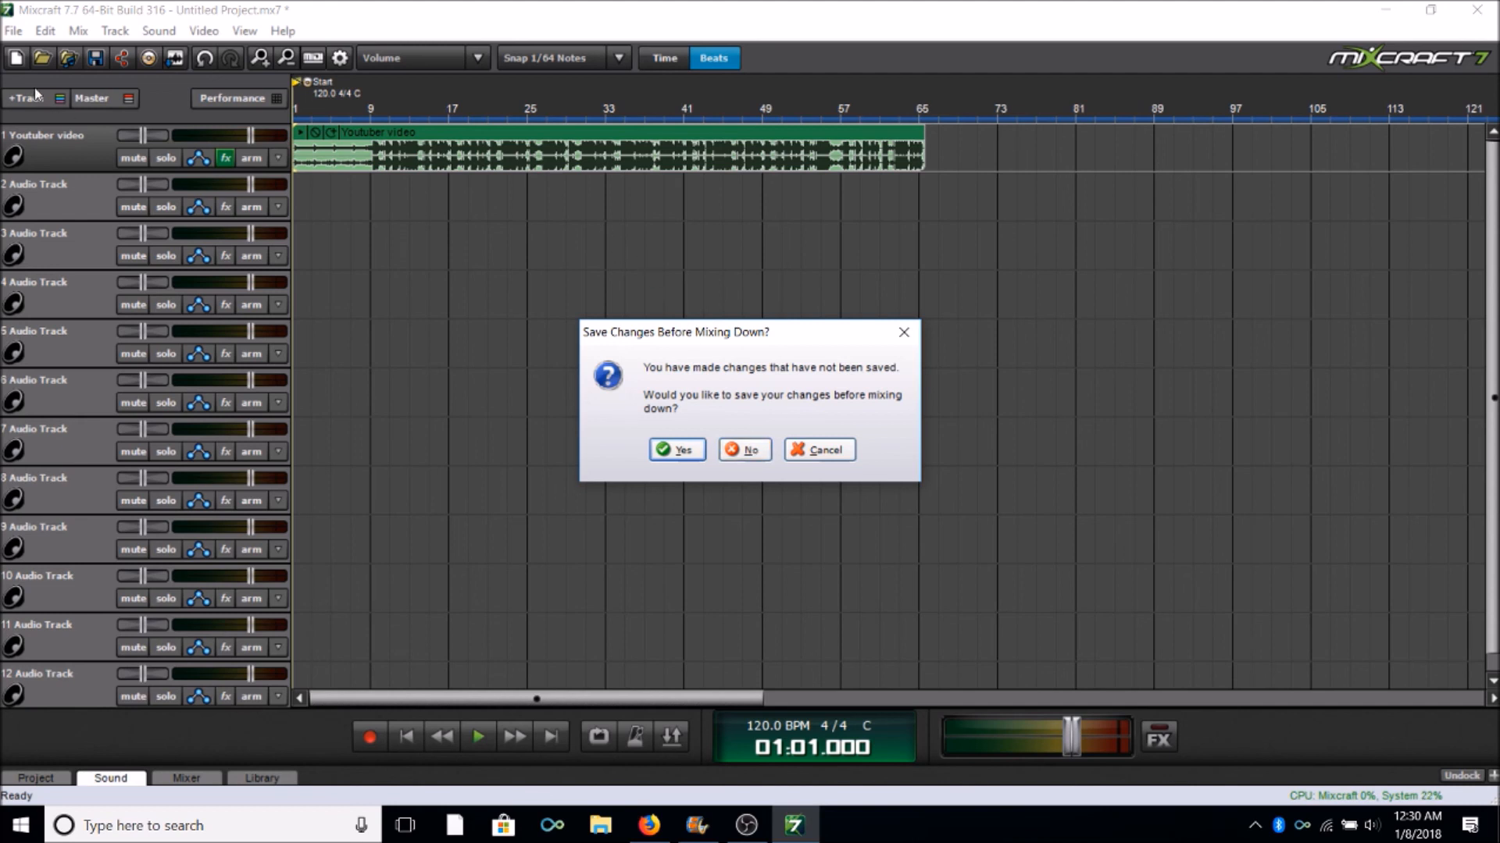
mouse_move(743, 450)
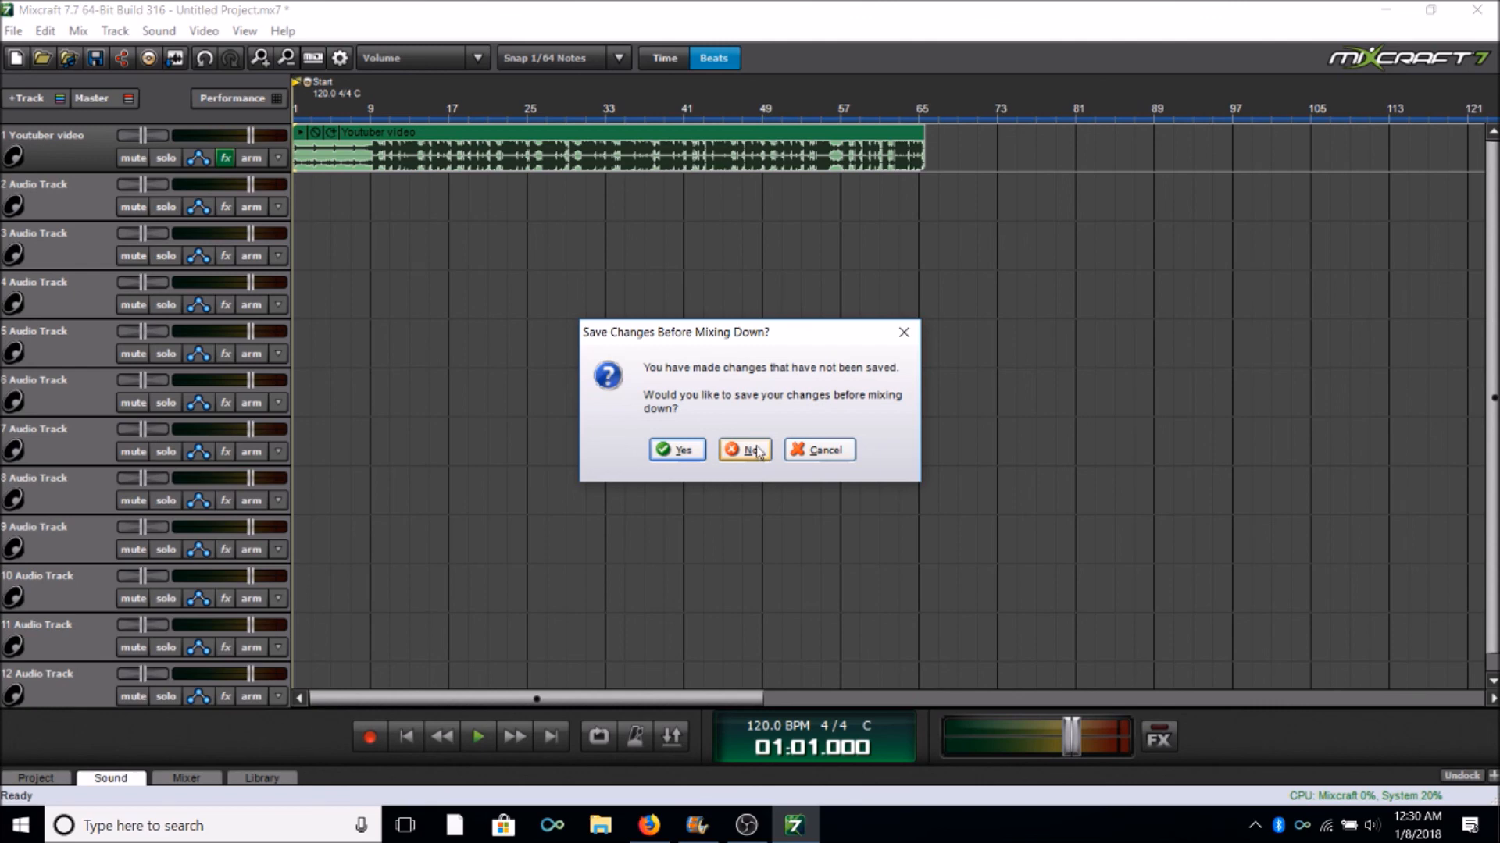
click(744, 450)
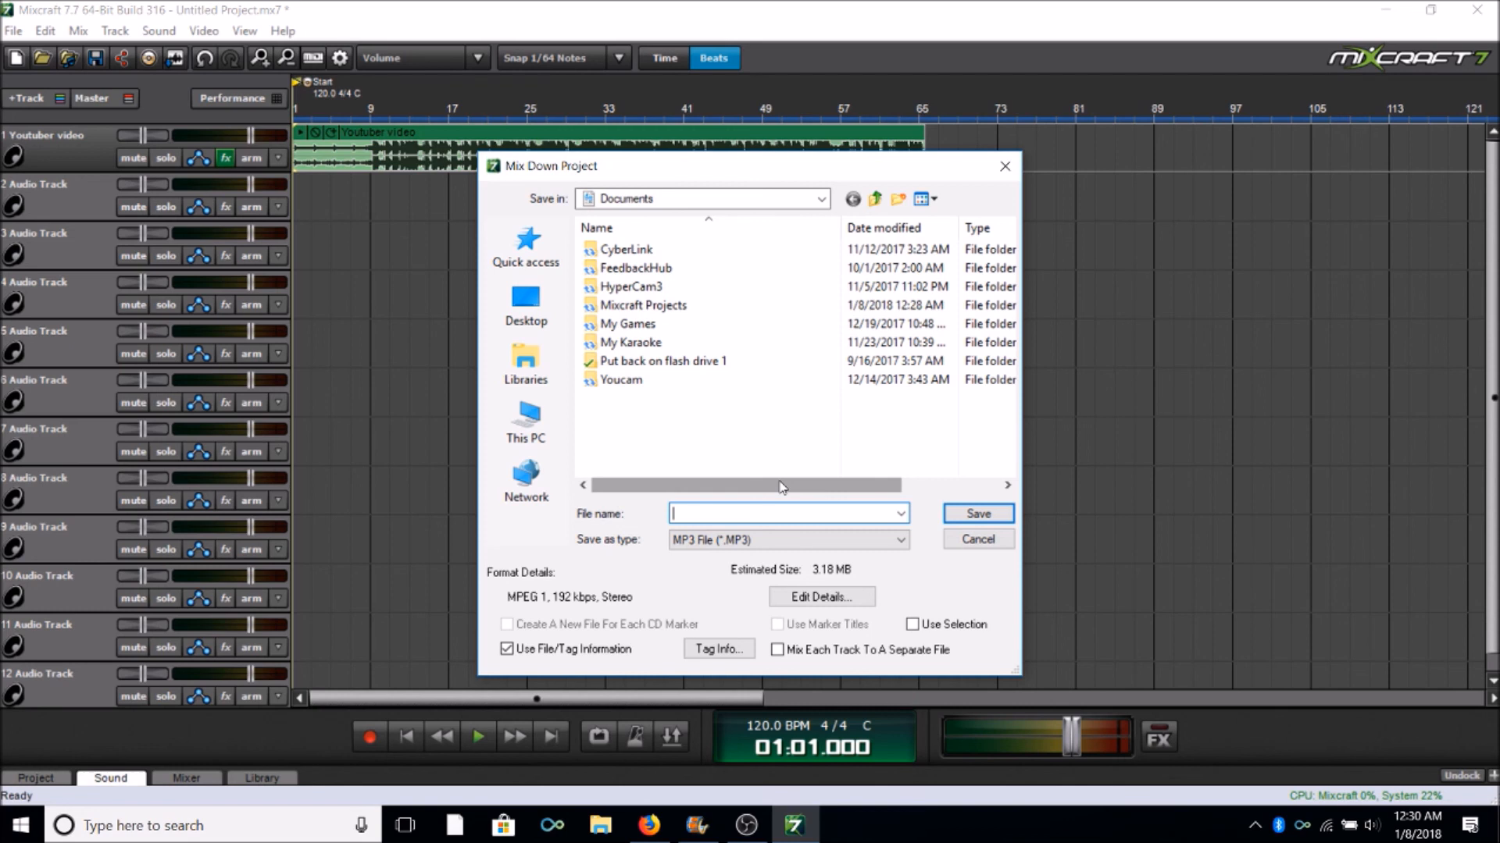
text(youtuber video mastered)
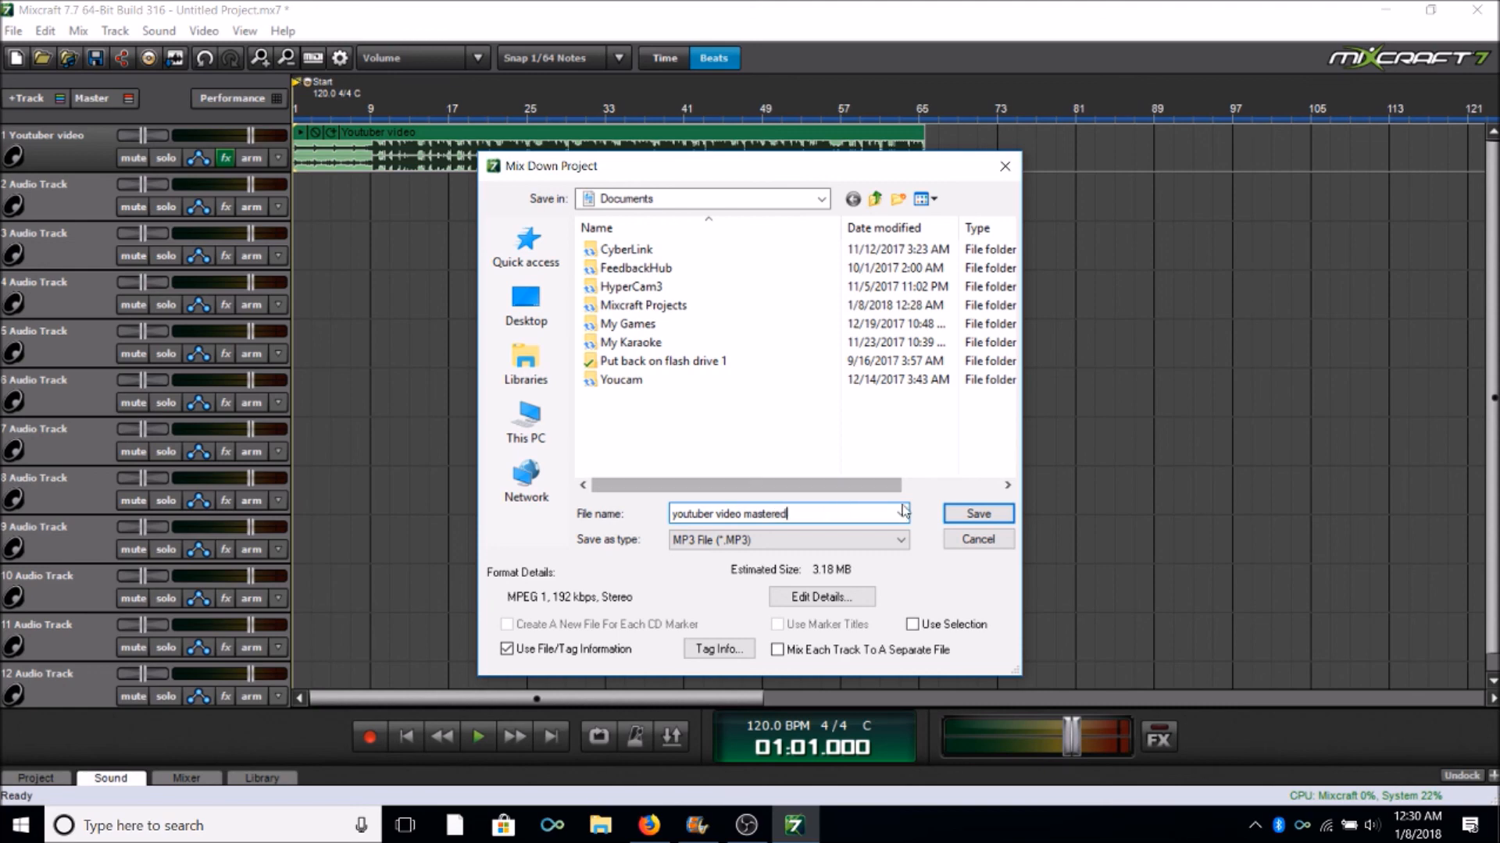
click(976, 513)
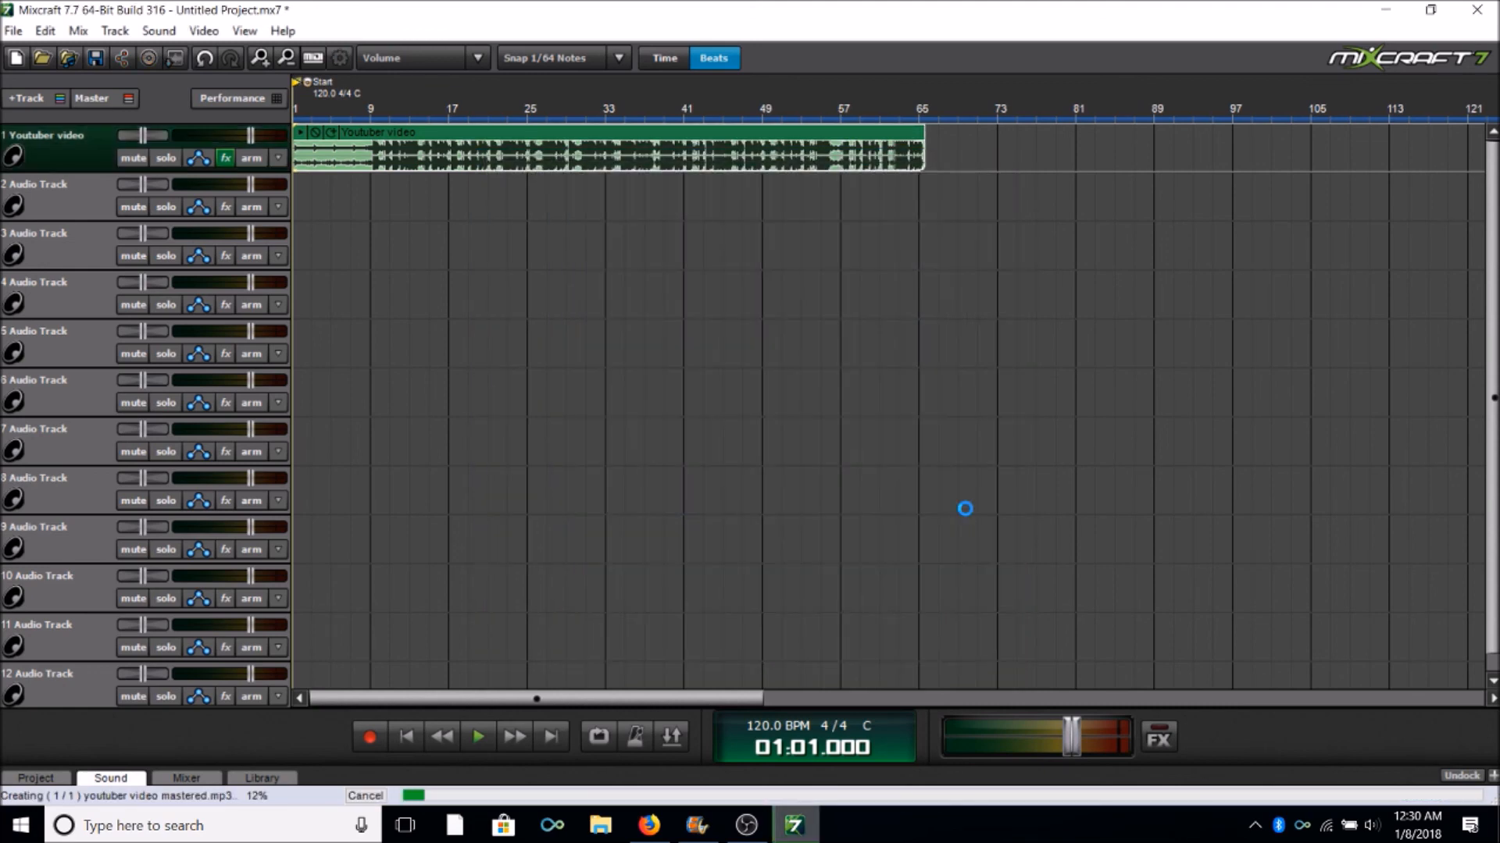